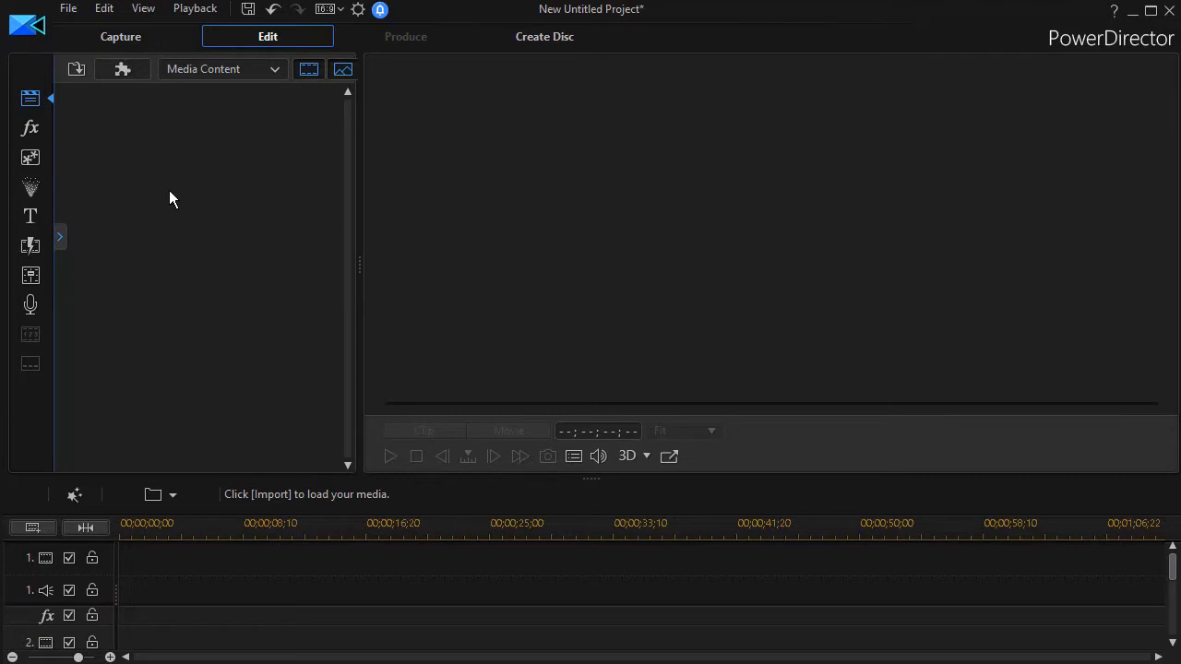
mouse_move(29, 96)
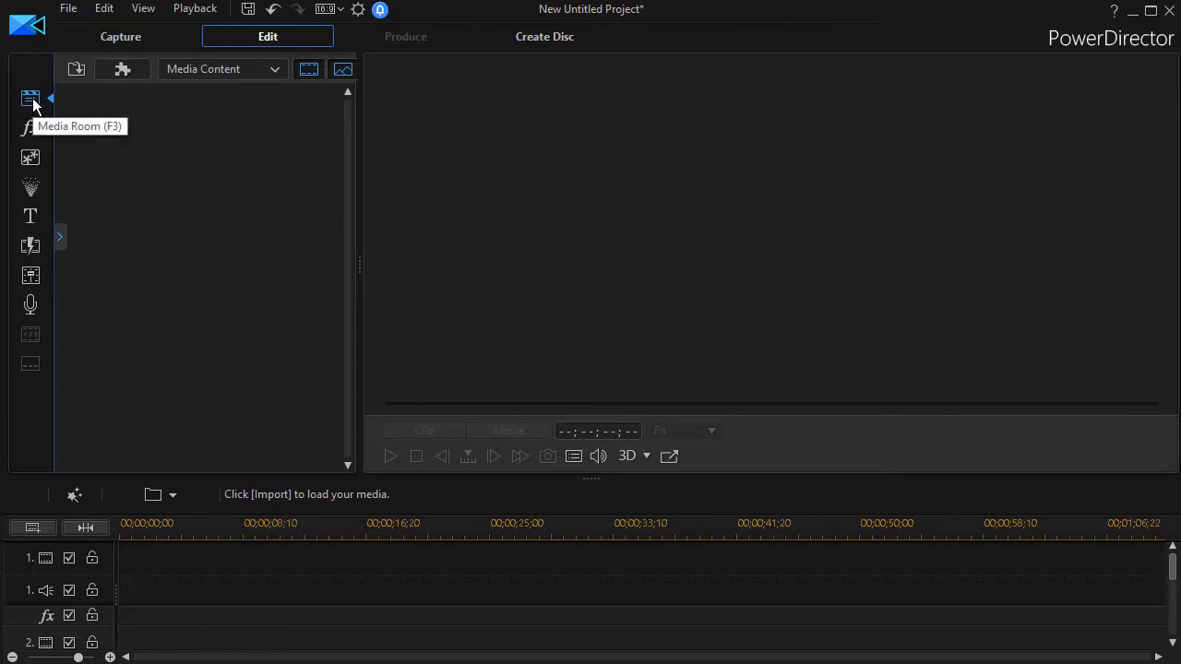
mouse_move(29, 96)
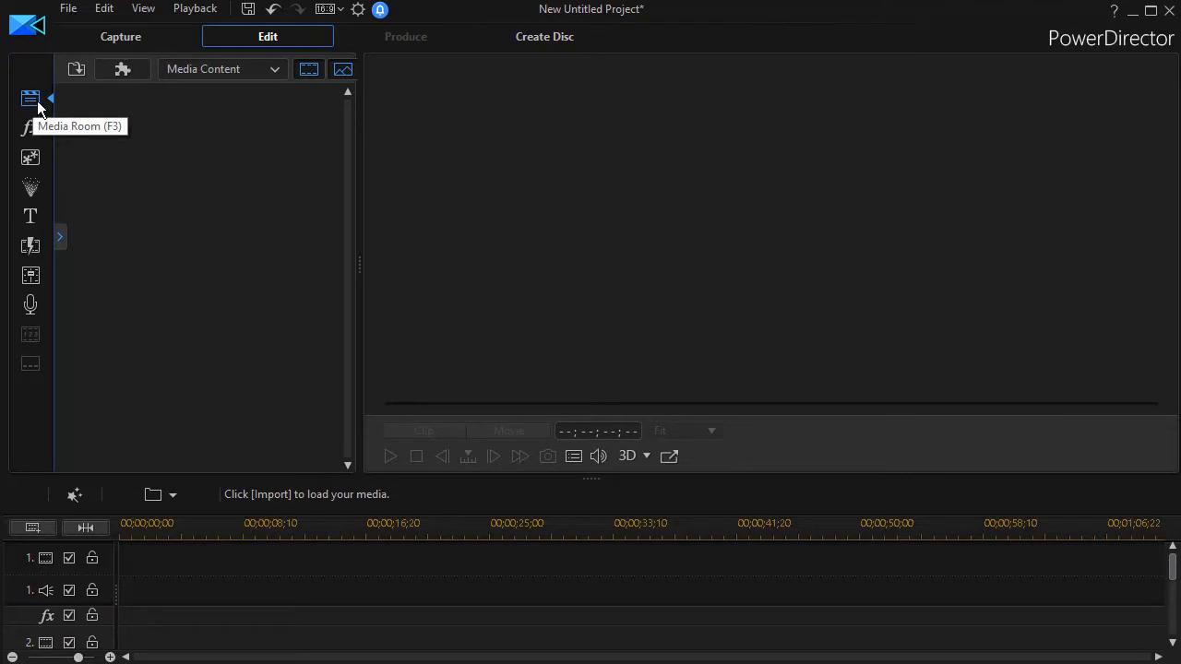
- Import the starfield image from disk into the media library via Import Media Files
right_click(162, 185)
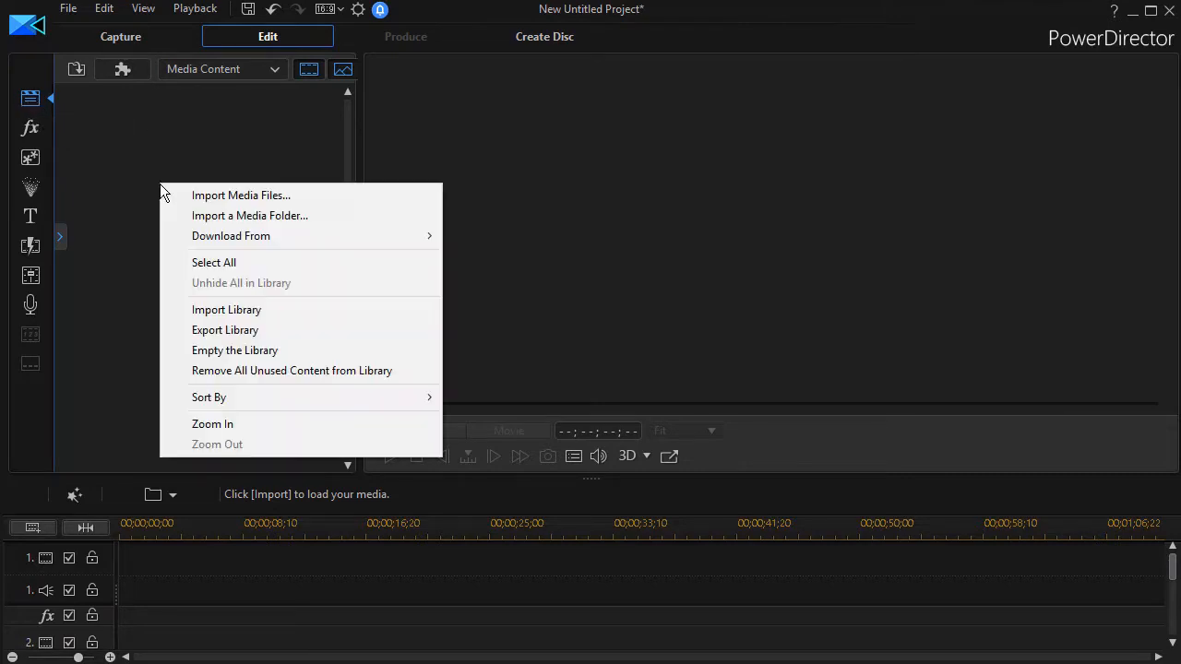
left_click(240, 195)
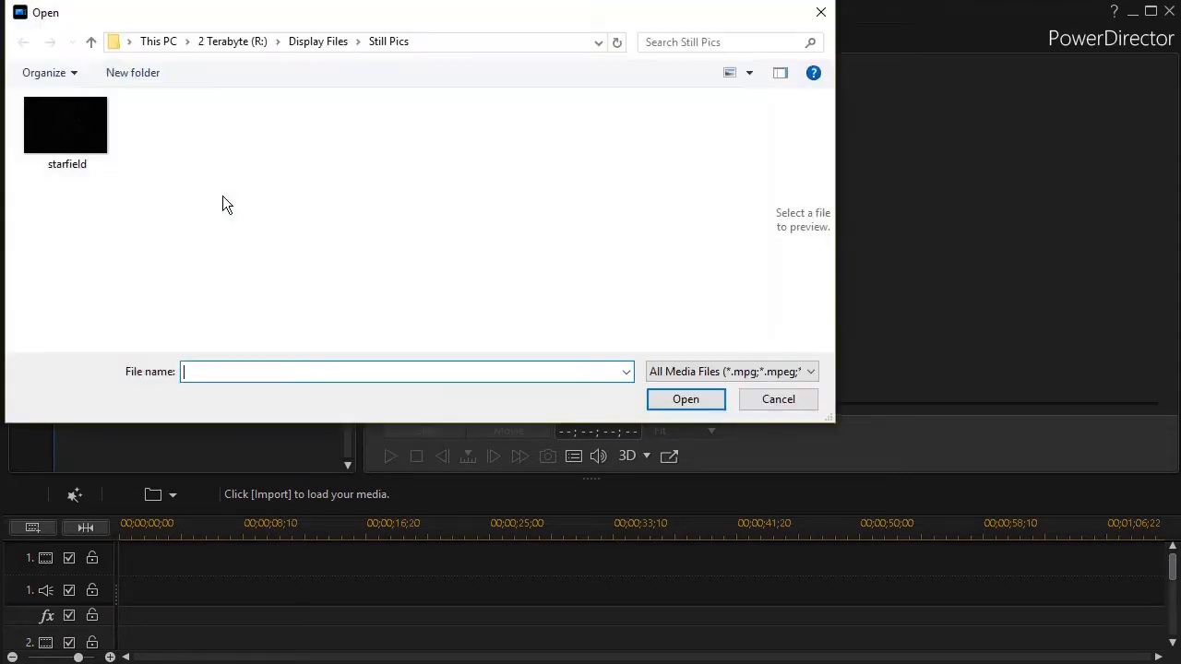
left_click(67, 126)
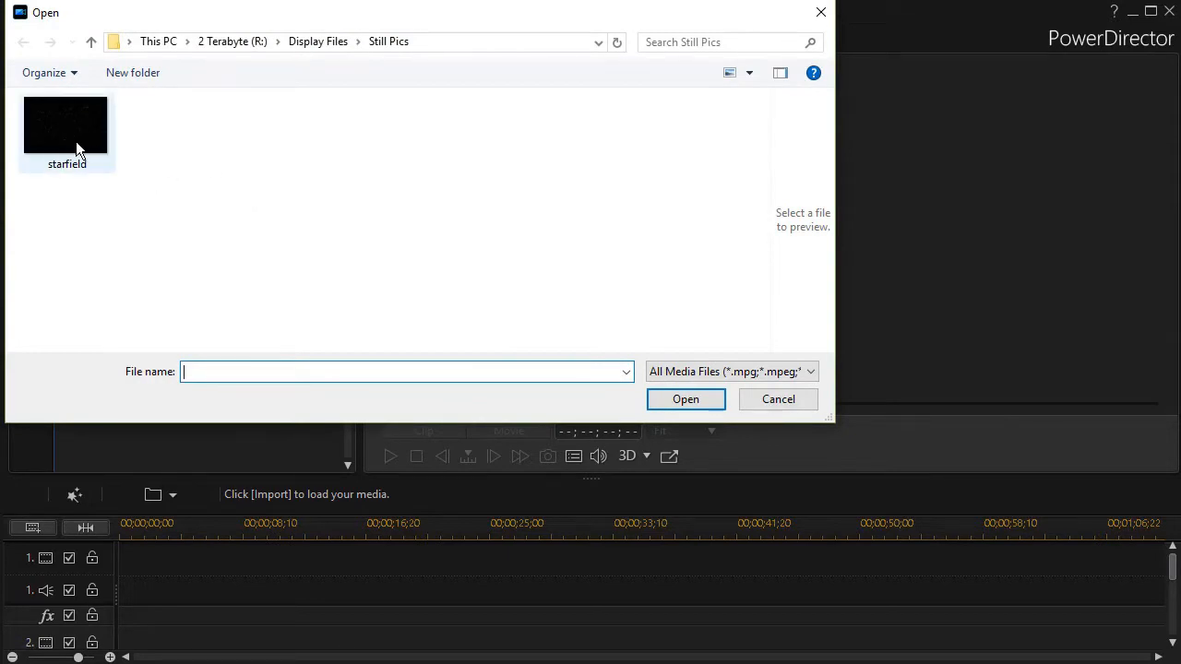
left_click(65, 125)
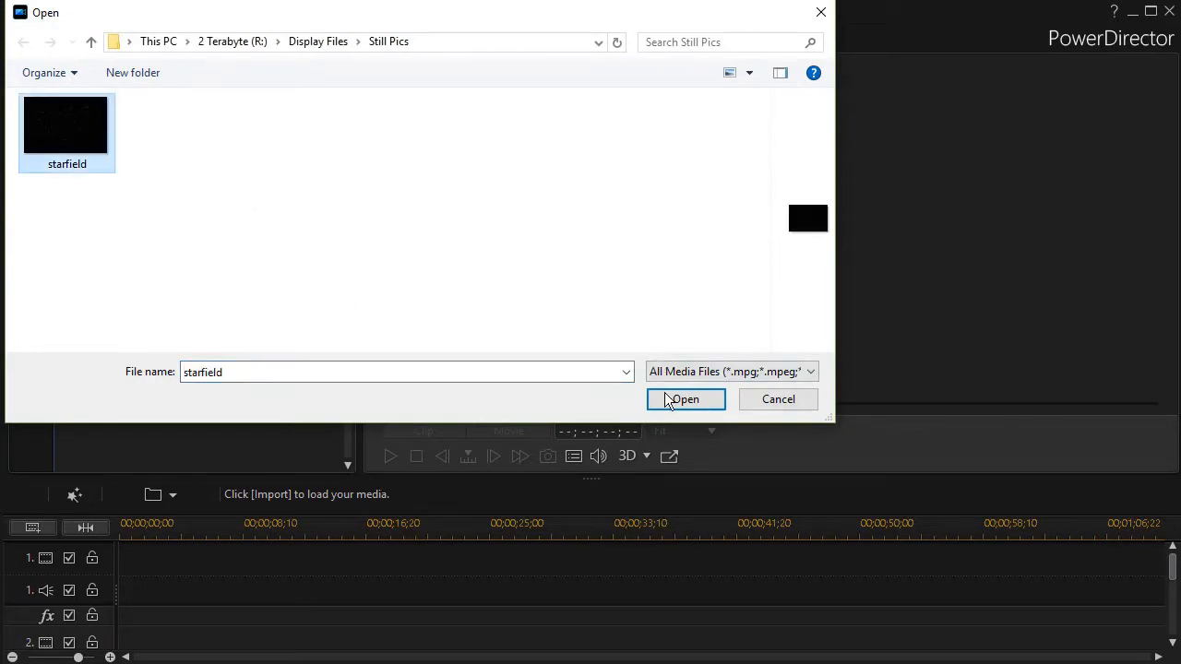
left_click(685, 399)
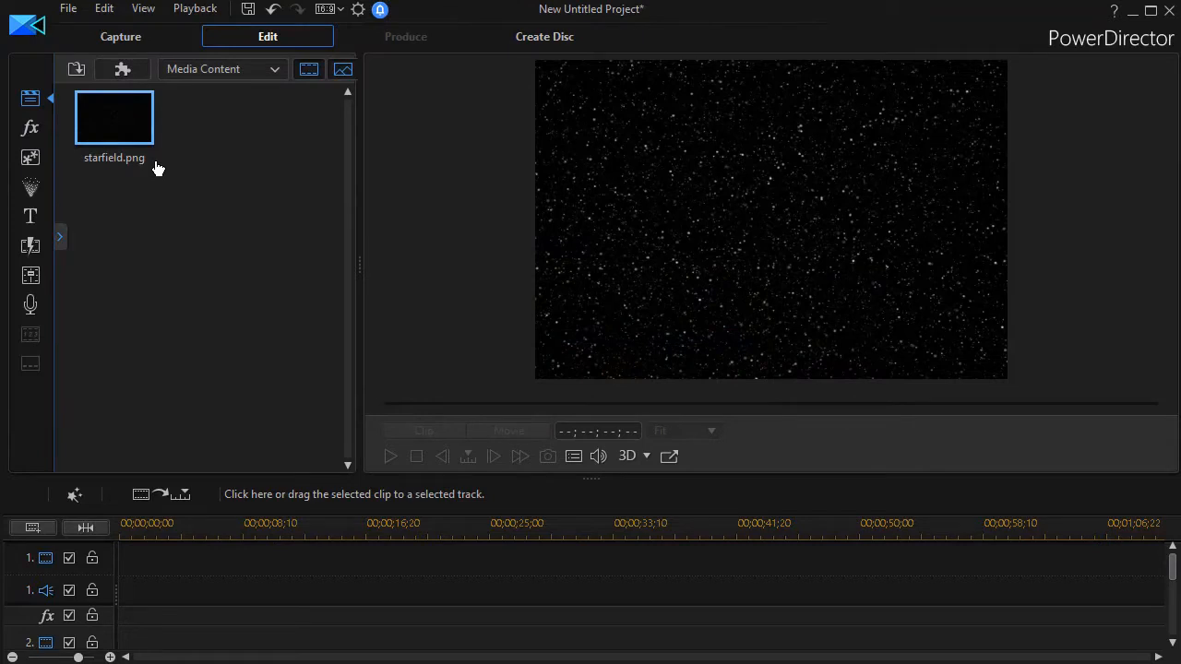
- Drag starfield.png onto video track 1 at 00:00:00
left_click_drag(114, 118, 131, 476)
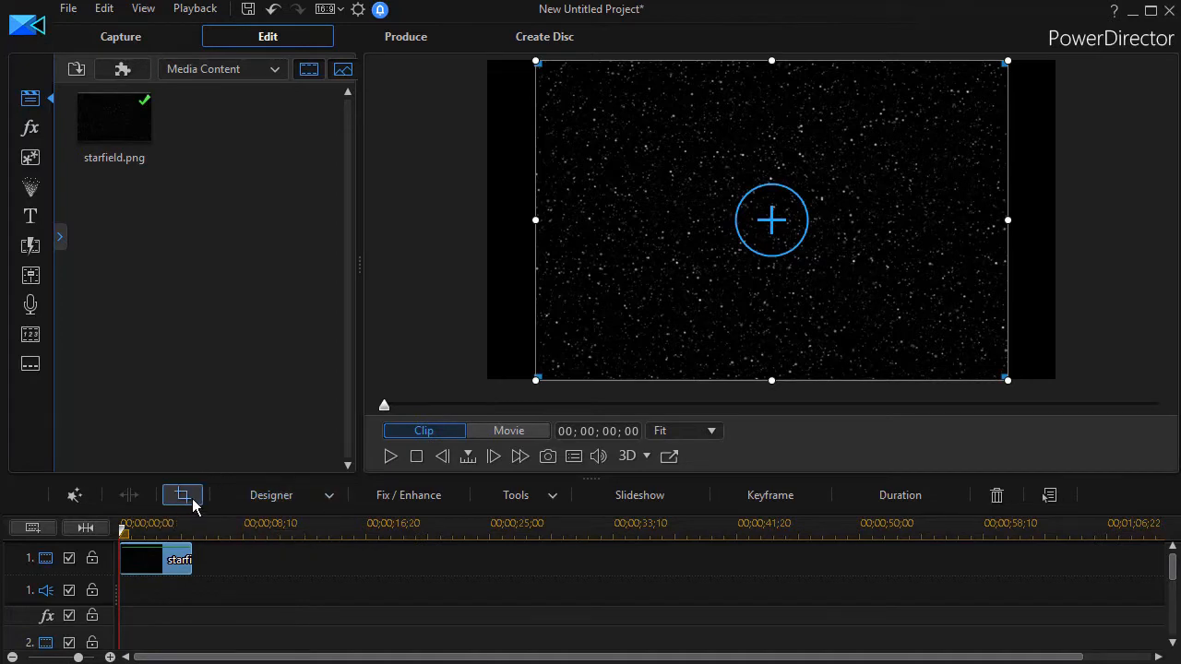
mouse_move(183, 495)
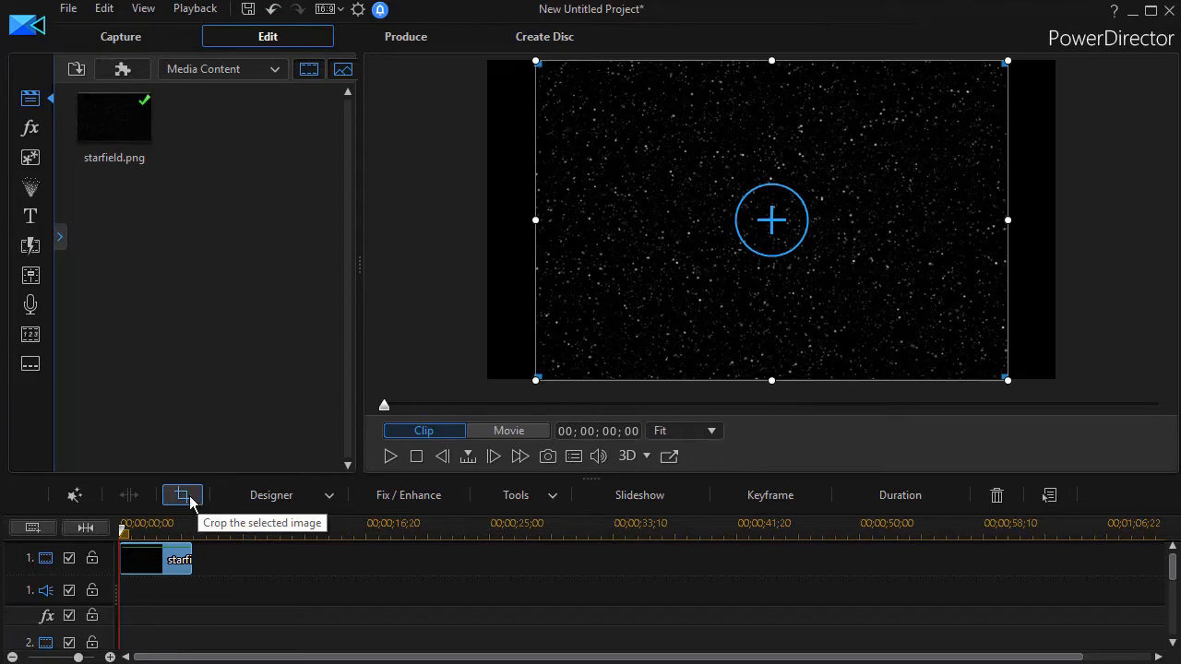
- Crop the starfield clip to a 16:9 aspect ratio so it fills the frame
left_click(182, 495)
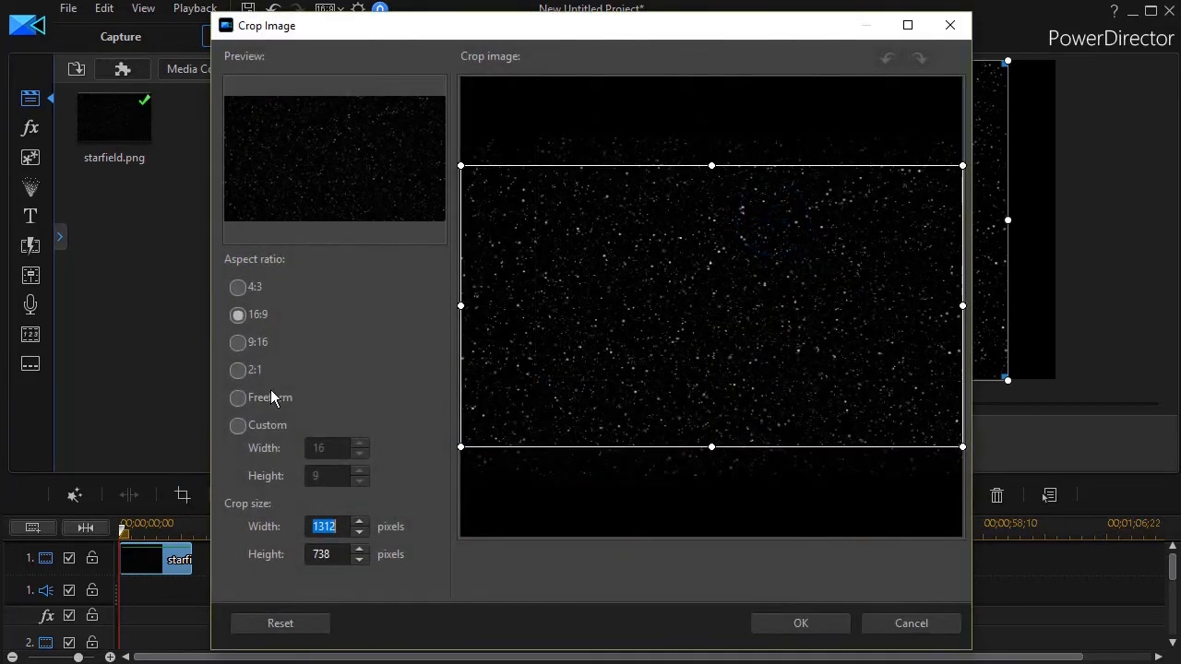
mouse_move(288, 360)
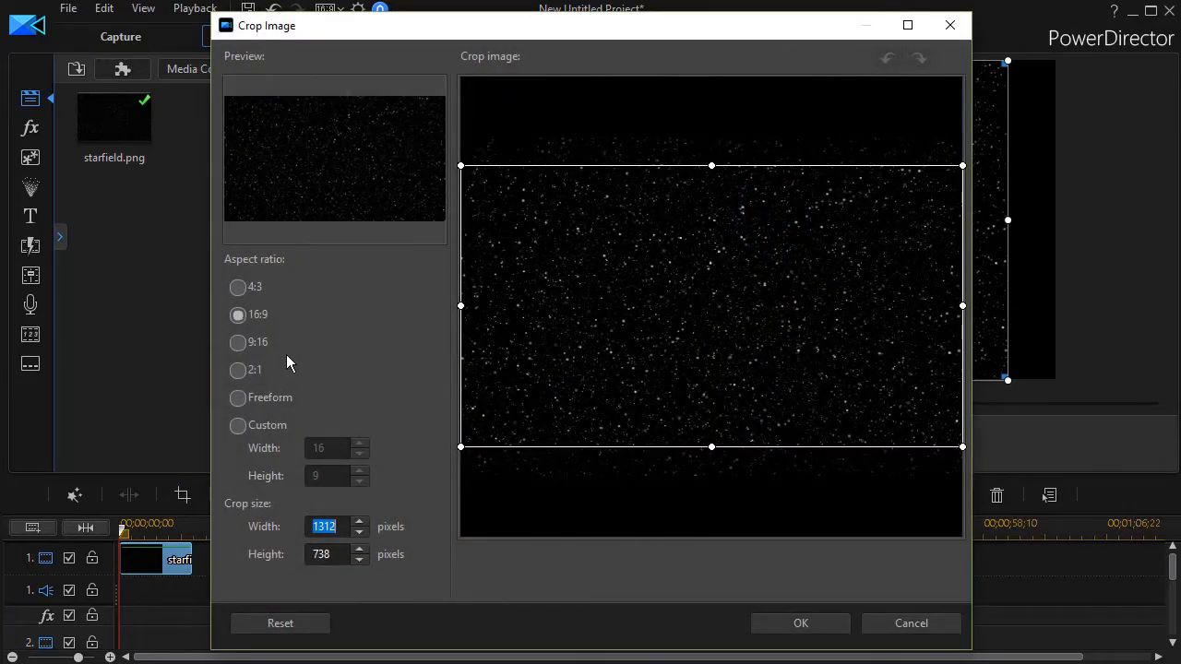
mouse_move(269, 321)
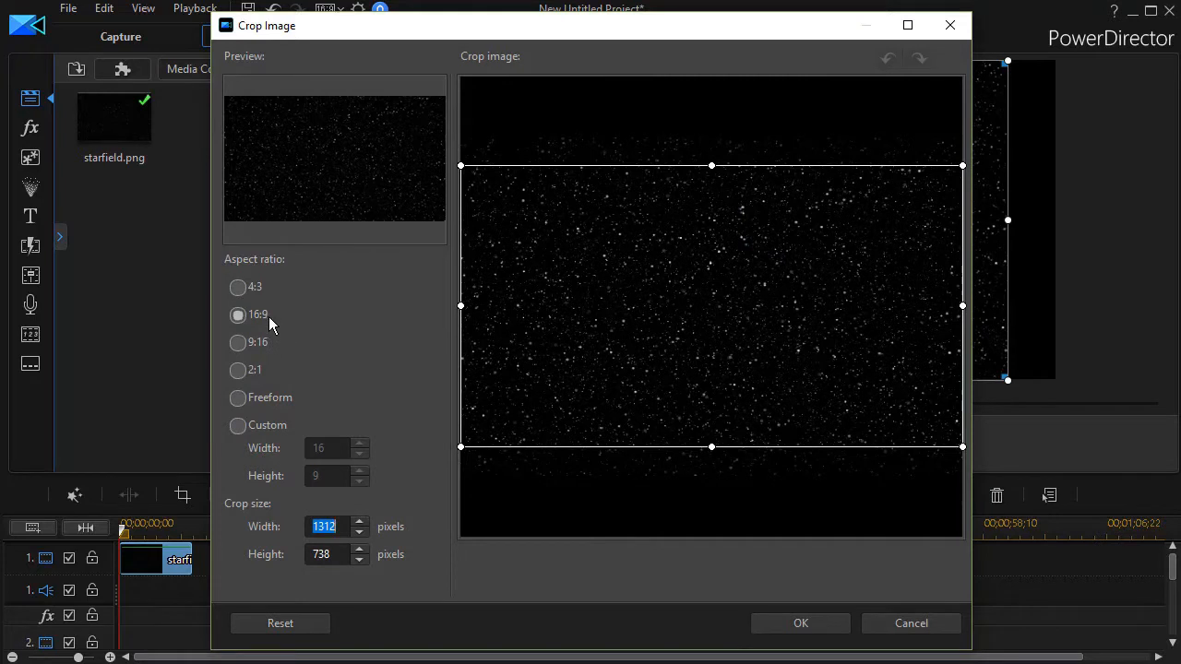
left_click(237, 314)
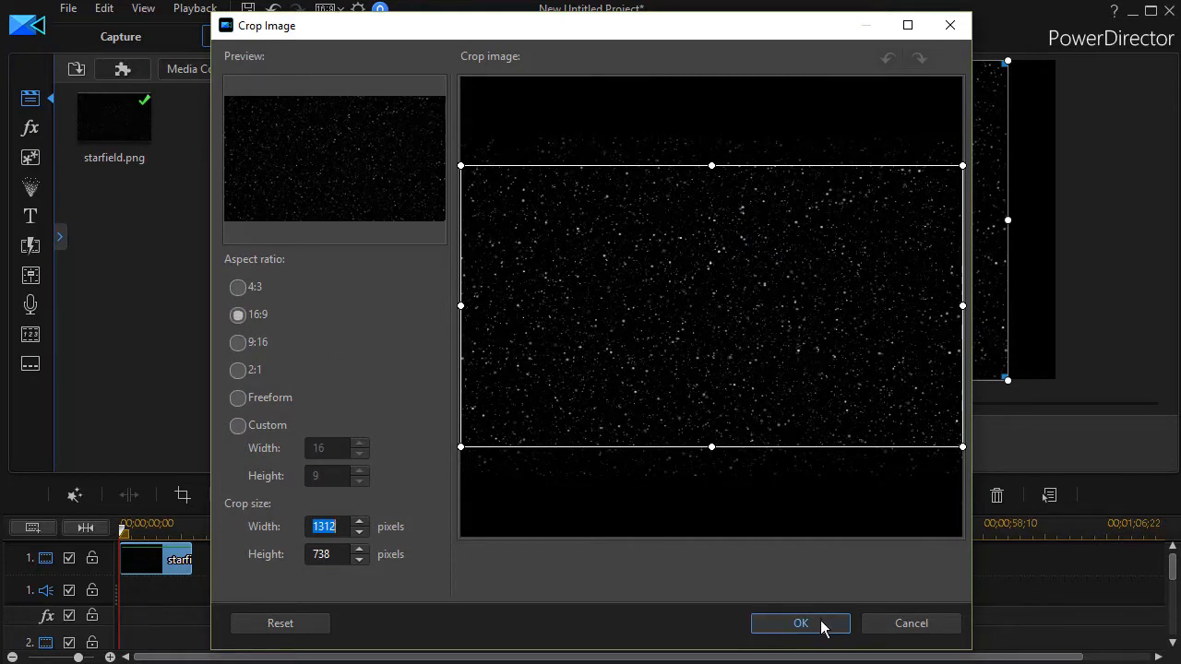
left_click(798, 623)
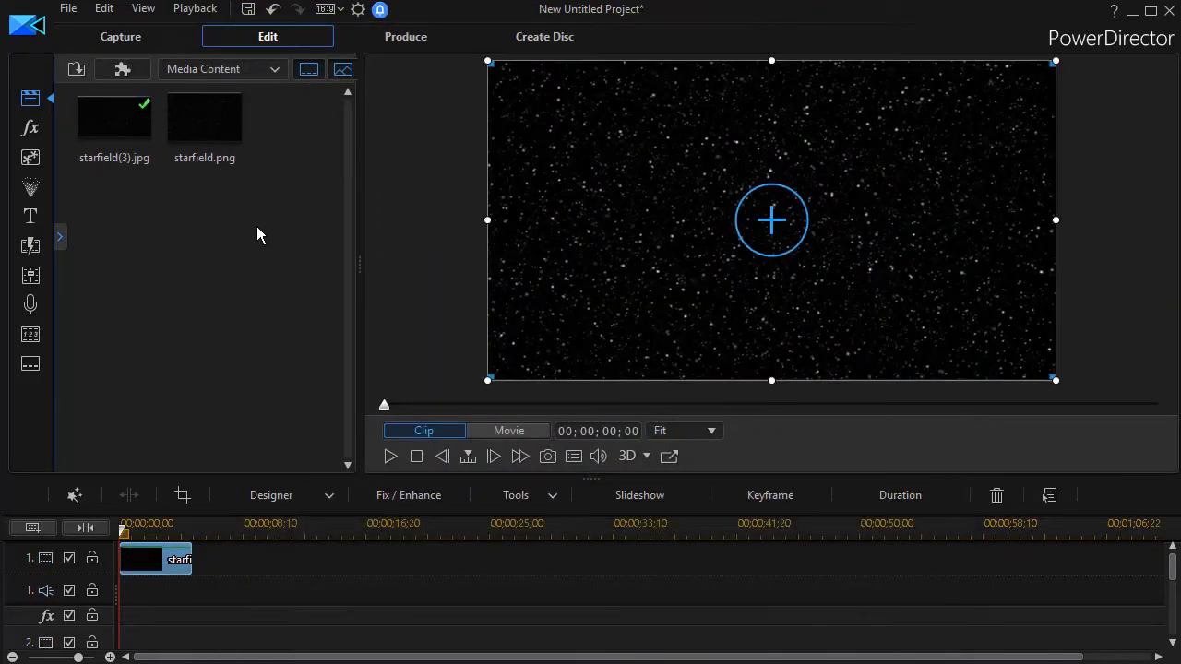
mouse_move(951, 267)
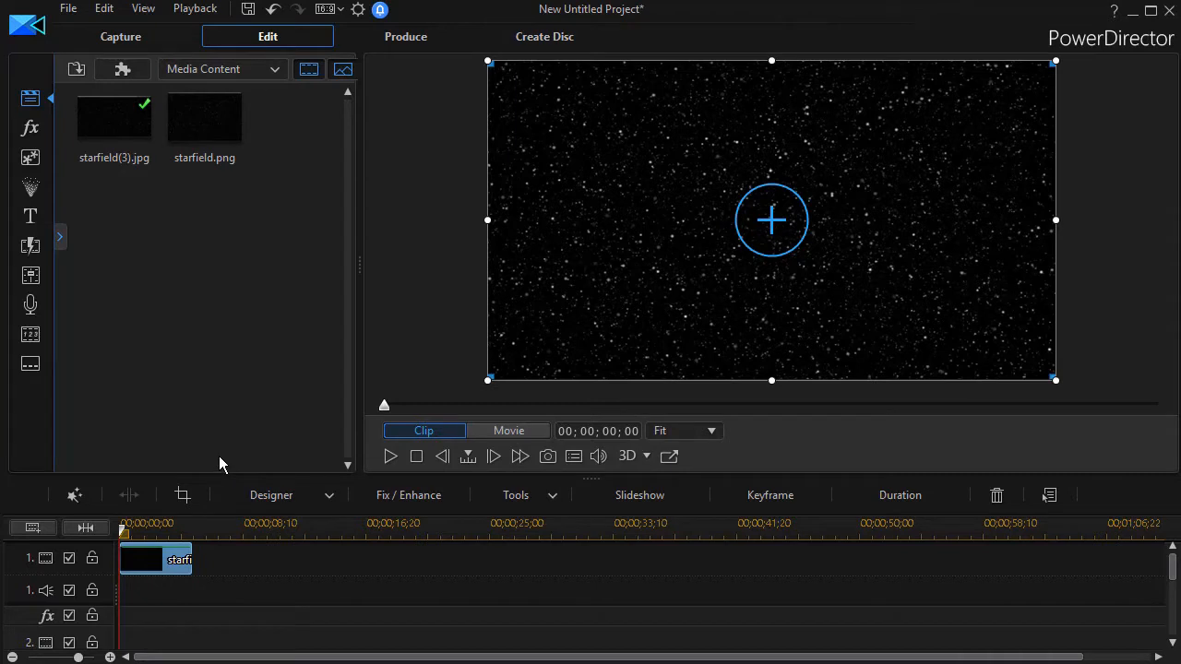
mouse_move(203, 573)
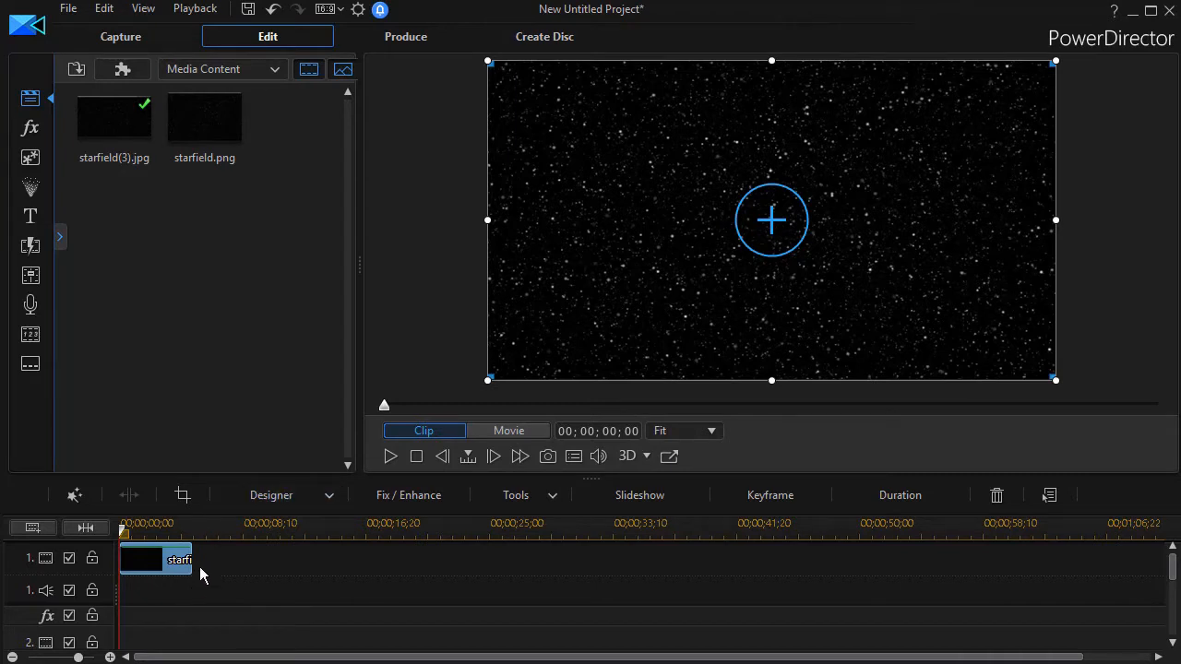
mouse_move(181, 557)
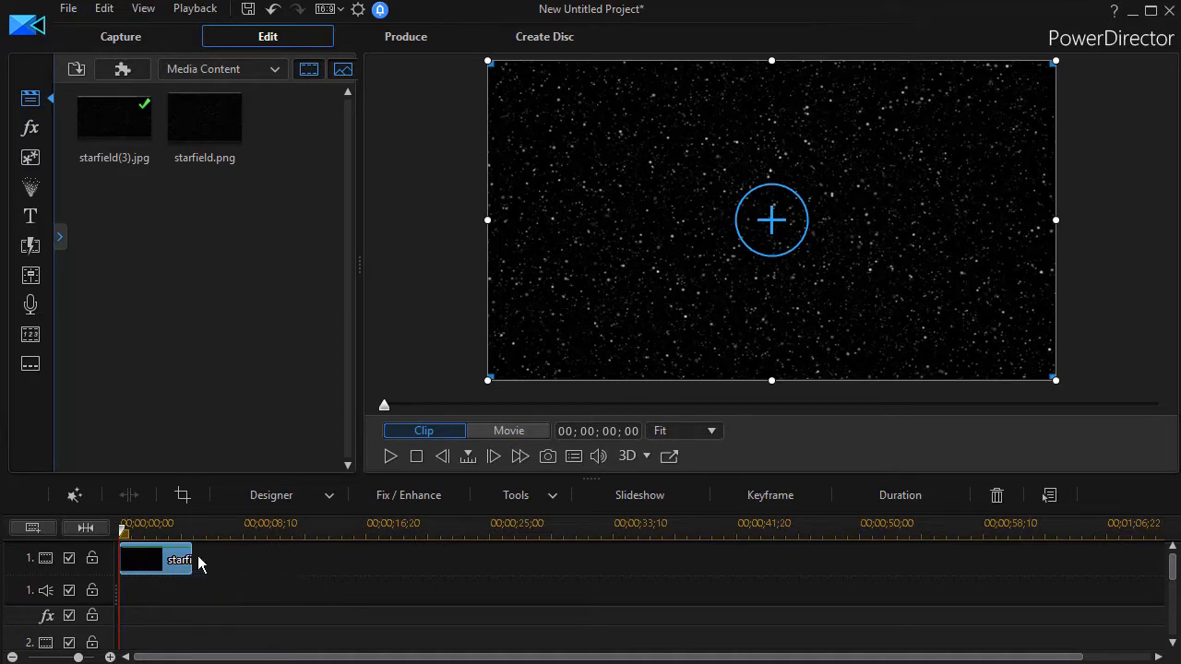
- Drag the starfield clip's right edge out to about 00:00:22
left_click_drag(194, 560, 452, 560)
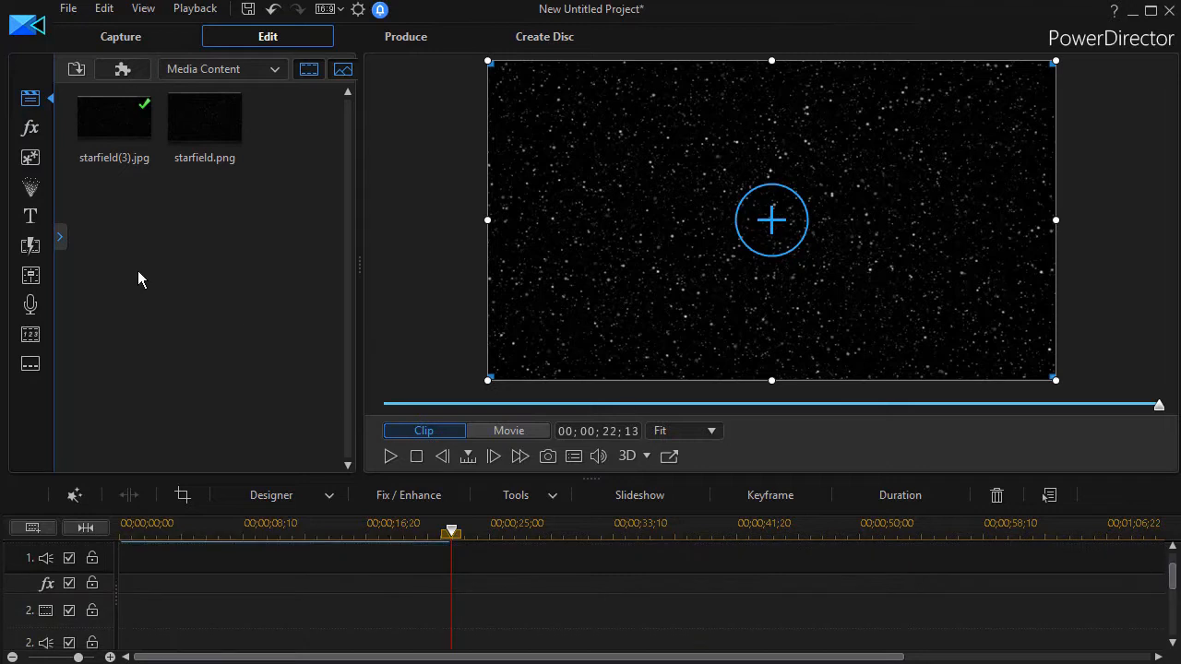
- Pick the Default title template from the Title Room for track 2
left_click(29, 216)
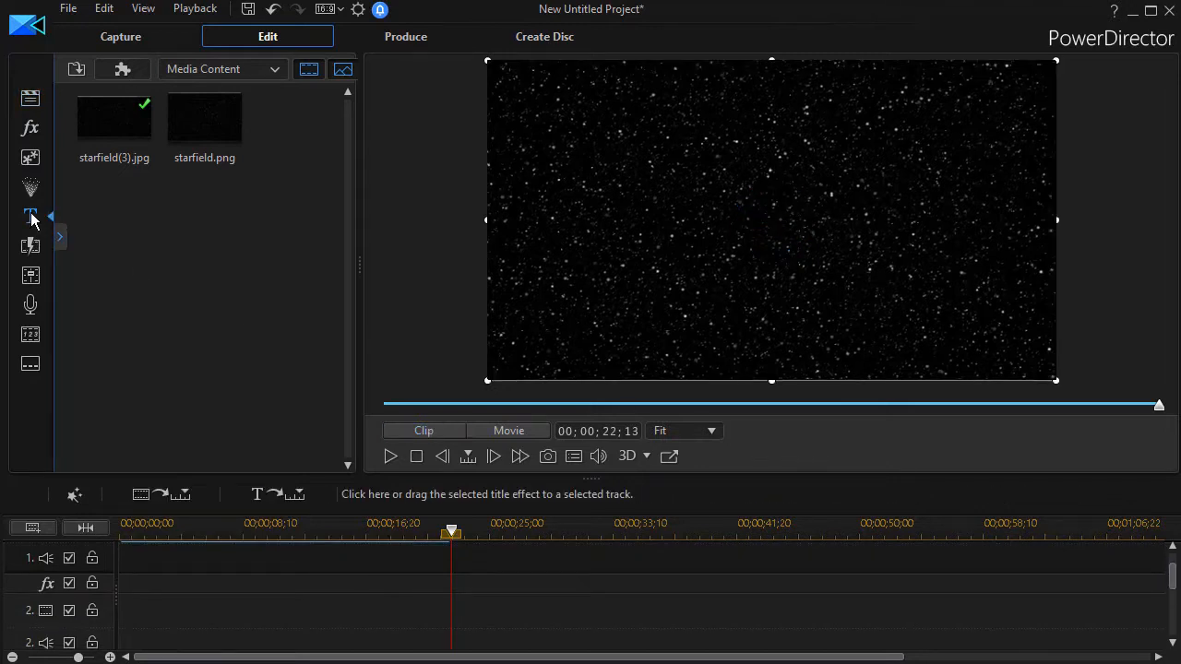
left_click(30, 216)
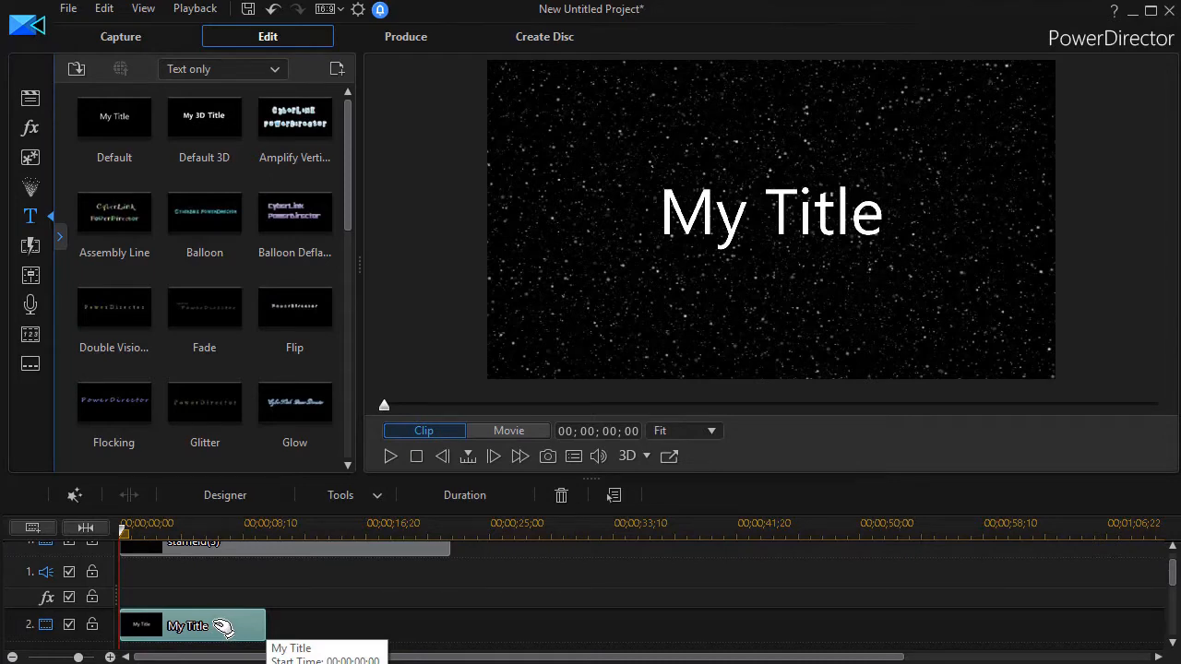
- Edit My Title in Title Designer: size 26, font Segoe UI Black
double_click(188, 625)
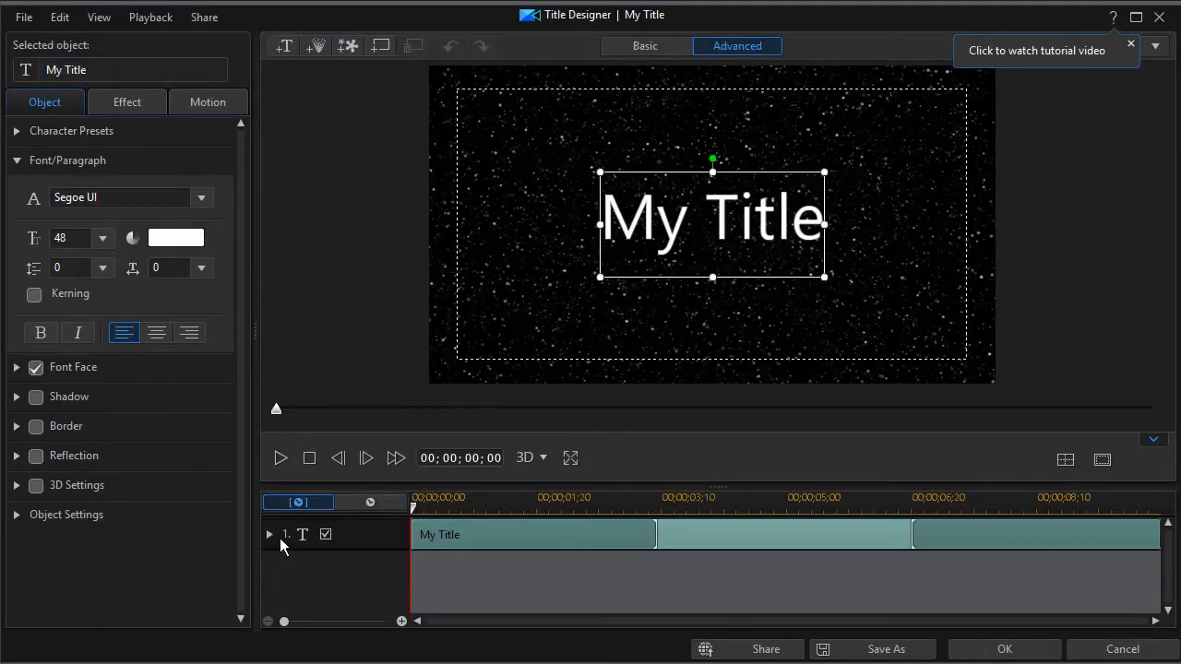
mouse_move(642, 247)
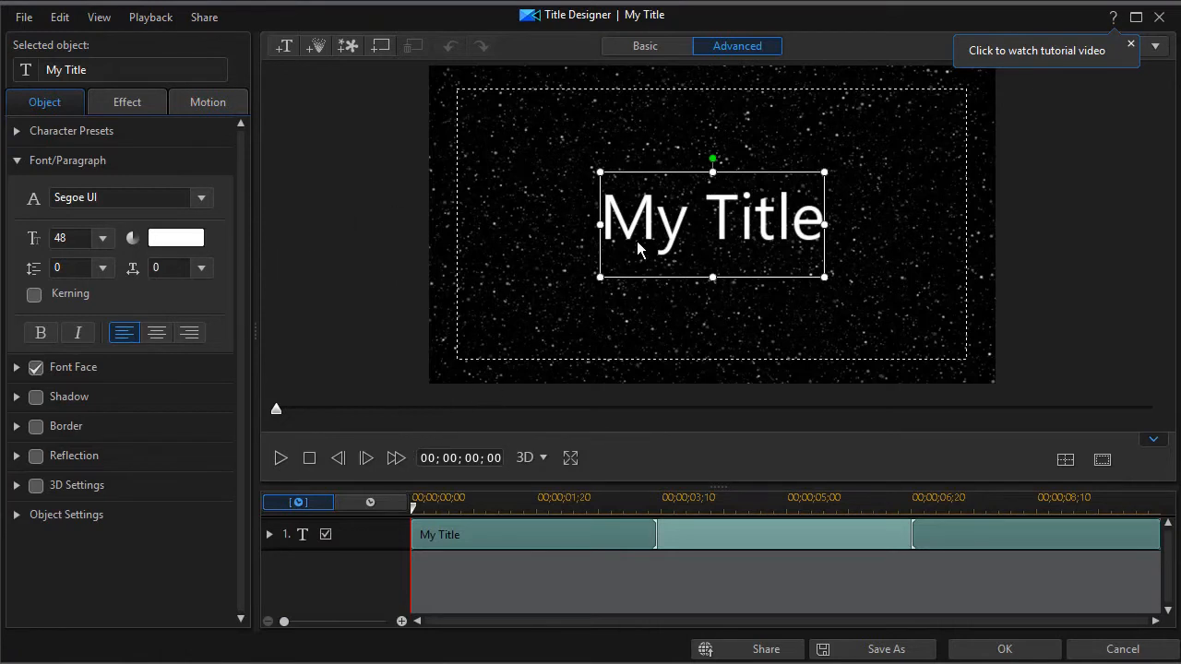
mouse_move(125, 256)
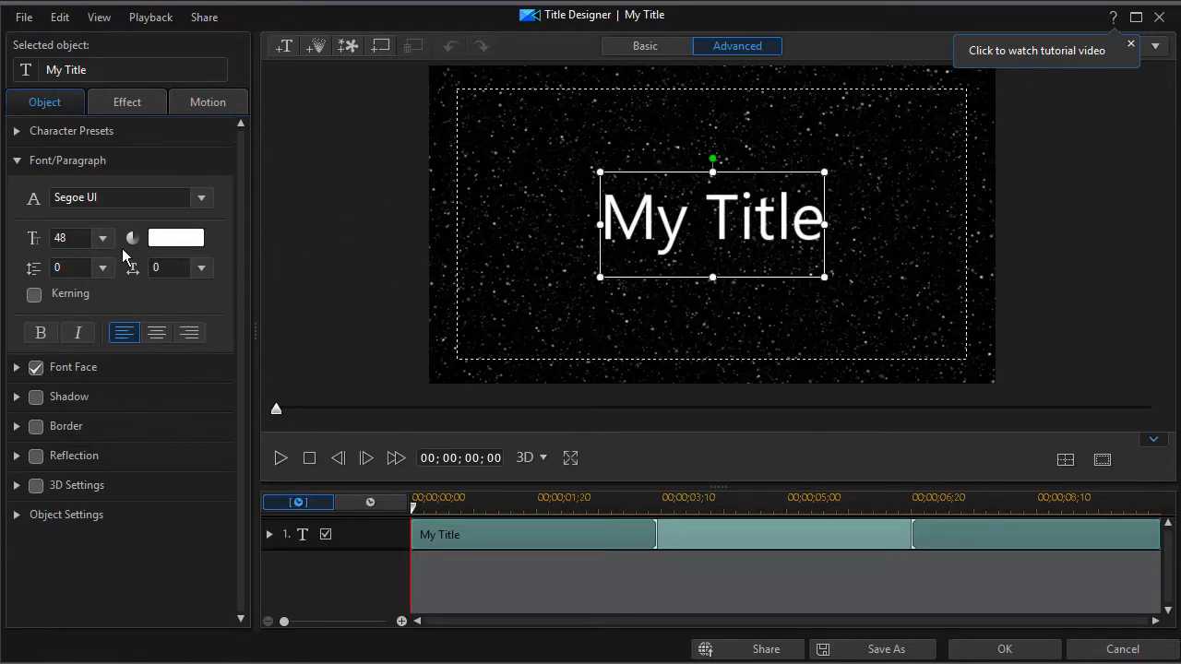
left_click(104, 238)
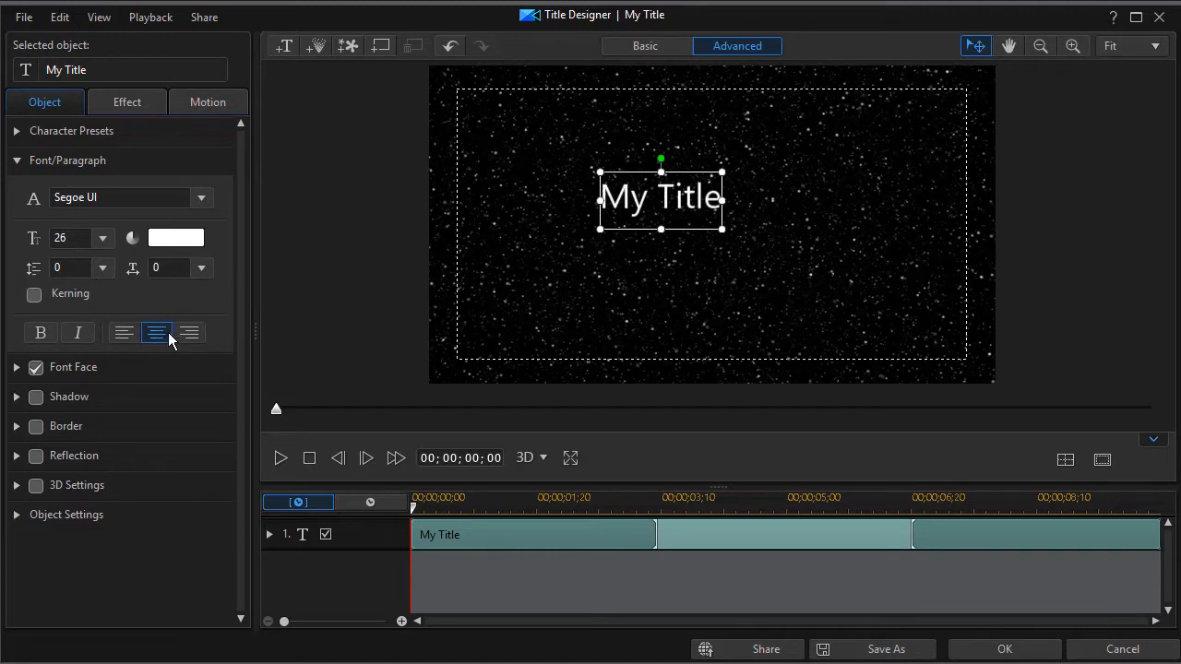
left_click(201, 196)
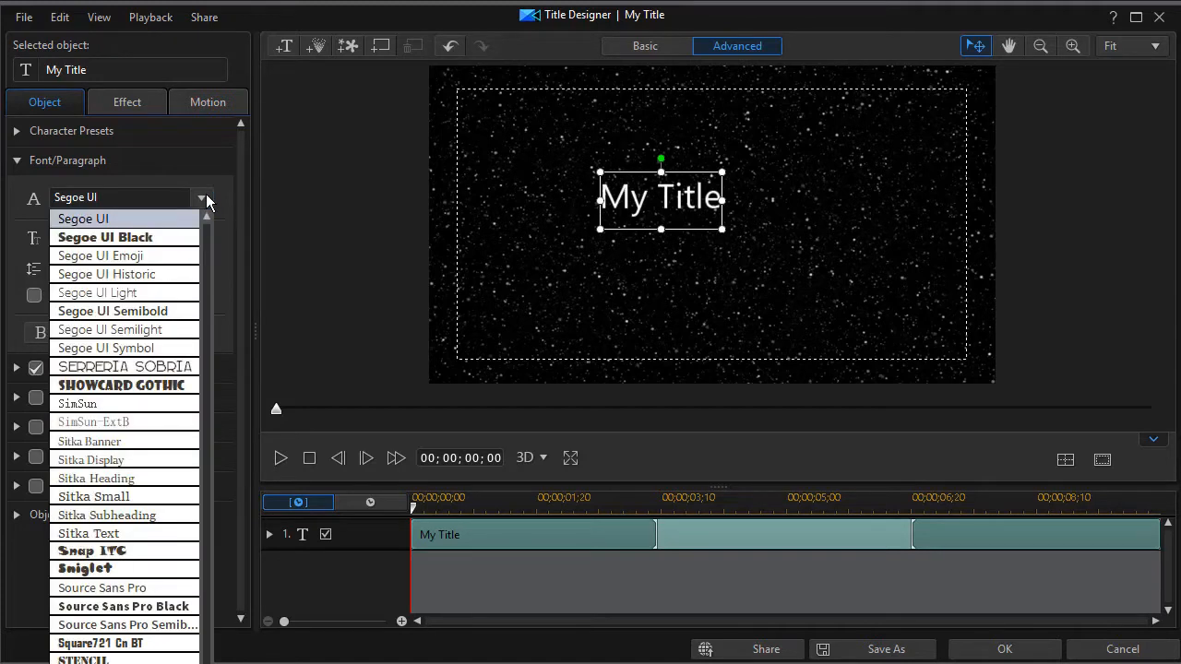
left_click(103, 236)
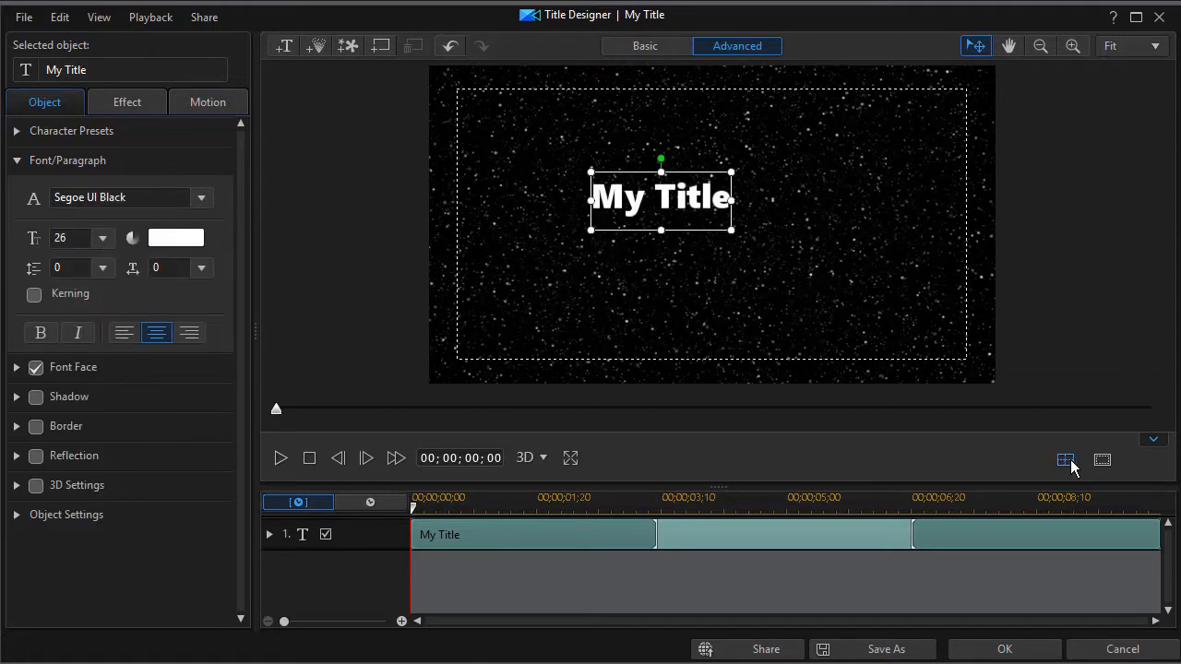
left_click(1063, 458)
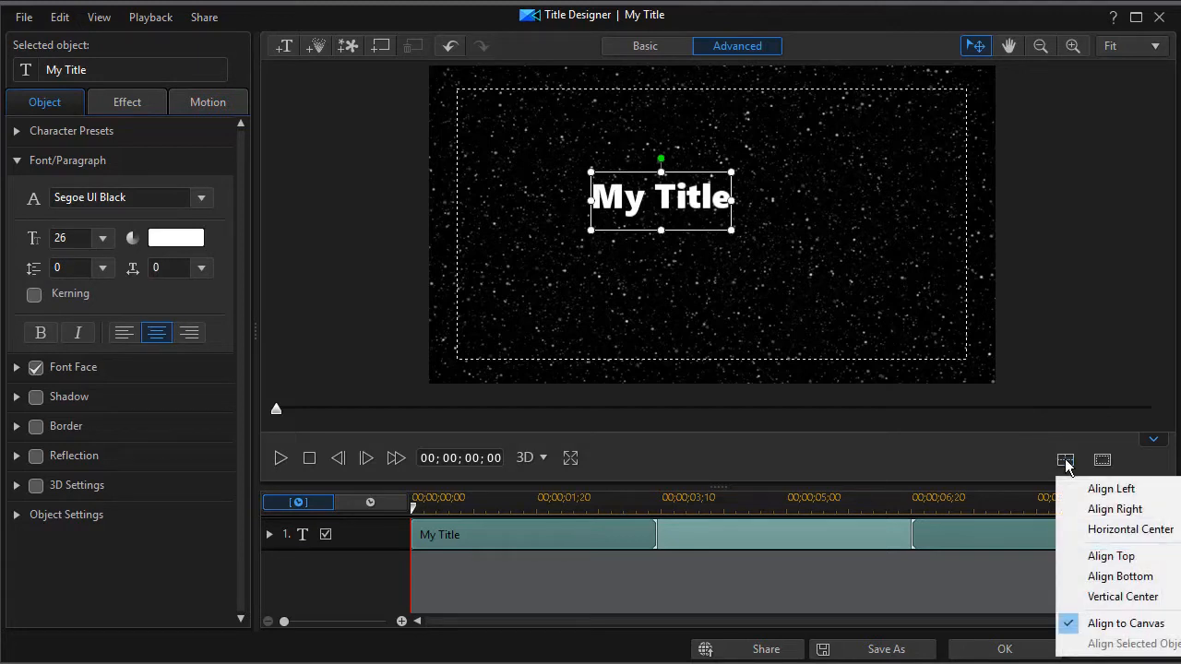
- Replace My Title with the narrative paragraph 'This is an example of some of the text…', centred horizontally
left_click(1129, 530)
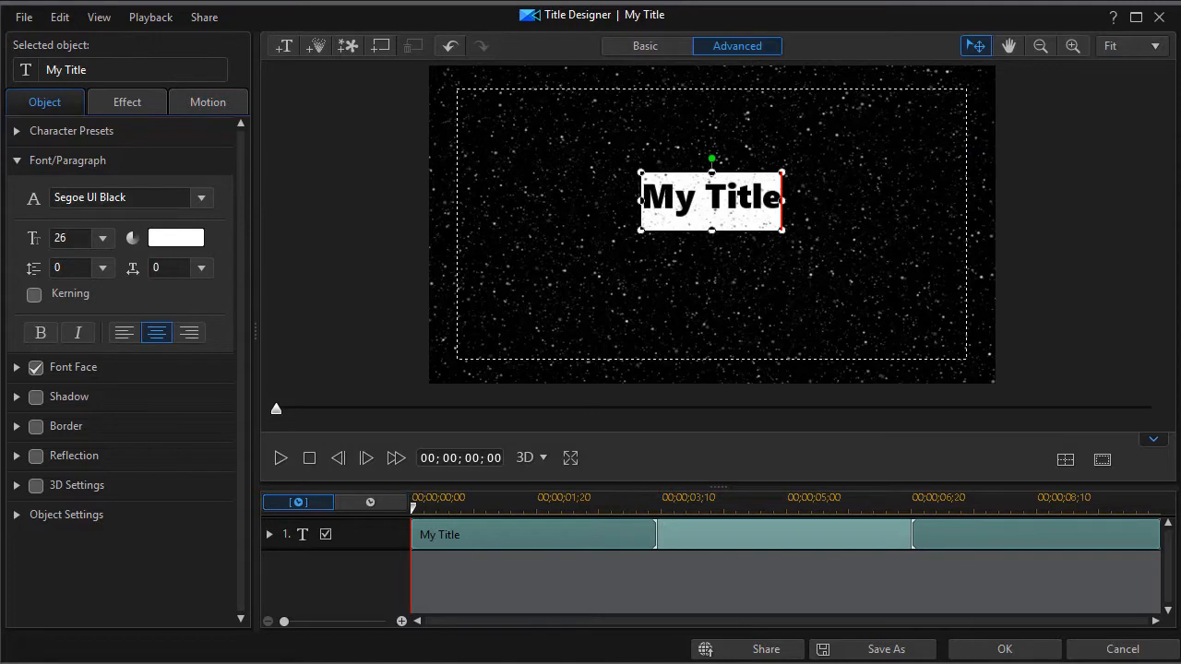
type("This is an example of some of the text you might use in making  a short narrative that you want in a \"Star Wars\" setting.")
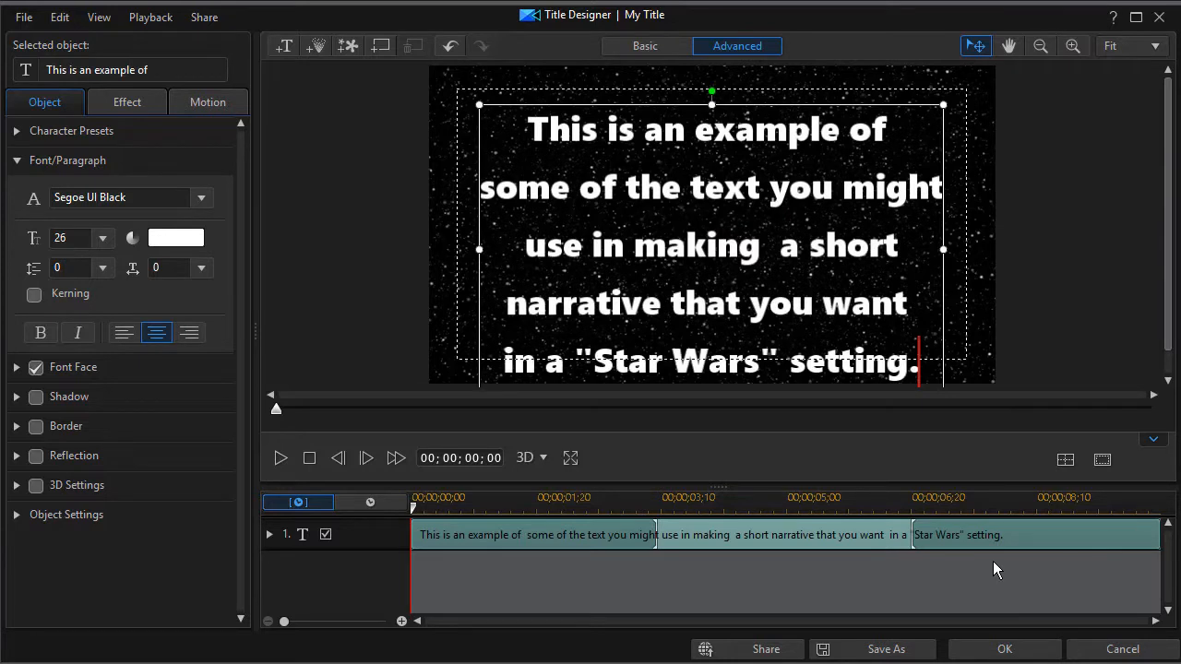
mouse_move(1057, 484)
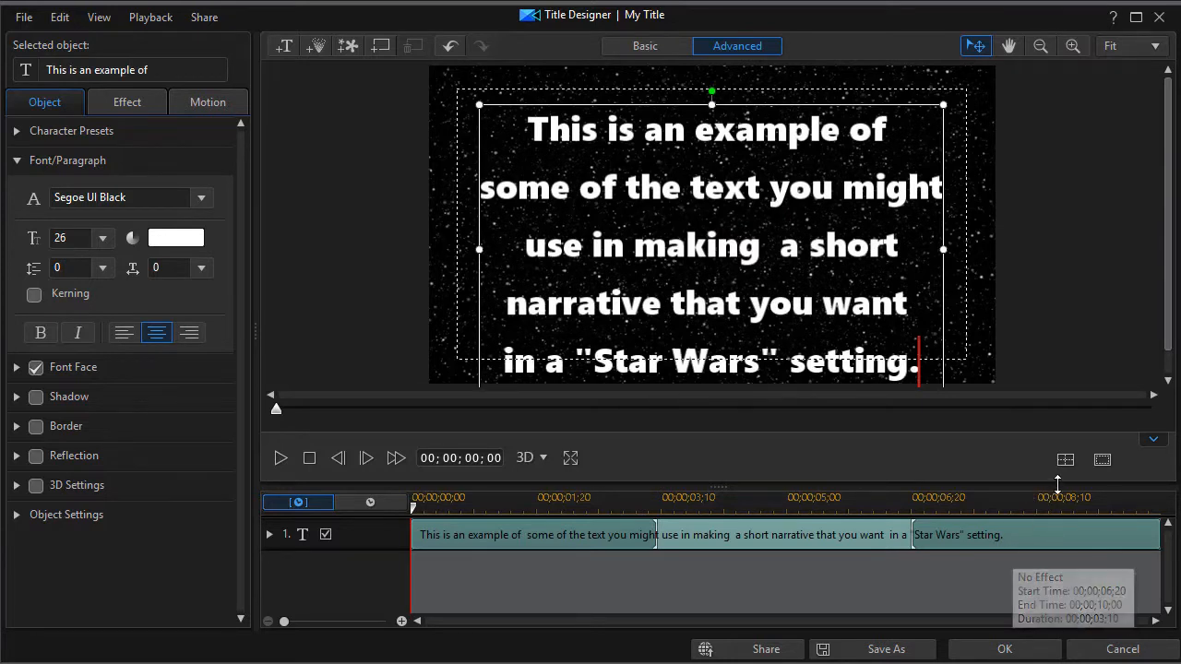
mouse_move(1064, 459)
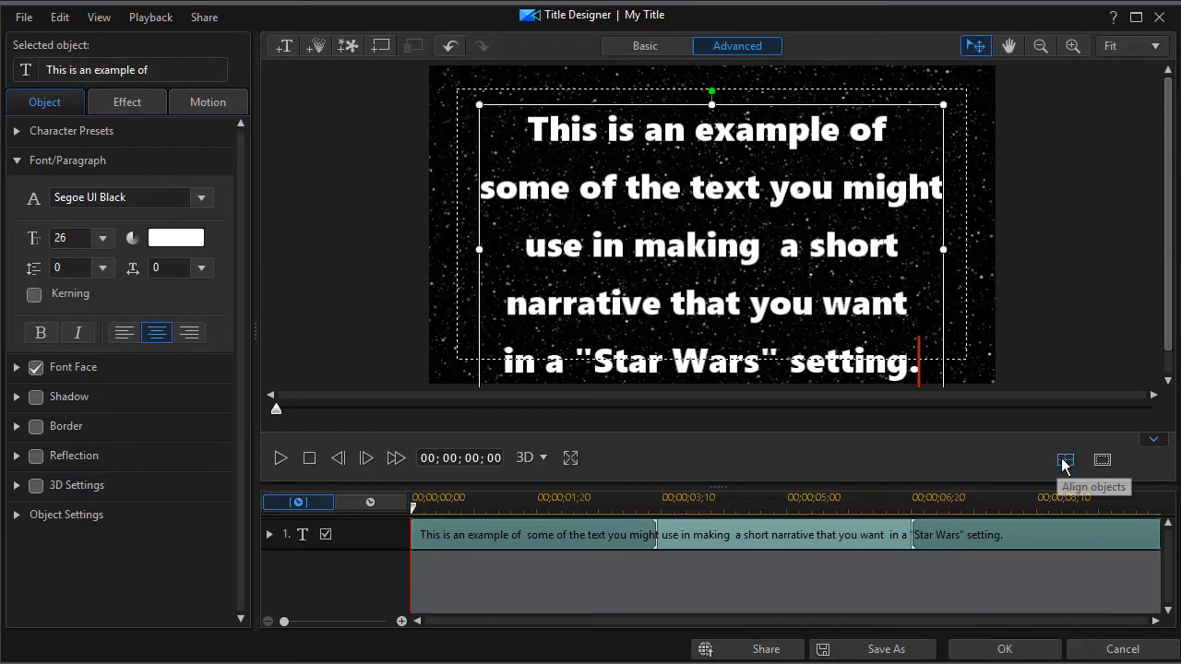
mouse_move(1067, 463)
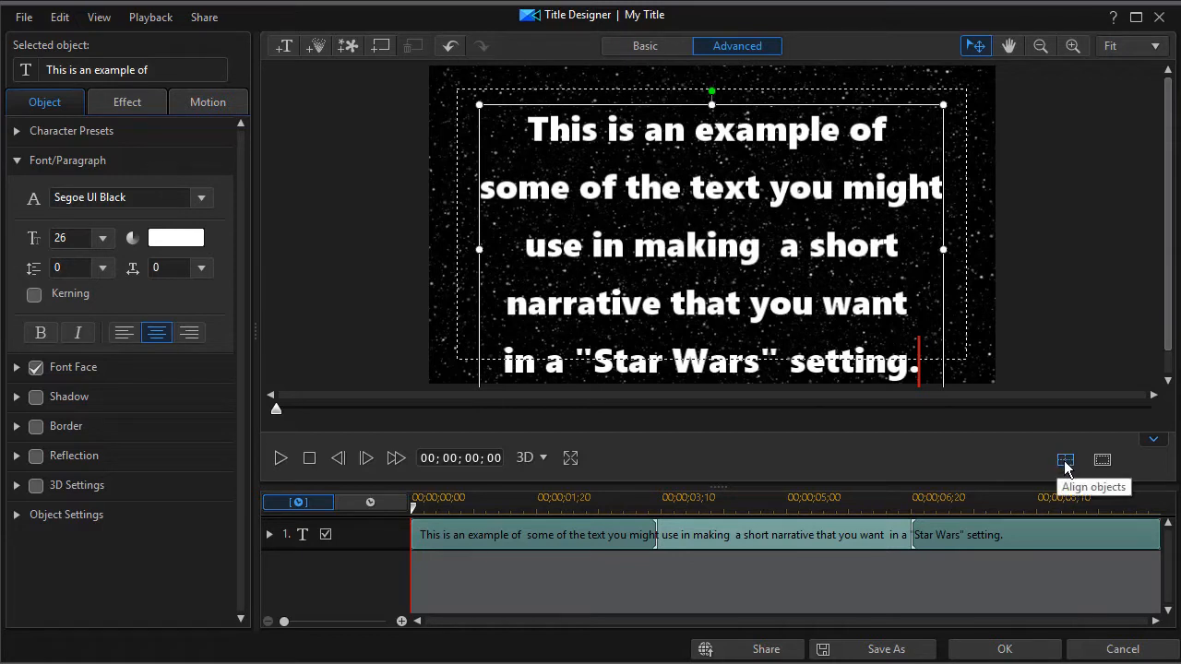
mouse_move(1061, 463)
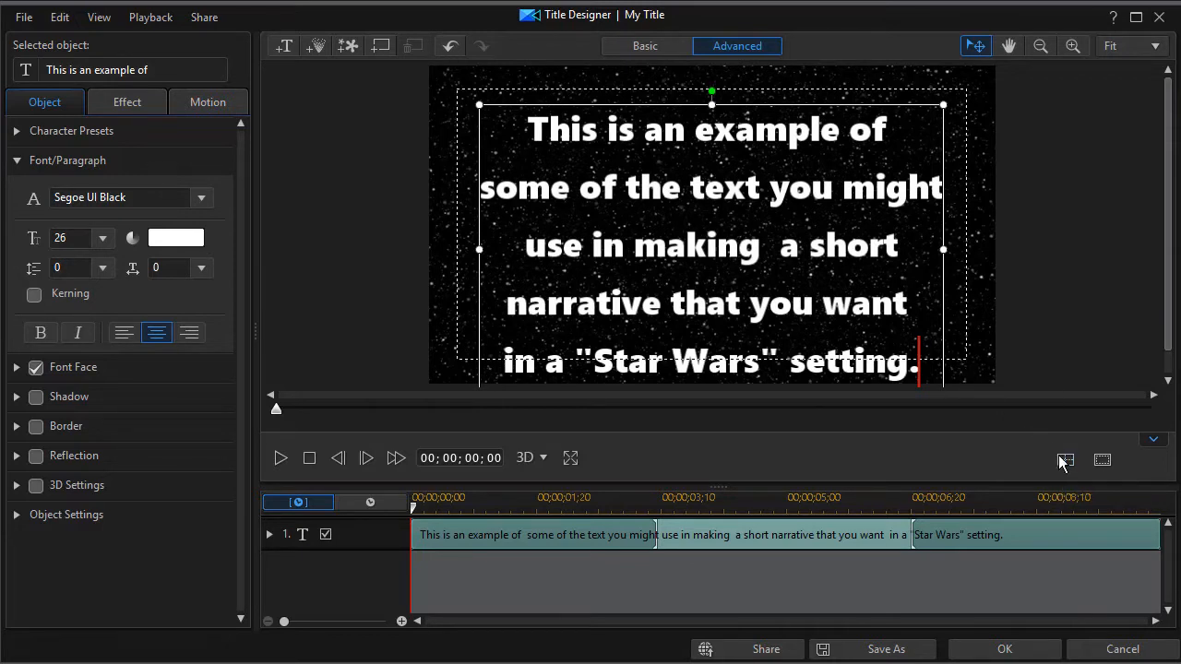
left_click(1066, 462)
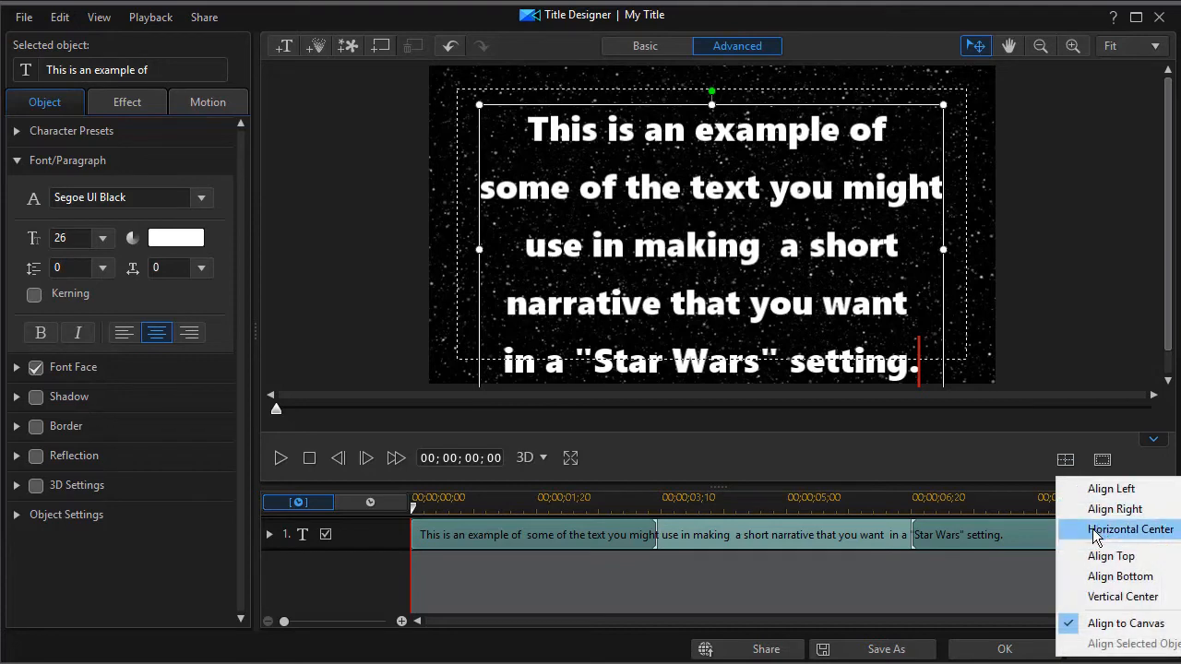
mouse_move(1106, 590)
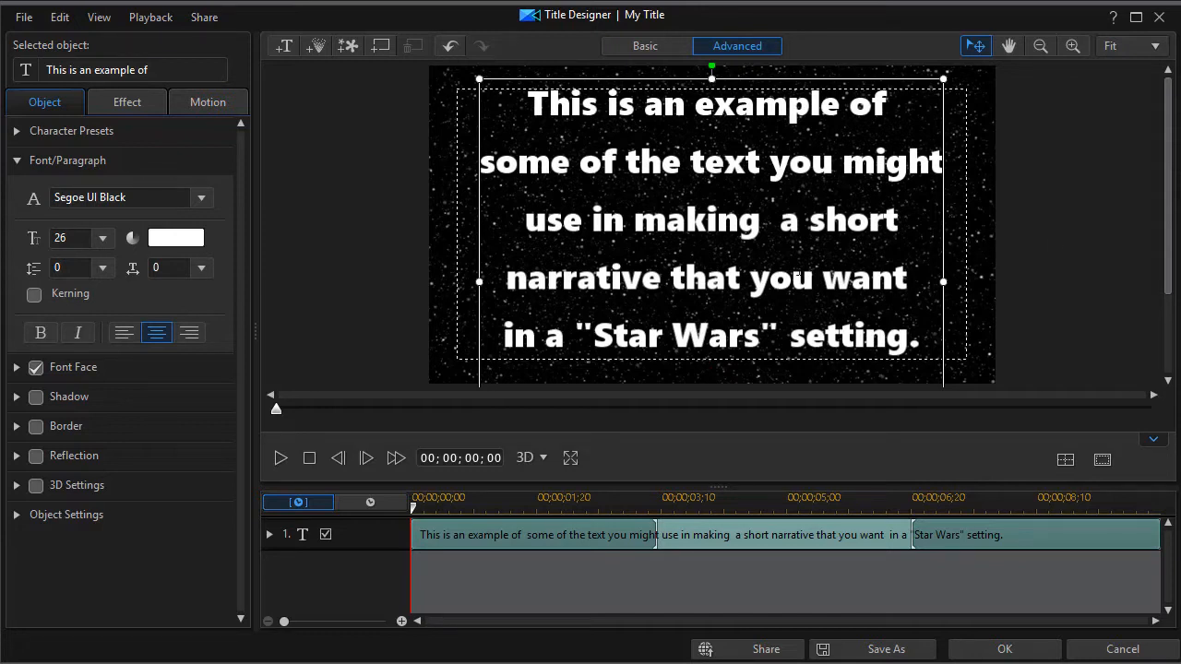
mouse_move(680, 74)
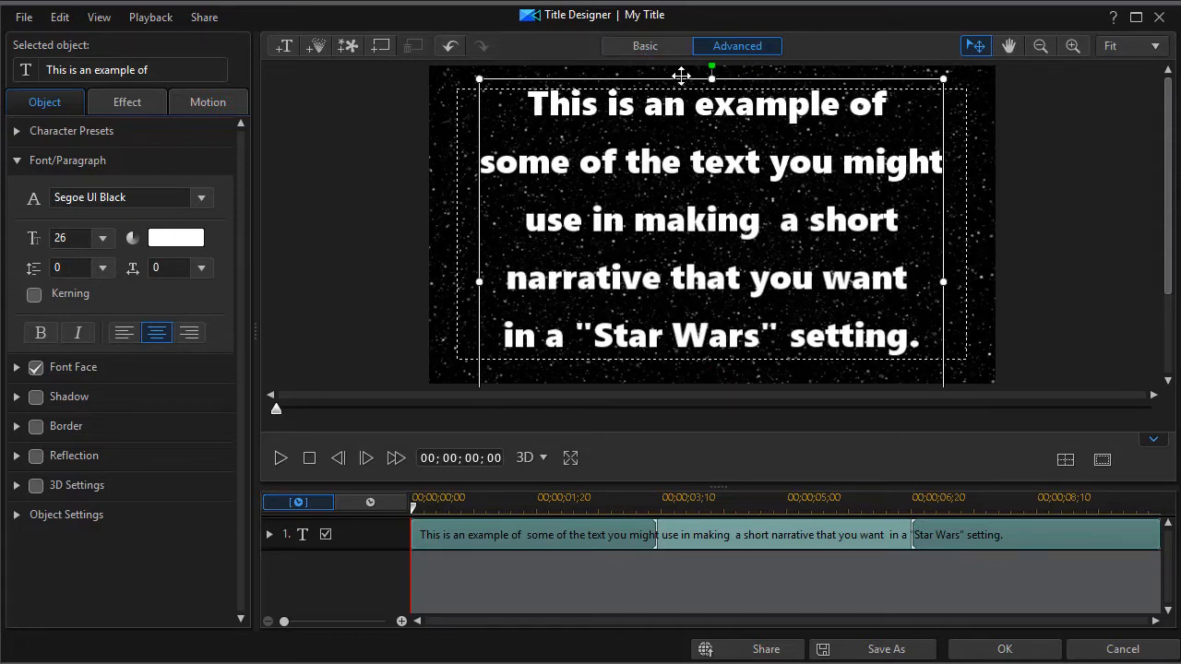
mouse_move(945, 313)
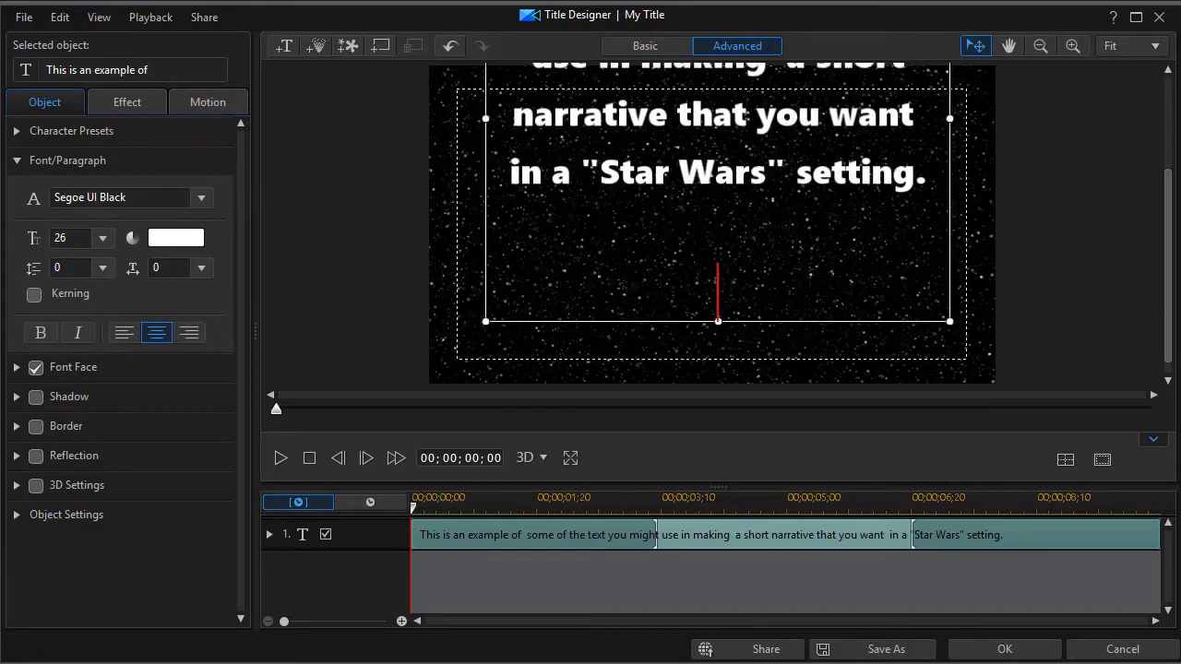
- Type further paragraphs: 'Keep on typing and do multiple paragraphs. So you can type…'
type("Keep on")
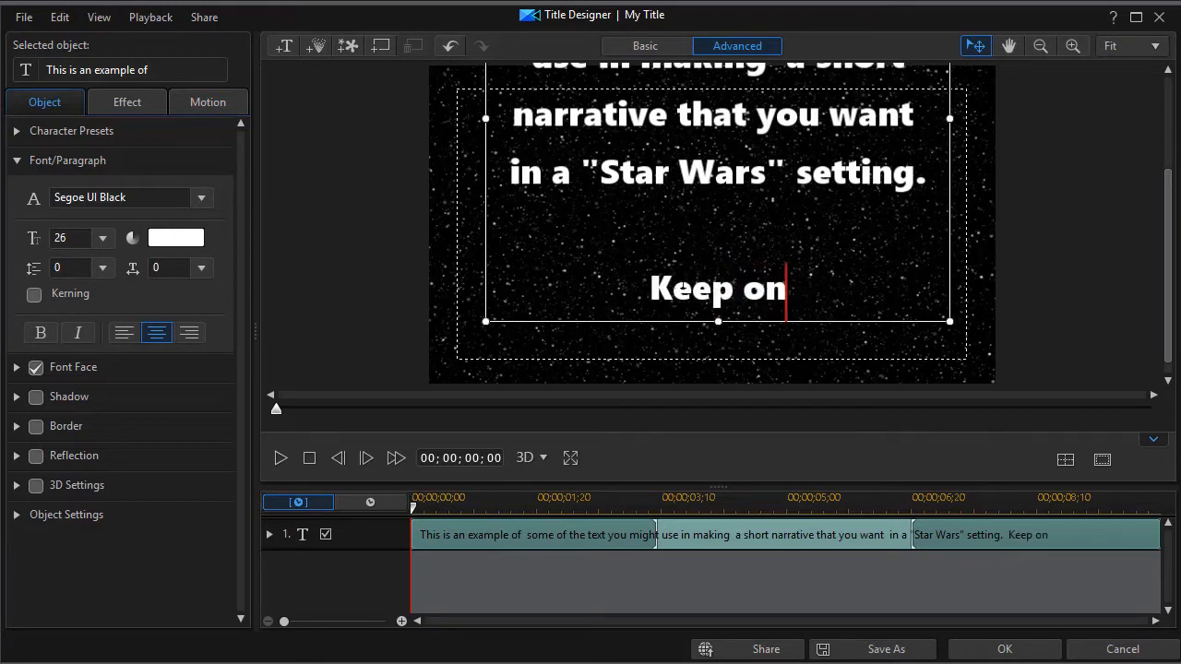
type("typing and do")
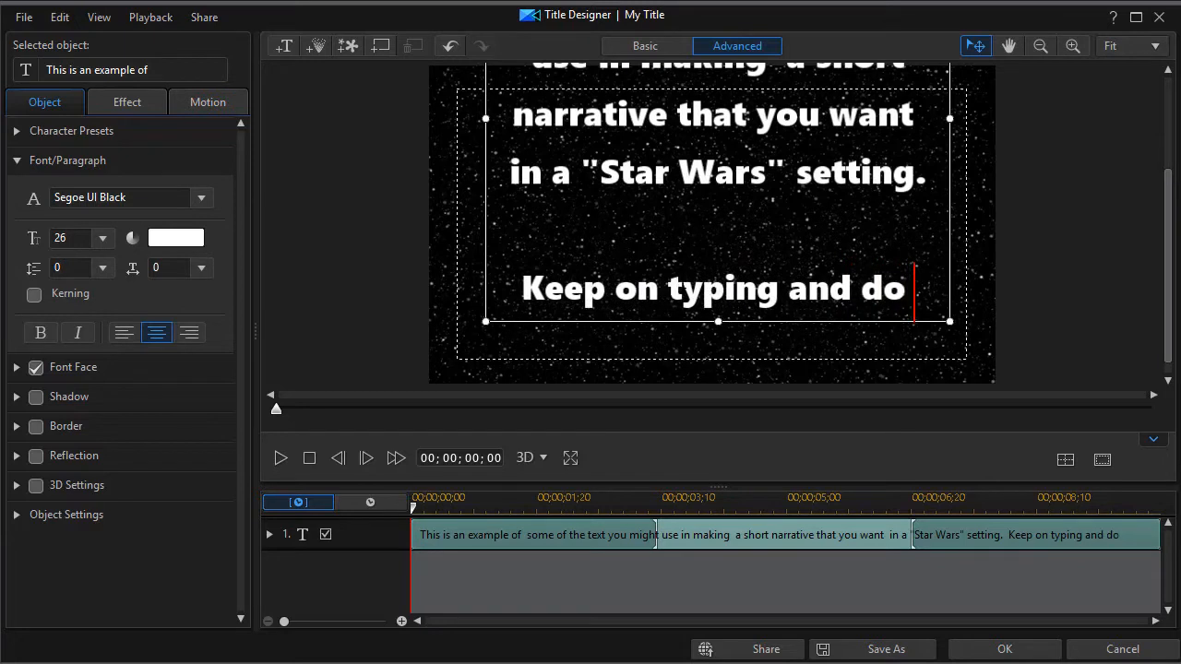
type("multiple parapgaphs.")
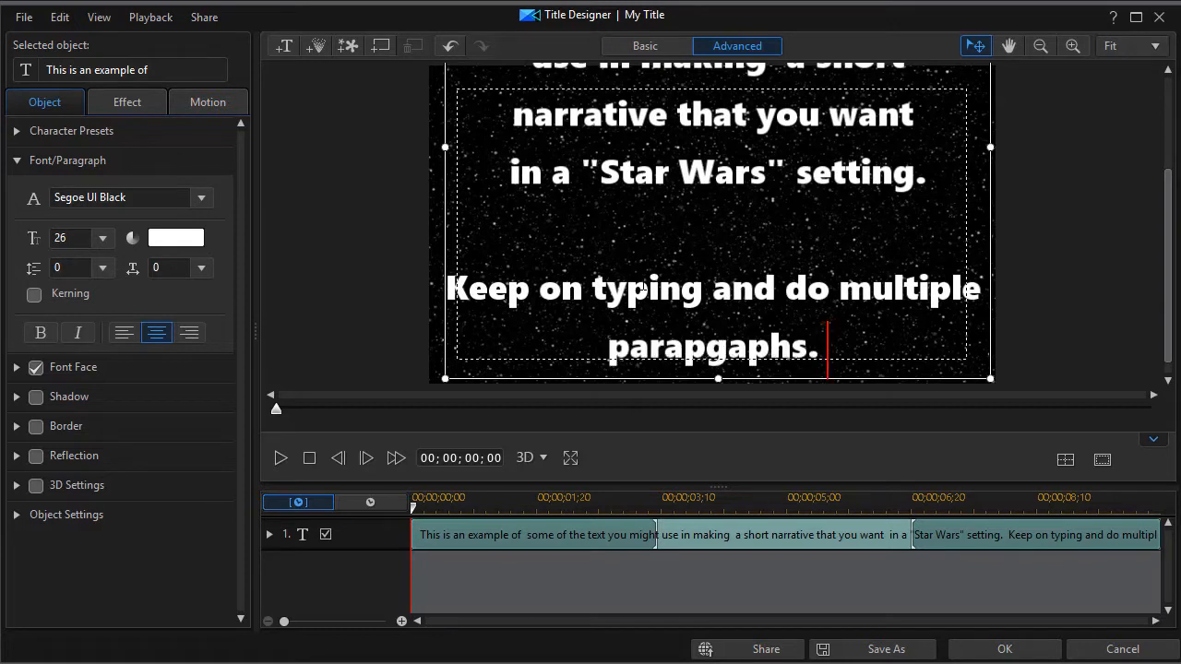
type("So")
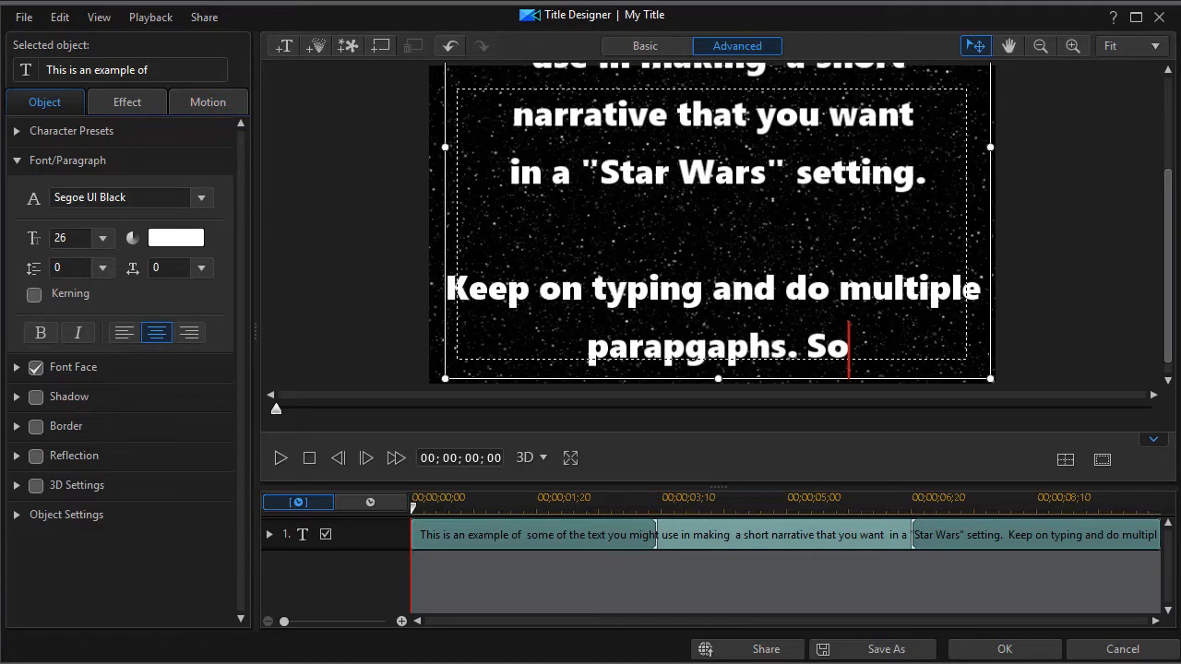
mouse_move(850, 380)
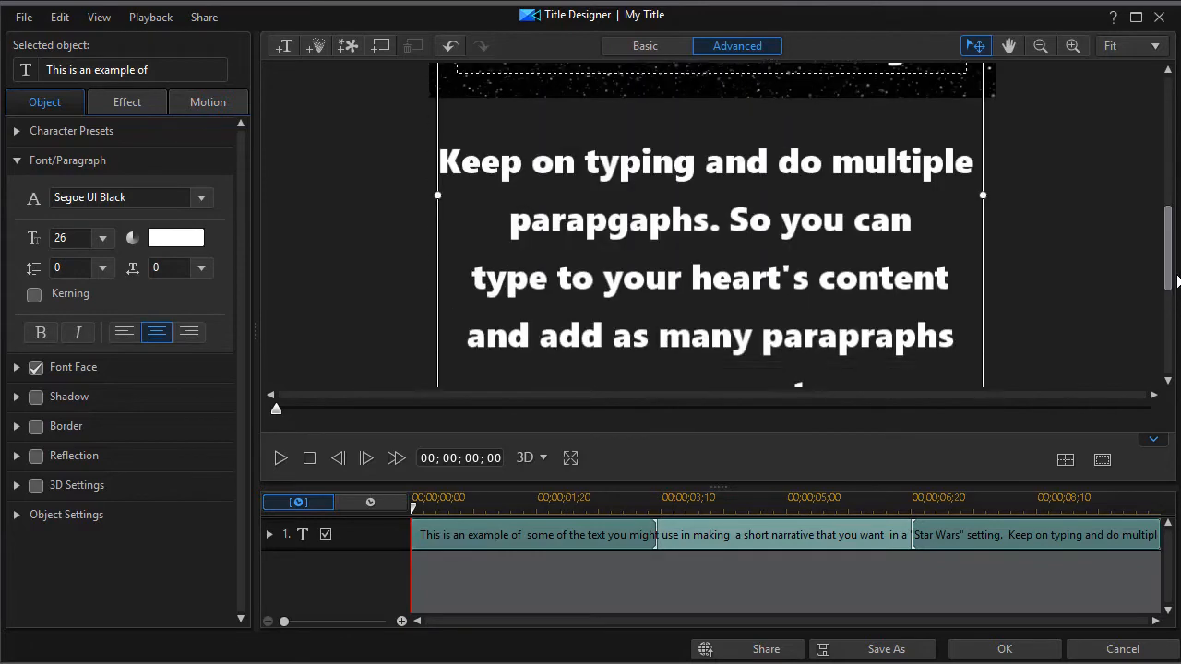
left_click(1101, 460)
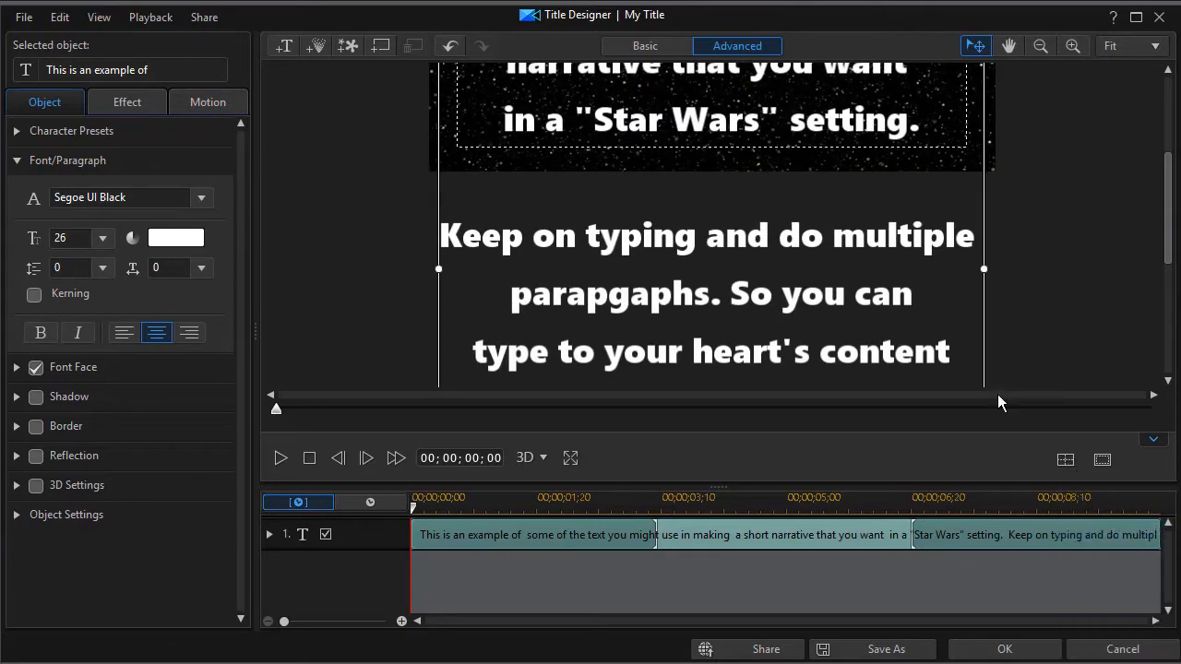
scroll("up", 3)
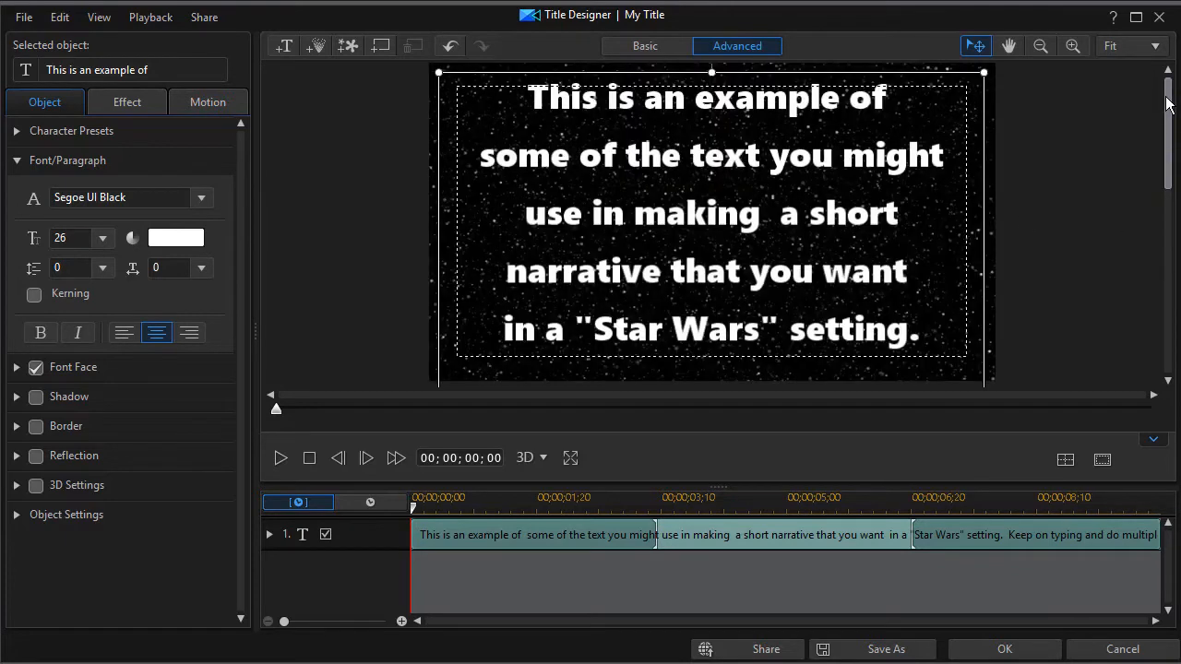
mouse_move(782, 273)
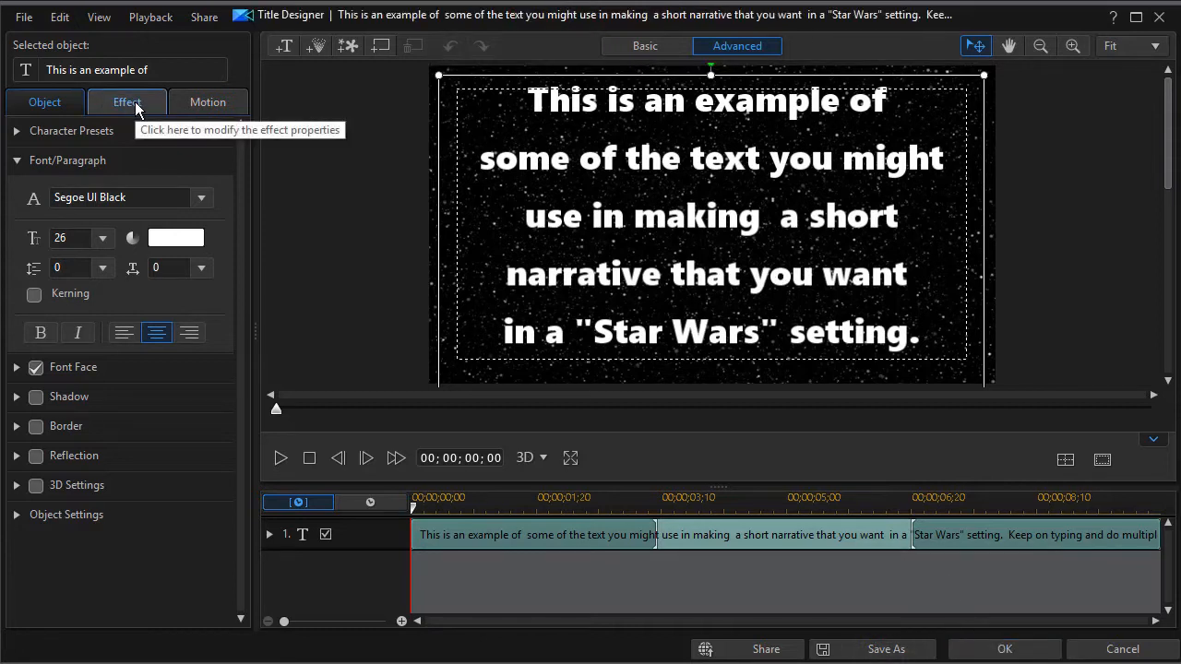
- Set the title's starting effect to Perspective Scroll and accept the Title Designer changes
left_click(126, 101)
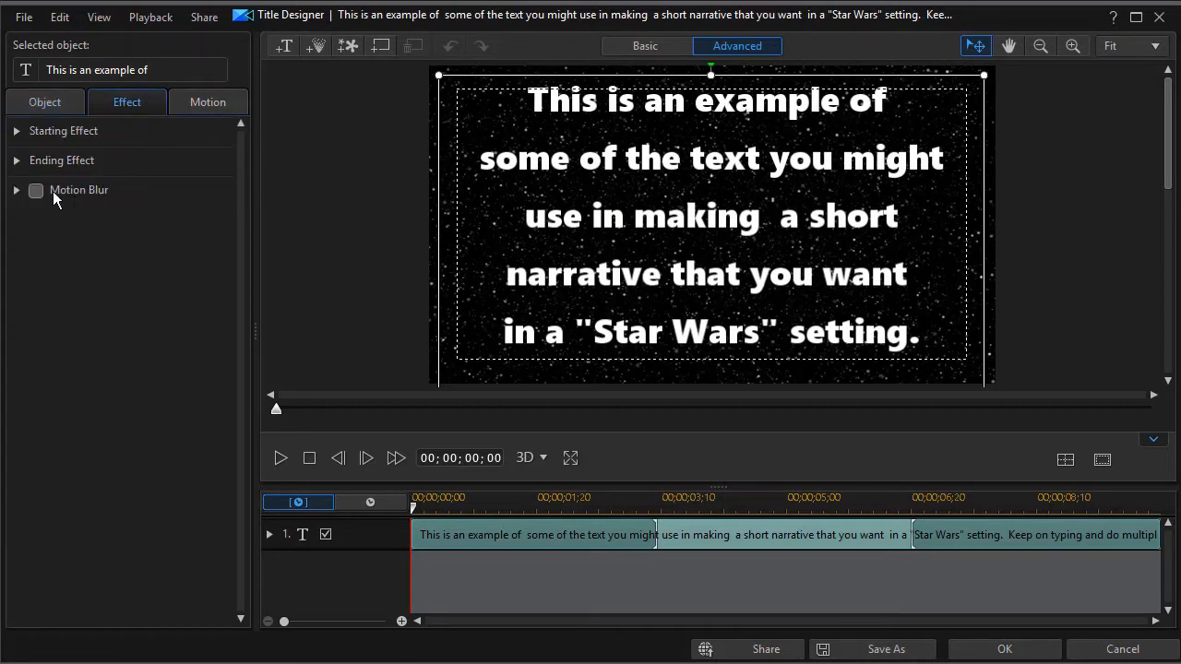
left_click(15, 129)
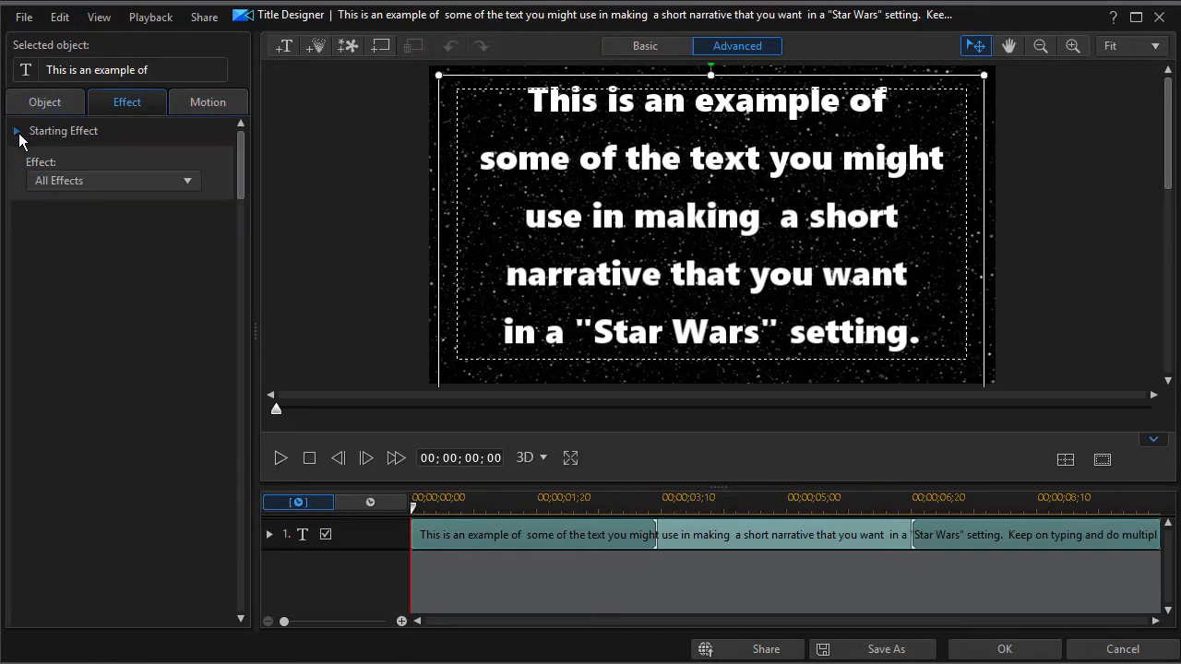
left_click(15, 129)
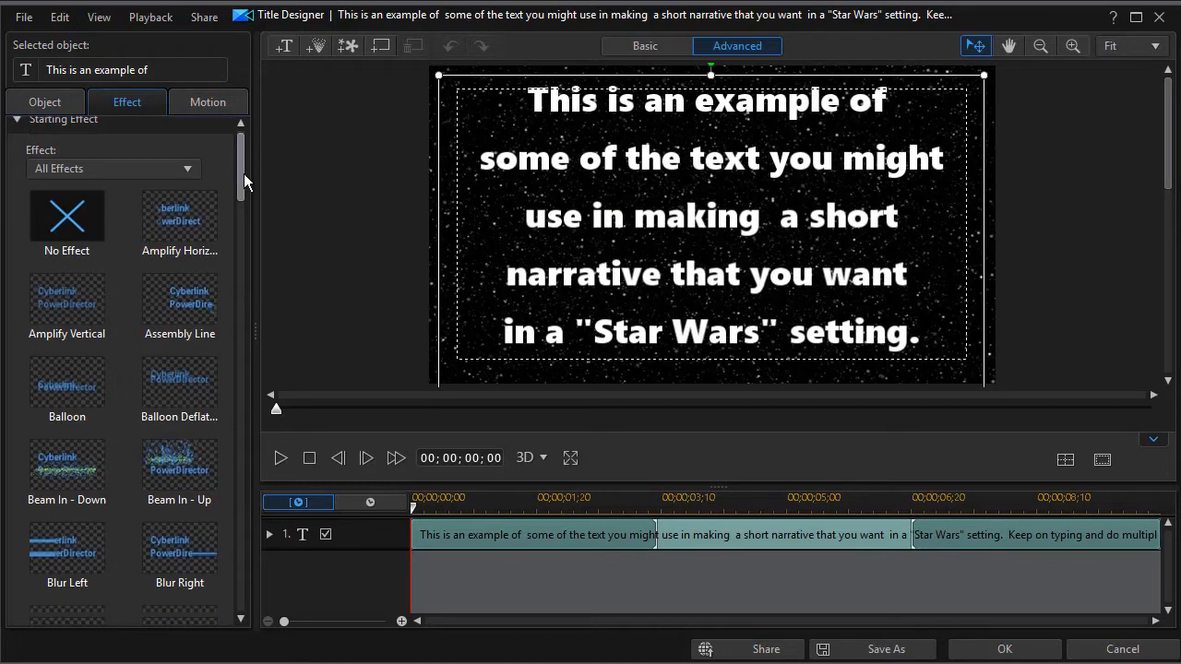
scroll("down", 3)
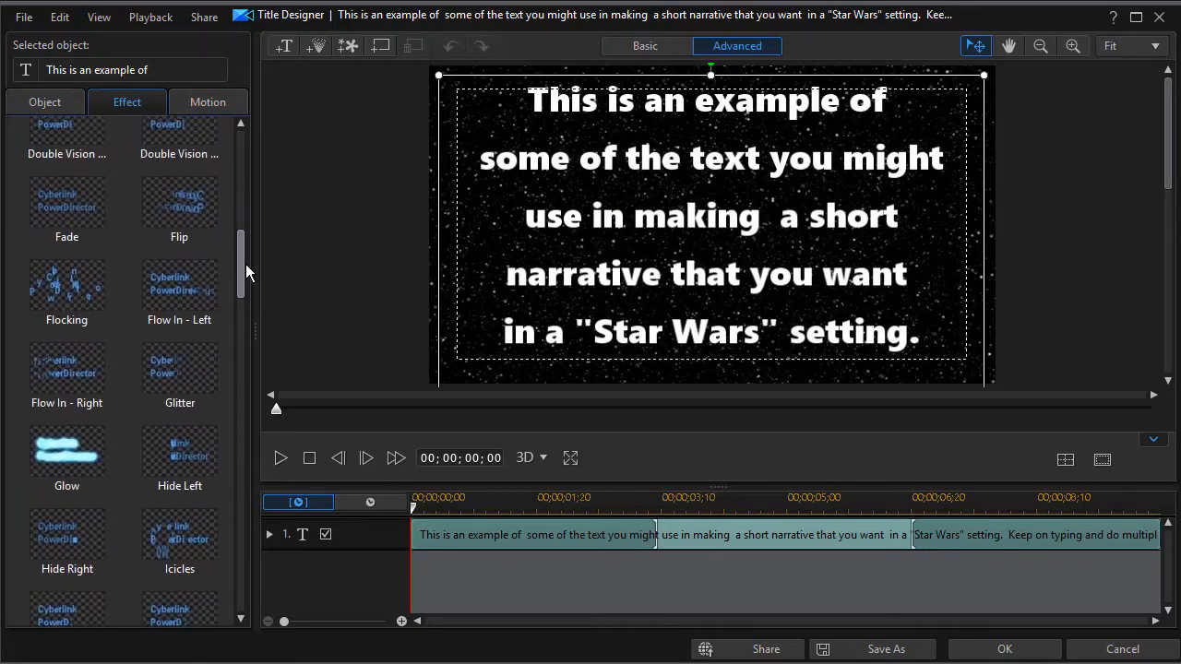
scroll("down", 3)
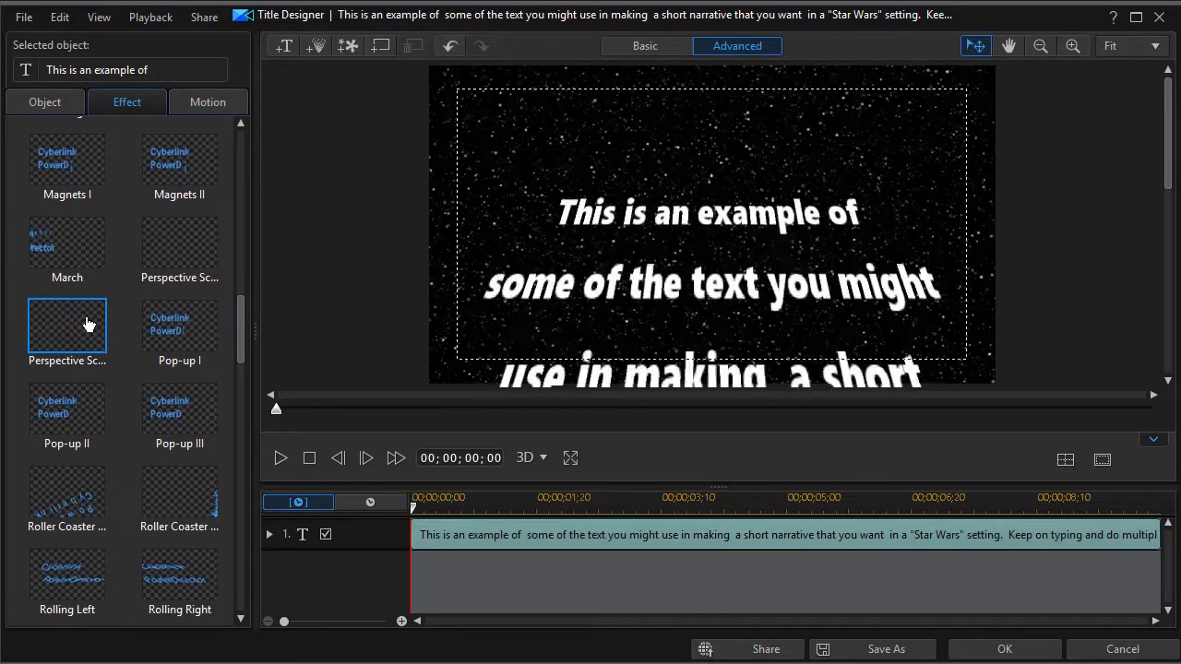
left_click(66, 323)
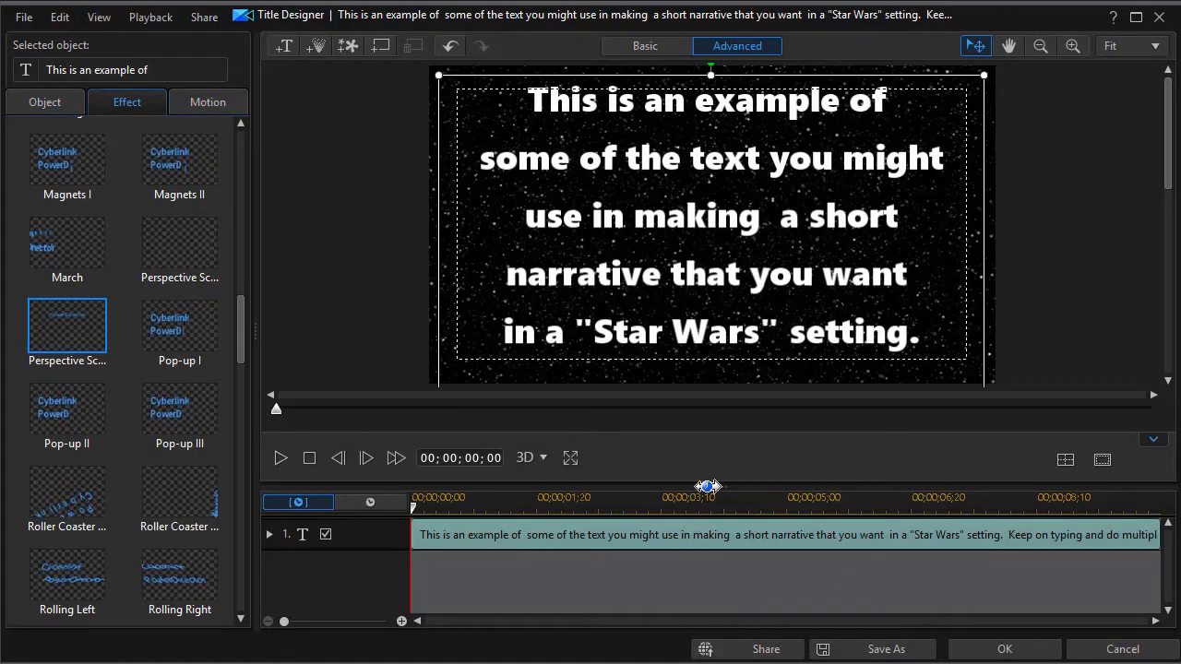
mouse_move(808, 453)
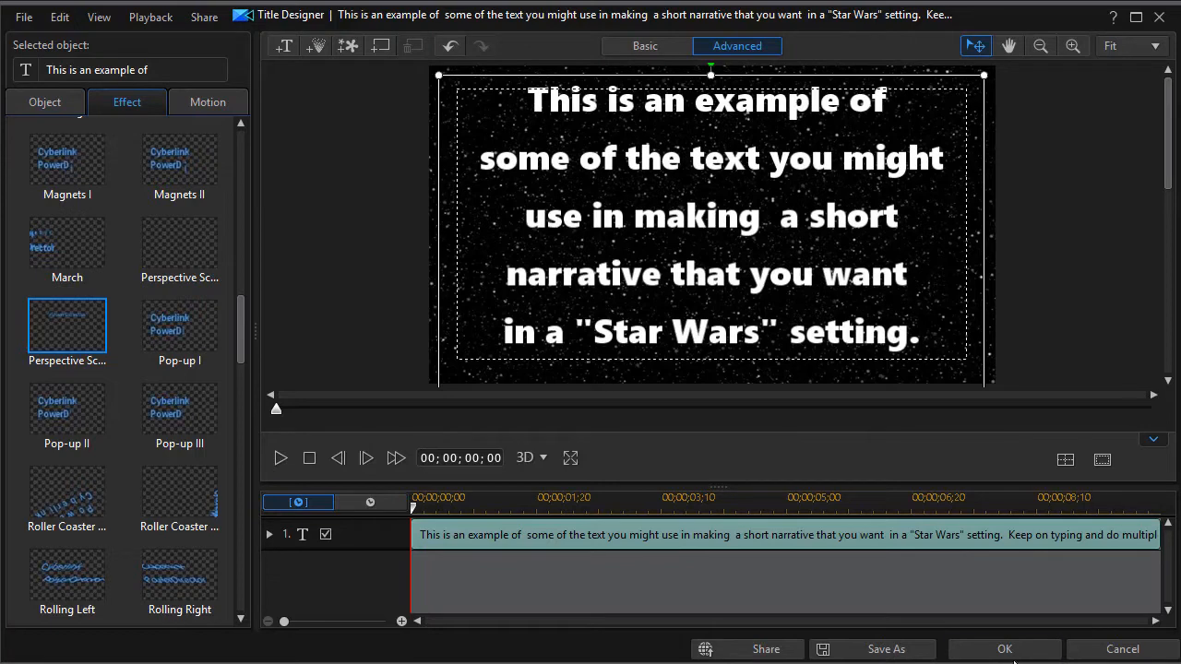
left_click(1003, 650)
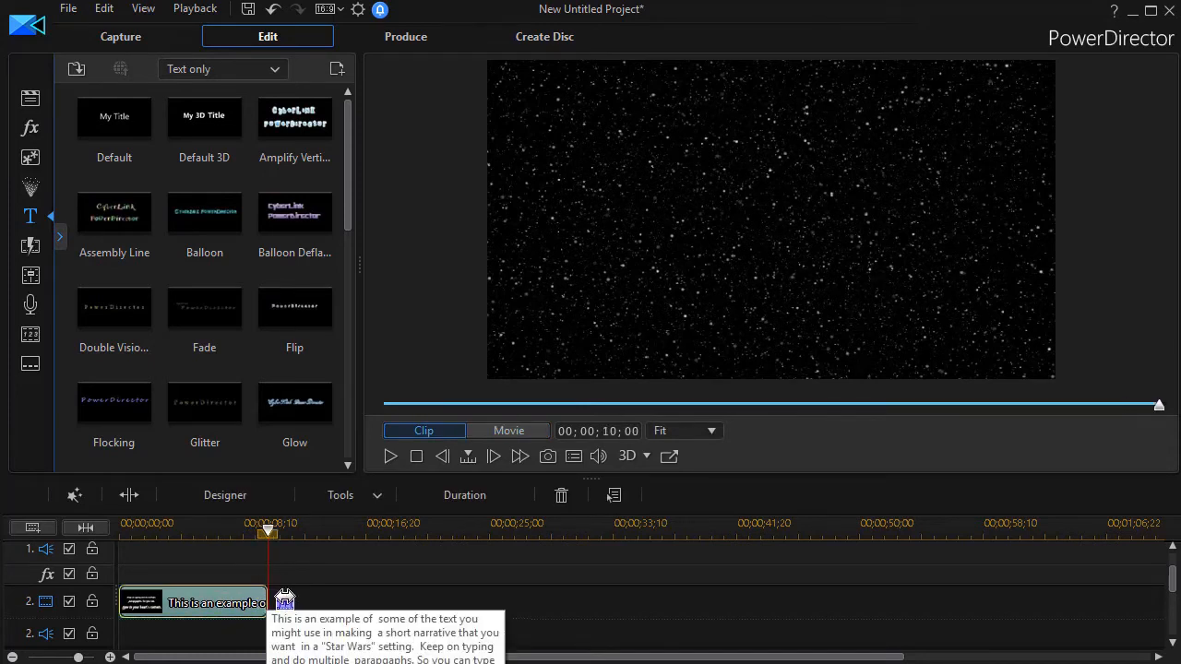
- Stretch the track-2 title clip to about 20 seconds and play from the start
left_click_drag(284, 598, 439, 606)
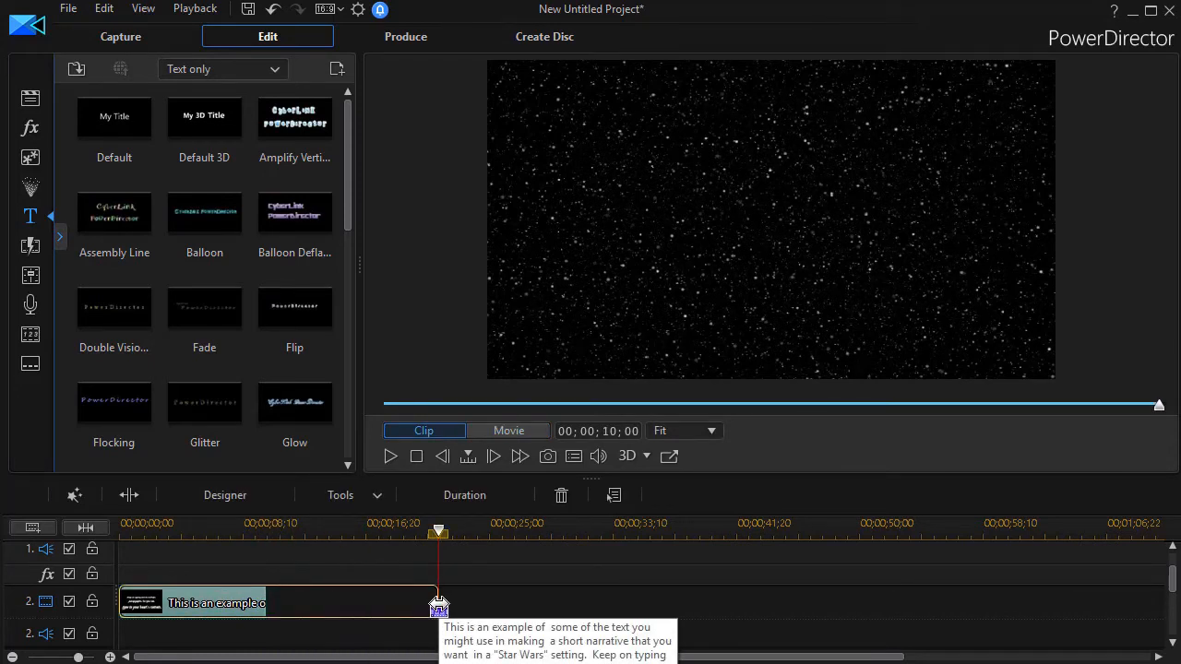
left_click_drag(439, 603, 439, 535)
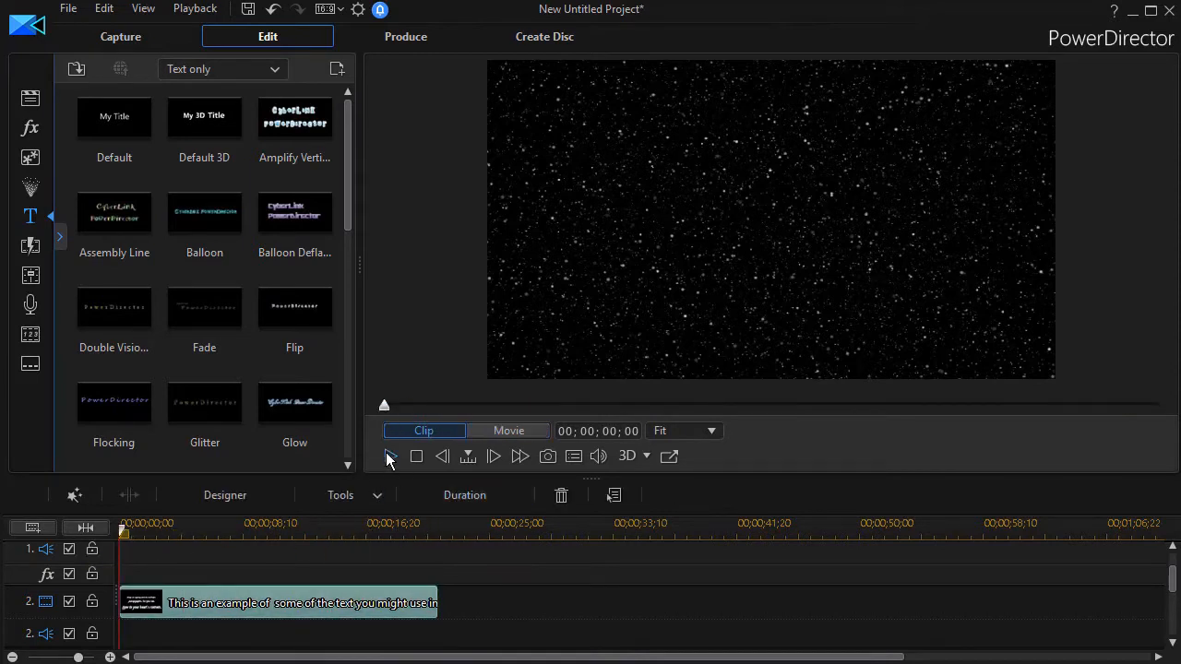
left_click(391, 458)
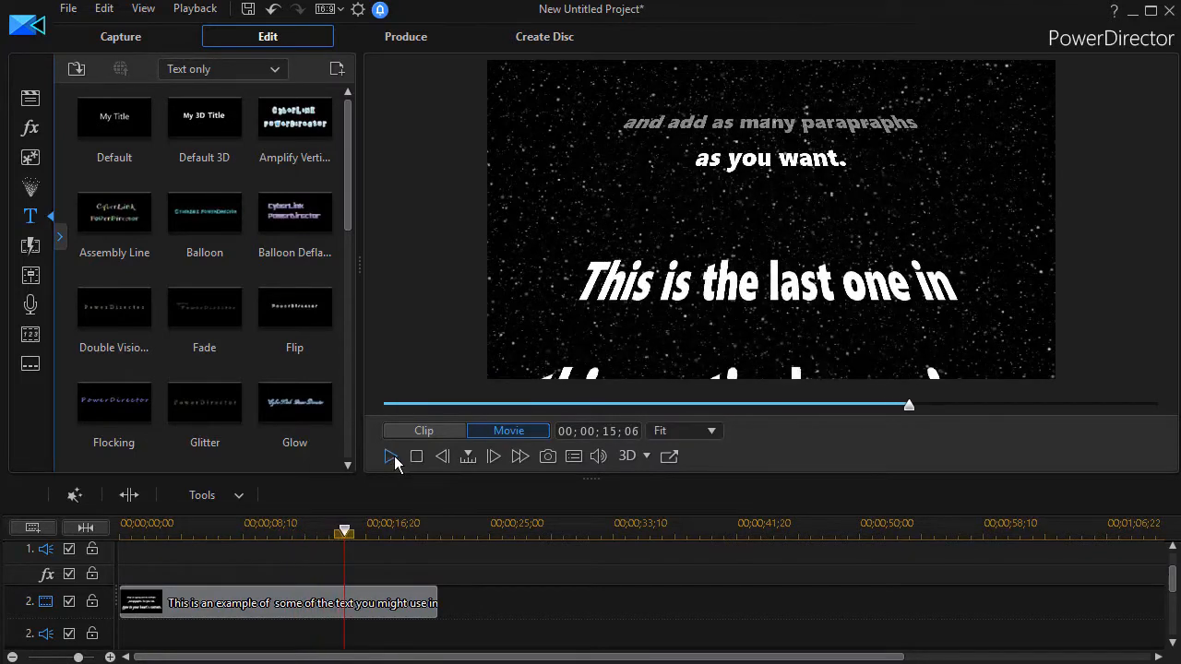
- Pause the preview at about 00:00:15 on the closing line and select the title clip
left_click(392, 456)
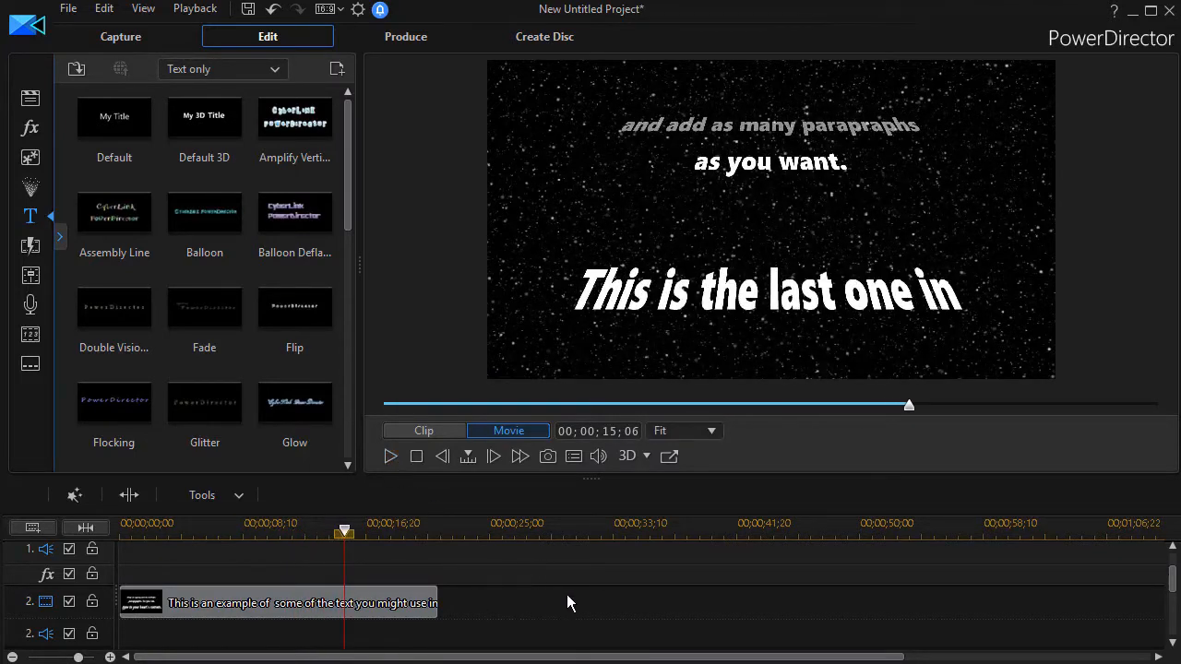
mouse_move(343, 607)
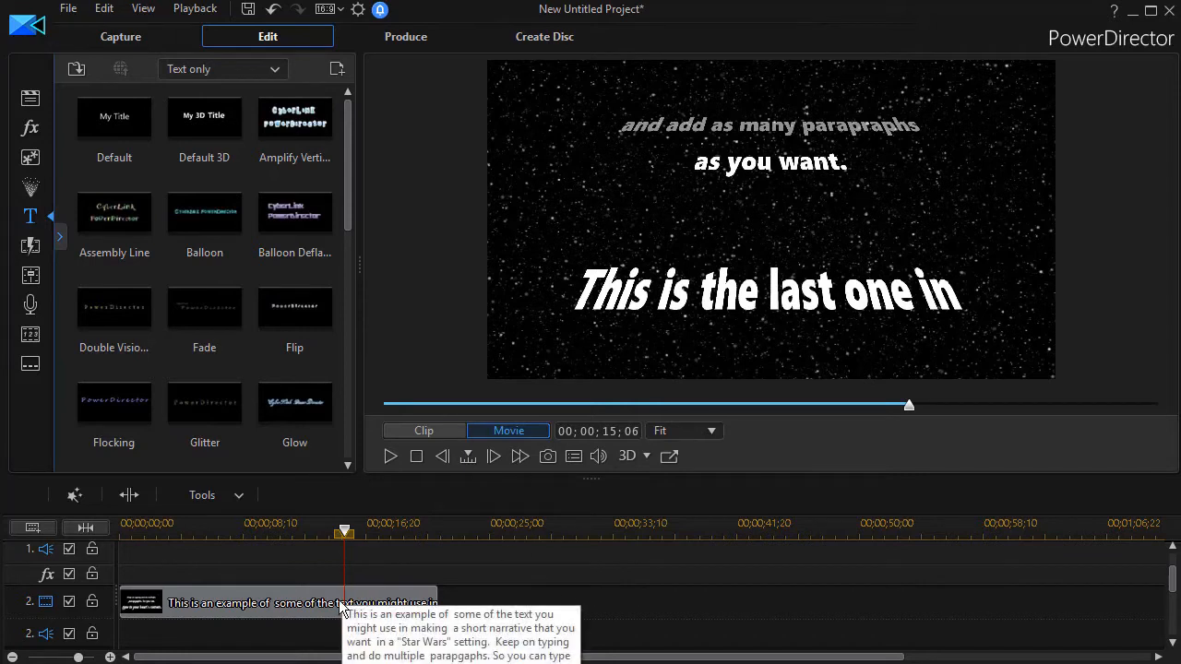
mouse_move(286, 613)
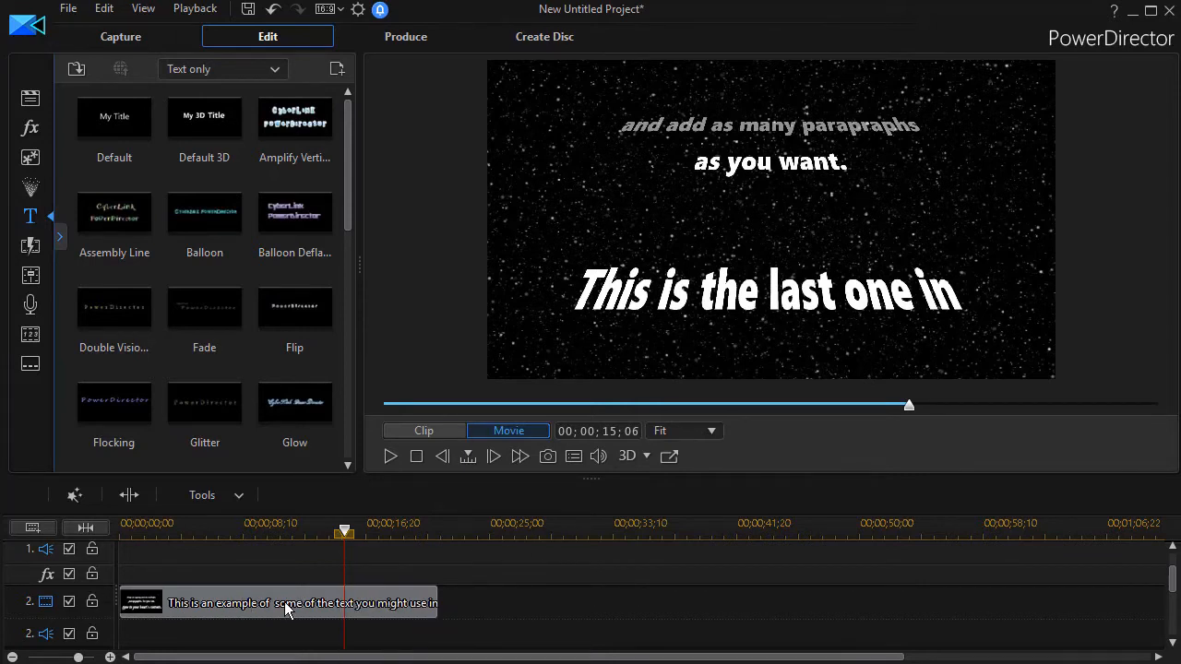
left_click(286, 603)
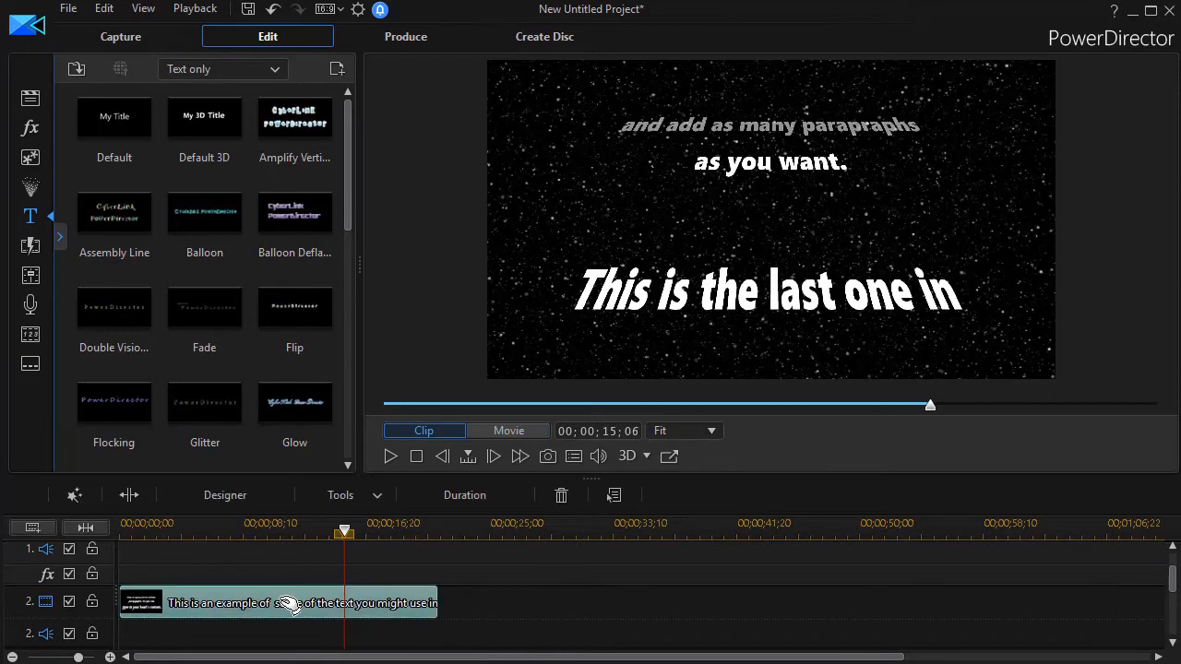
mouse_move(288, 605)
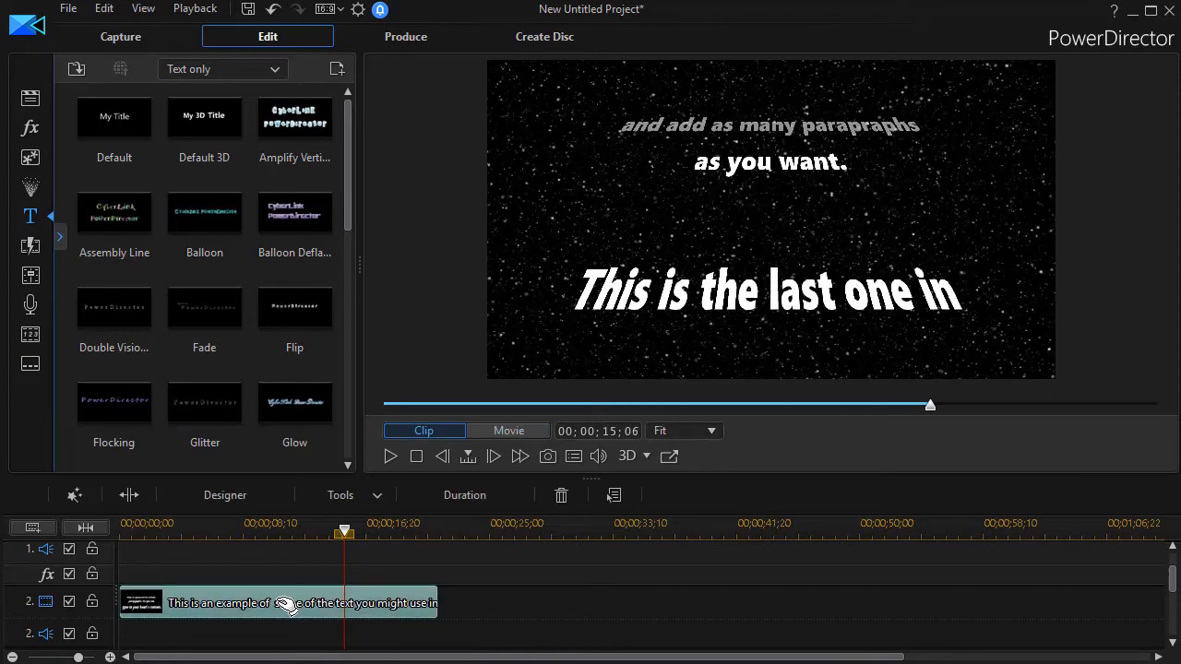
- In Title Designer, delete the later paragraphs so only the opening Star Wars paragraph remains, and confirm
double_click(267, 604)
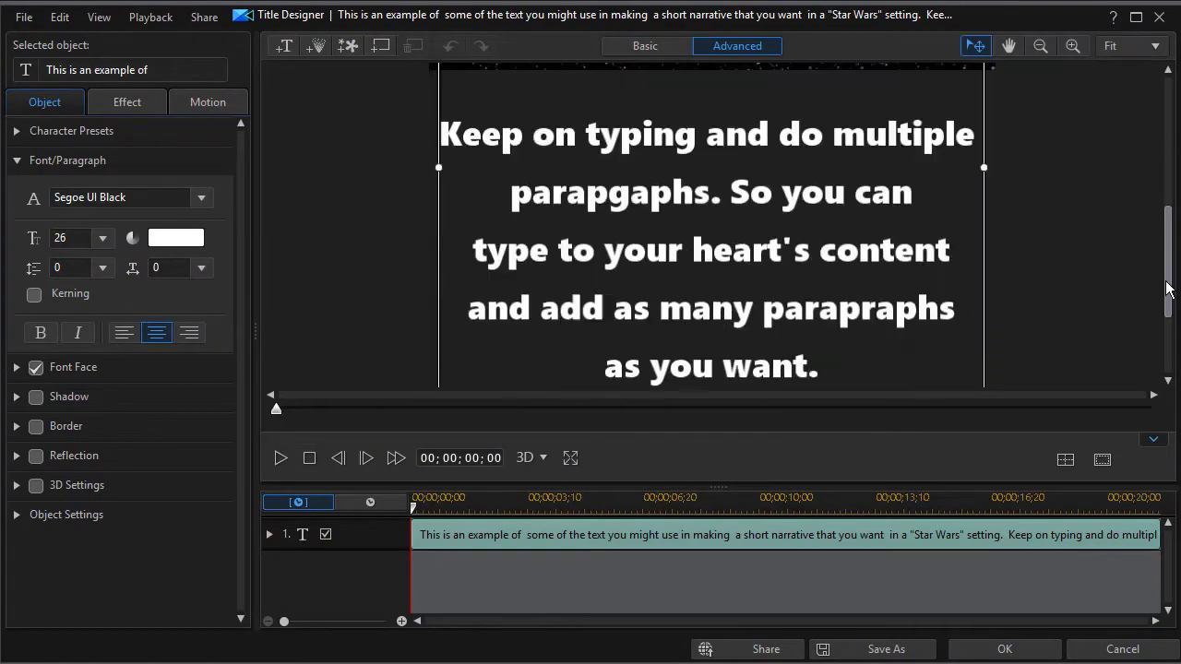
scroll("down", 3)
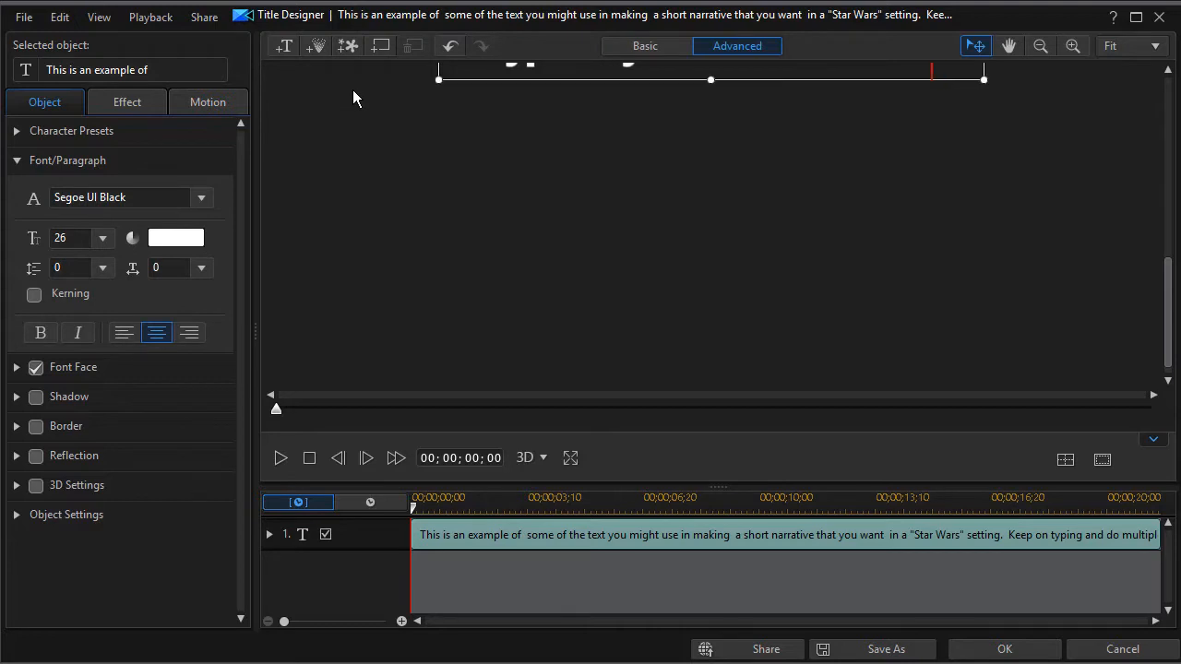
scroll("down", 3)
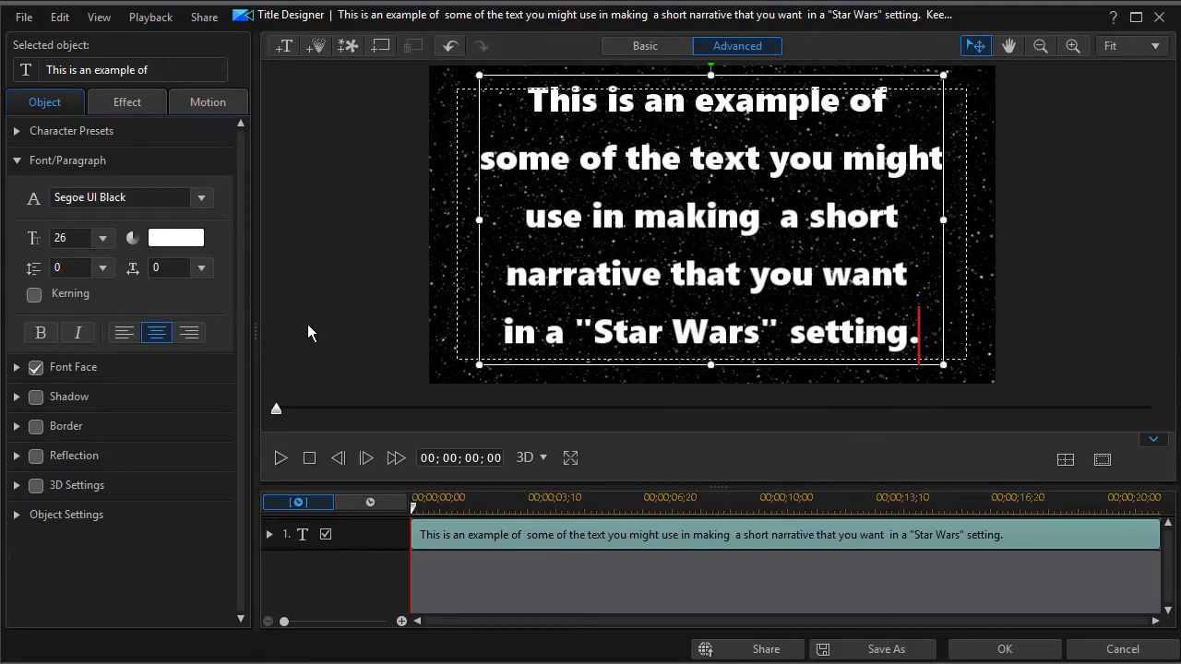
mouse_move(1091, 607)
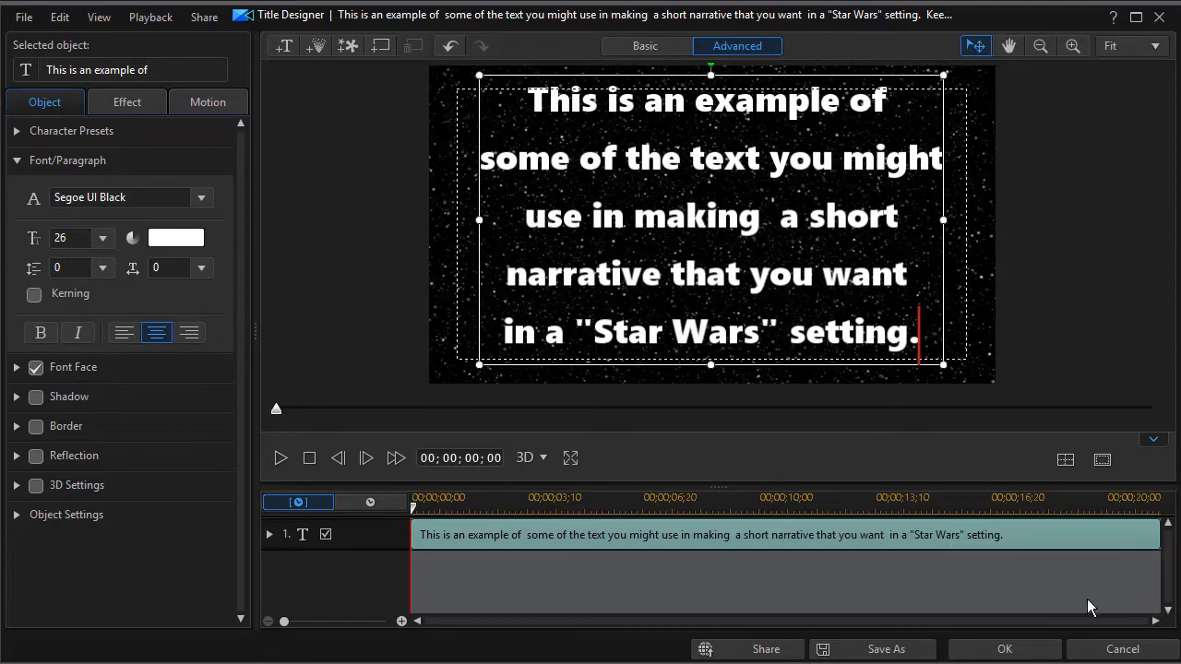
left_click(1004, 649)
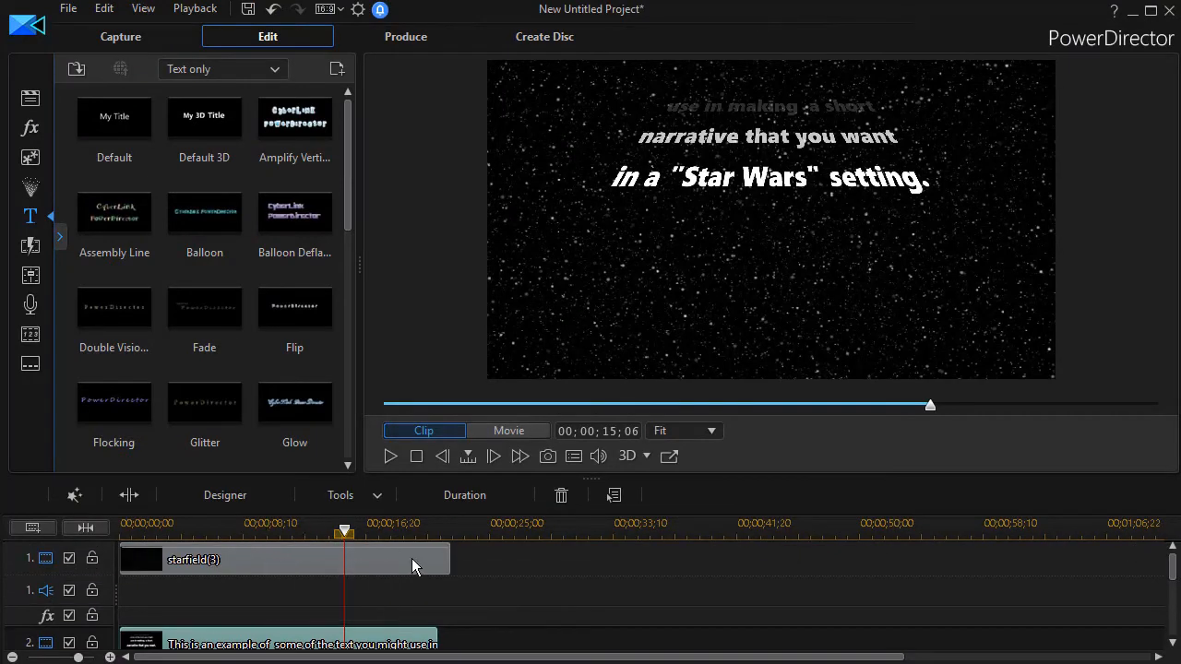
- Select the starfield clip, show 10x10 grid lines over the preview, and jump to about 12 seconds
left_click(414, 559)
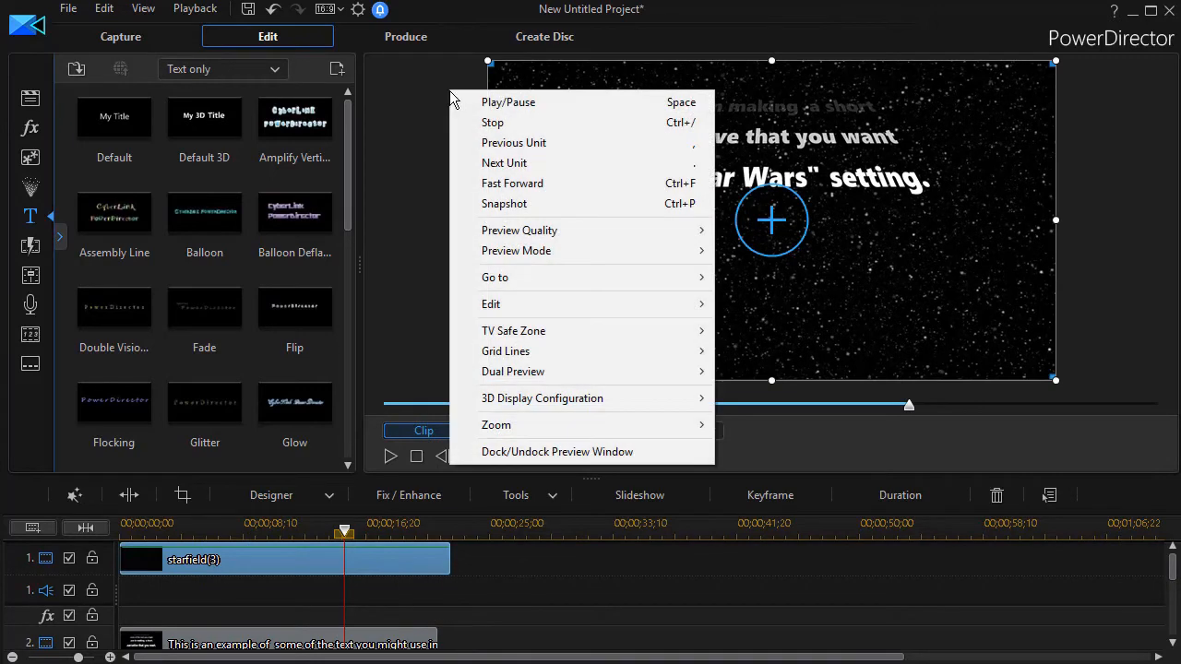
mouse_move(520, 350)
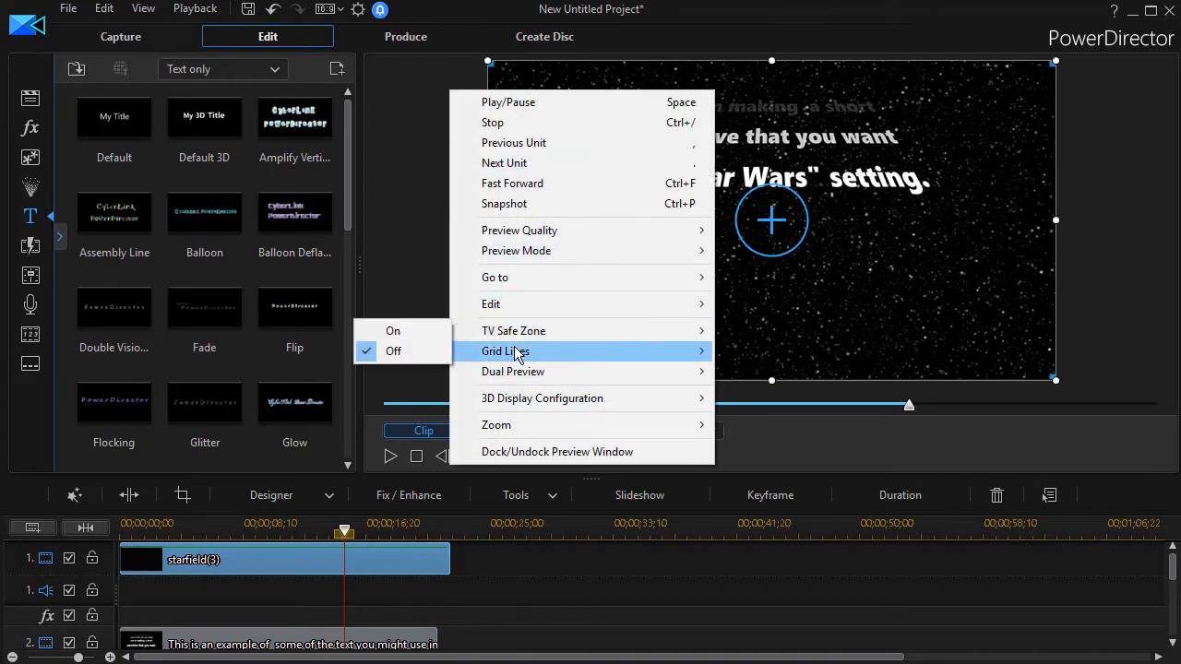
left_click(391, 351)
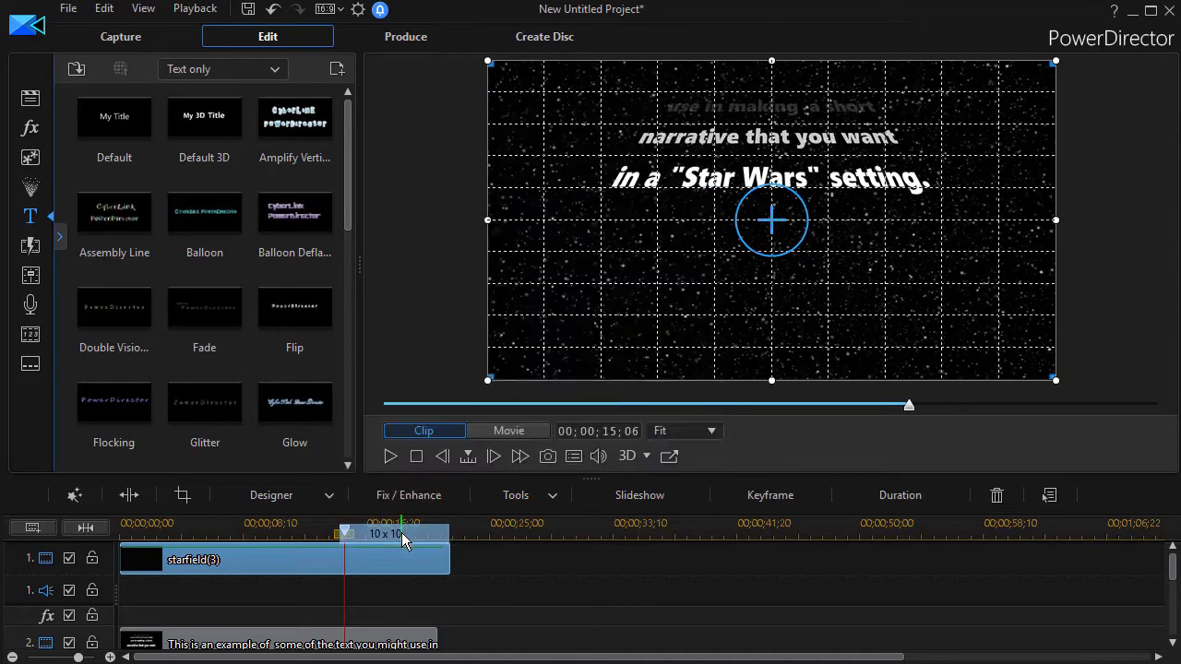
mouse_move(355, 554)
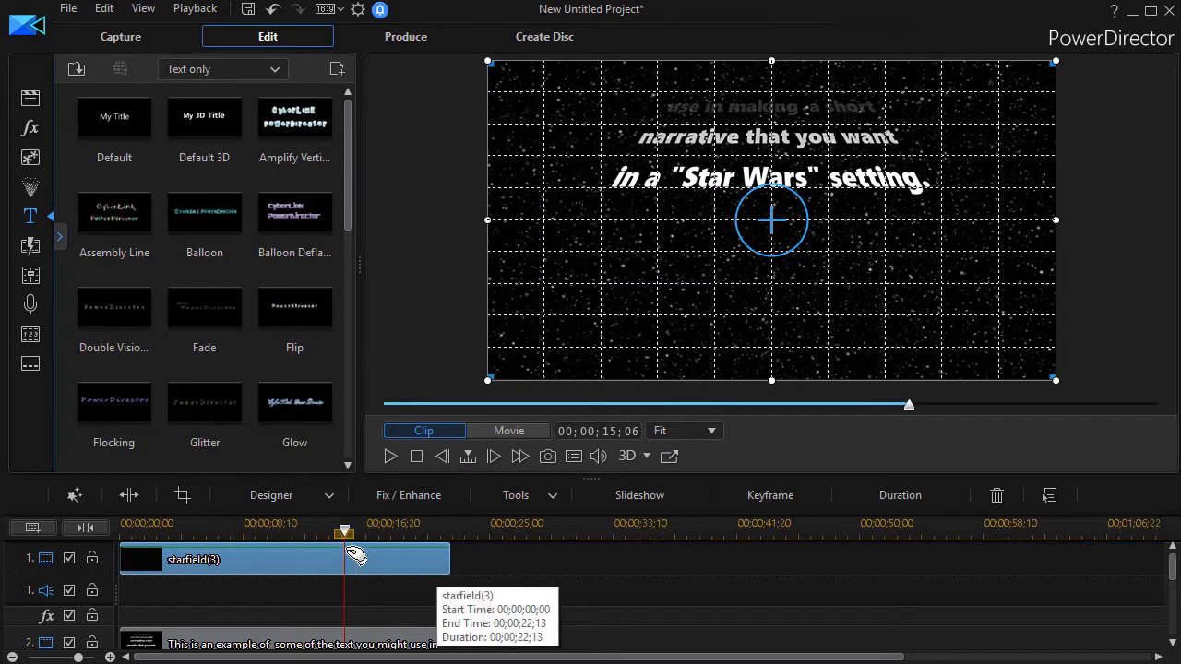
left_click(507, 431)
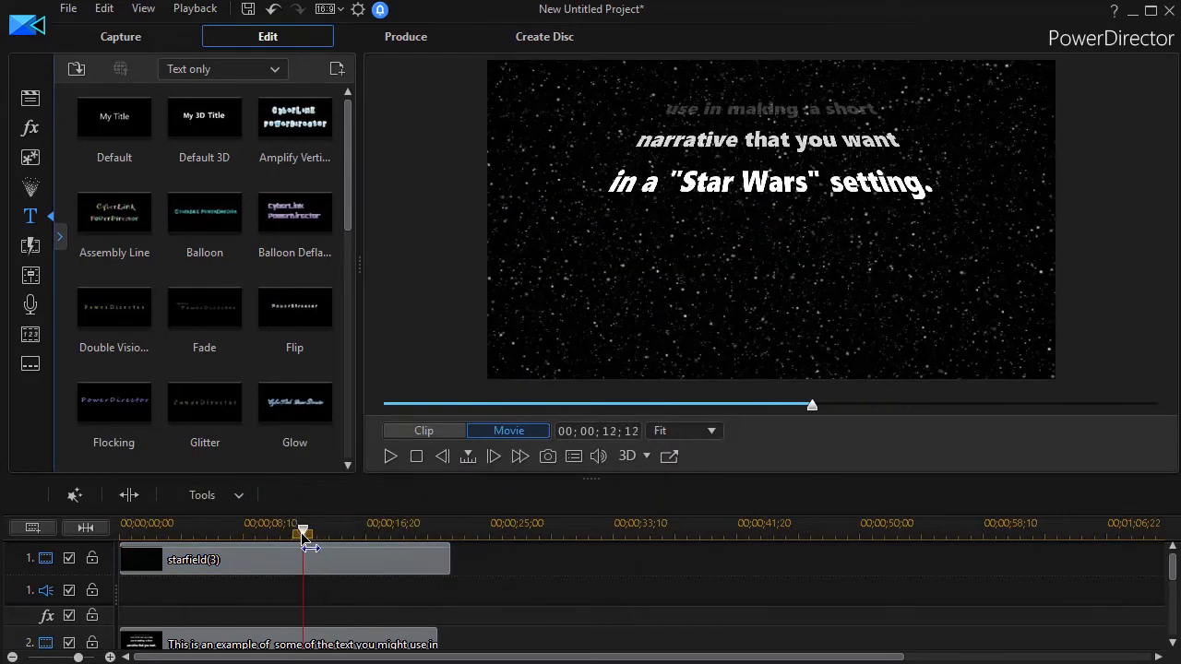
- Move the timeline playhead back to 00;00;11;21 over the starfield clip
left_click(284, 559)
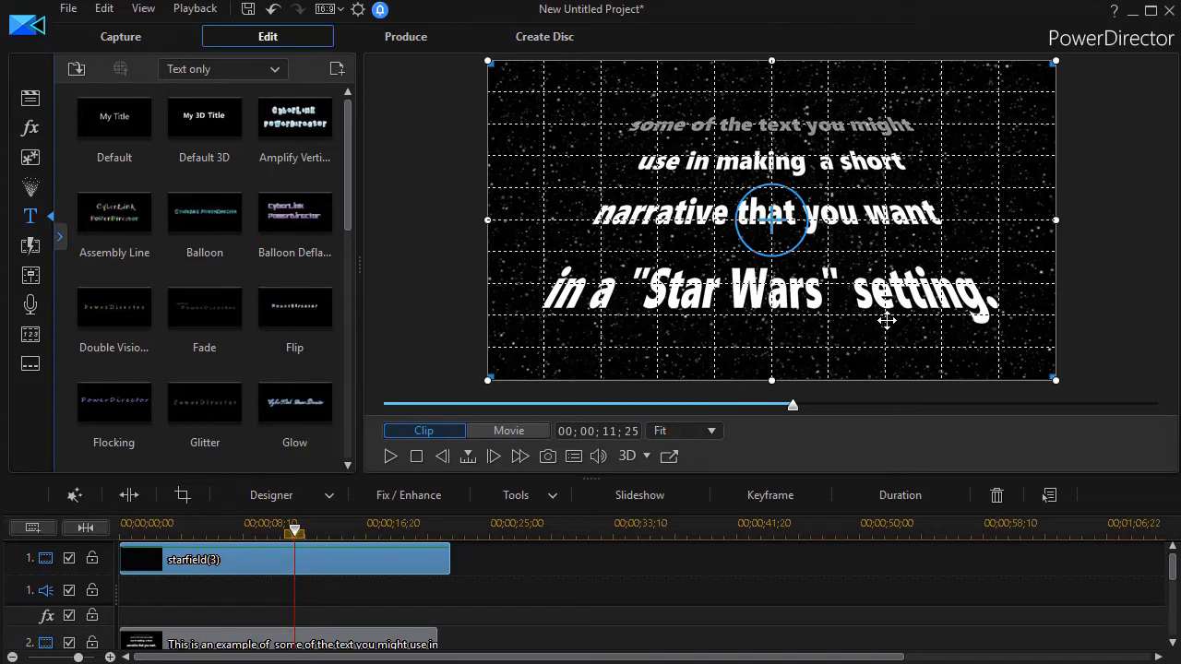
mouse_move(978, 305)
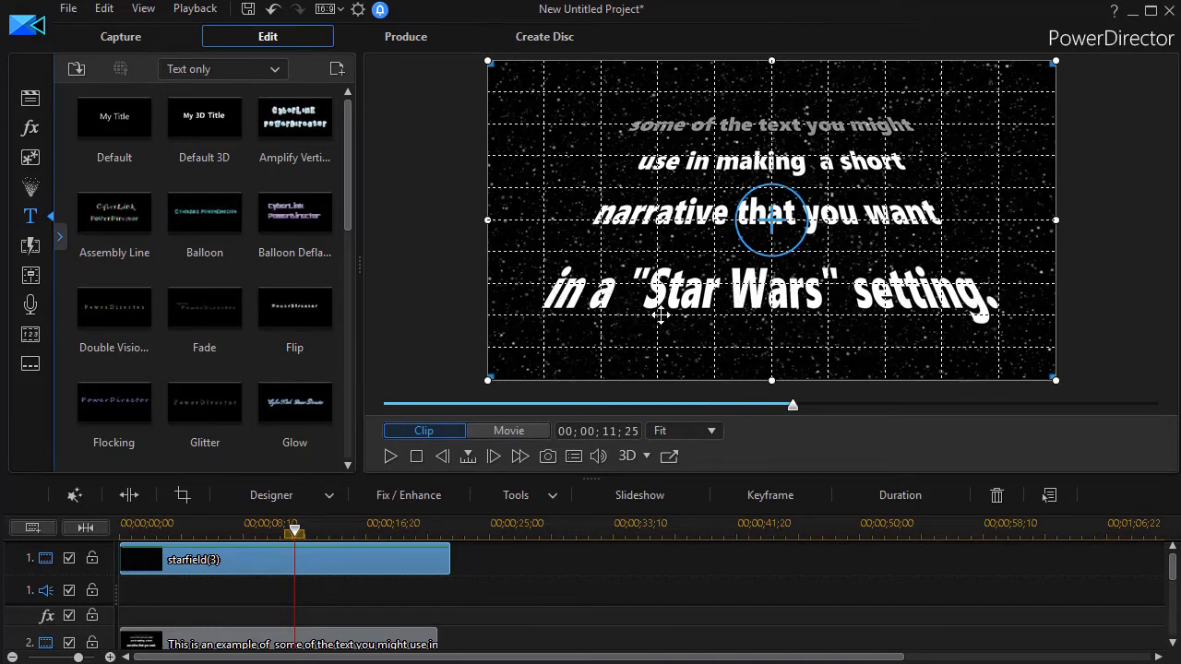
mouse_move(293, 535)
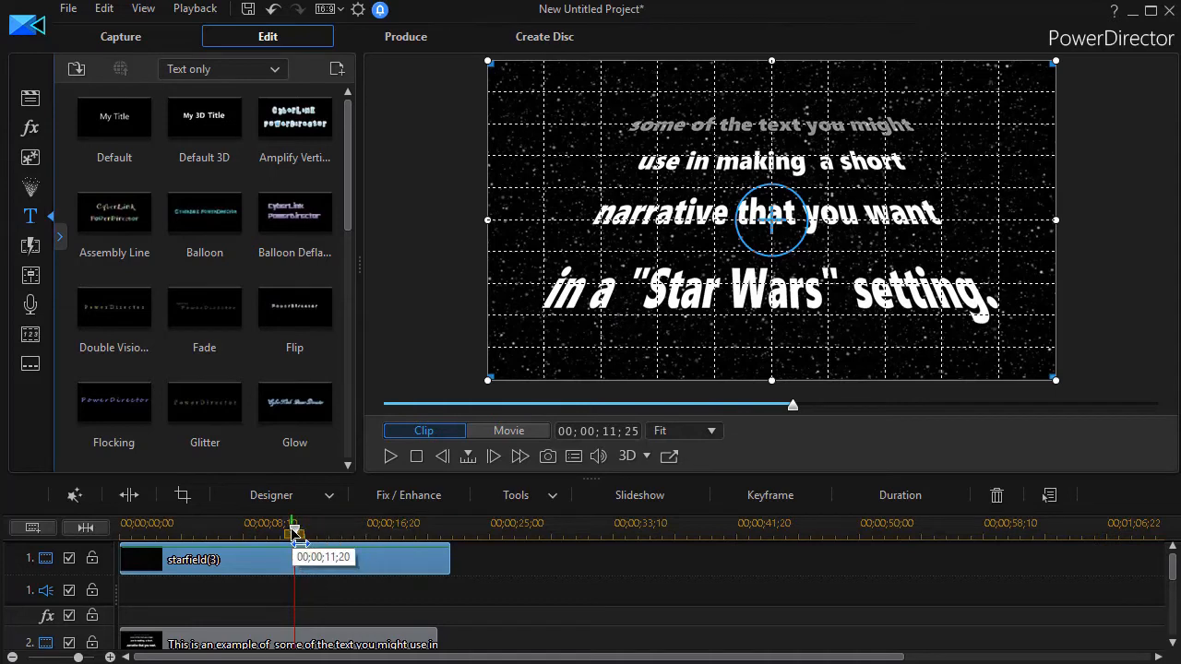
left_click(508, 430)
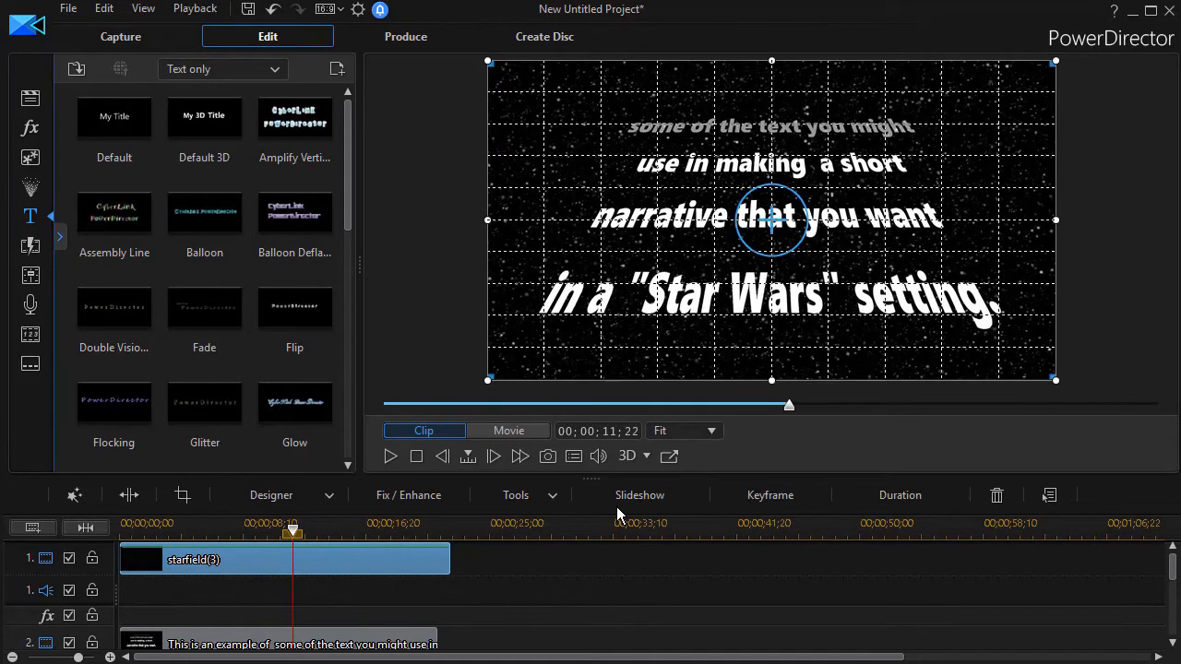
mouse_move(369, 520)
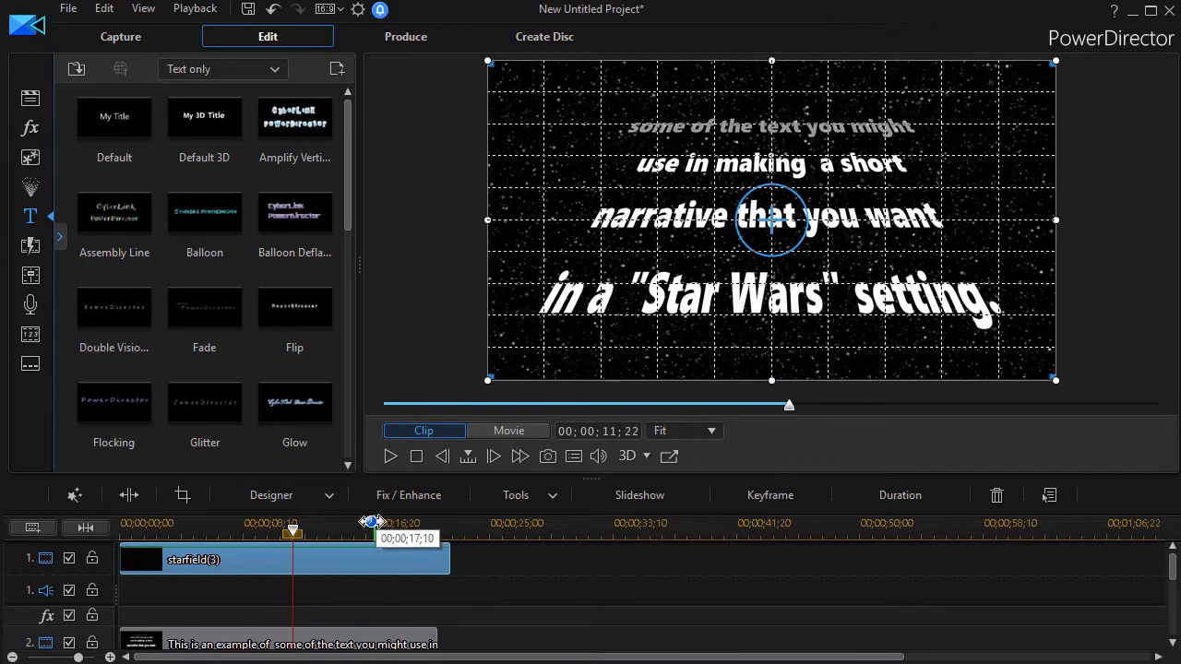
left_click_drag(373, 524, 294, 531)
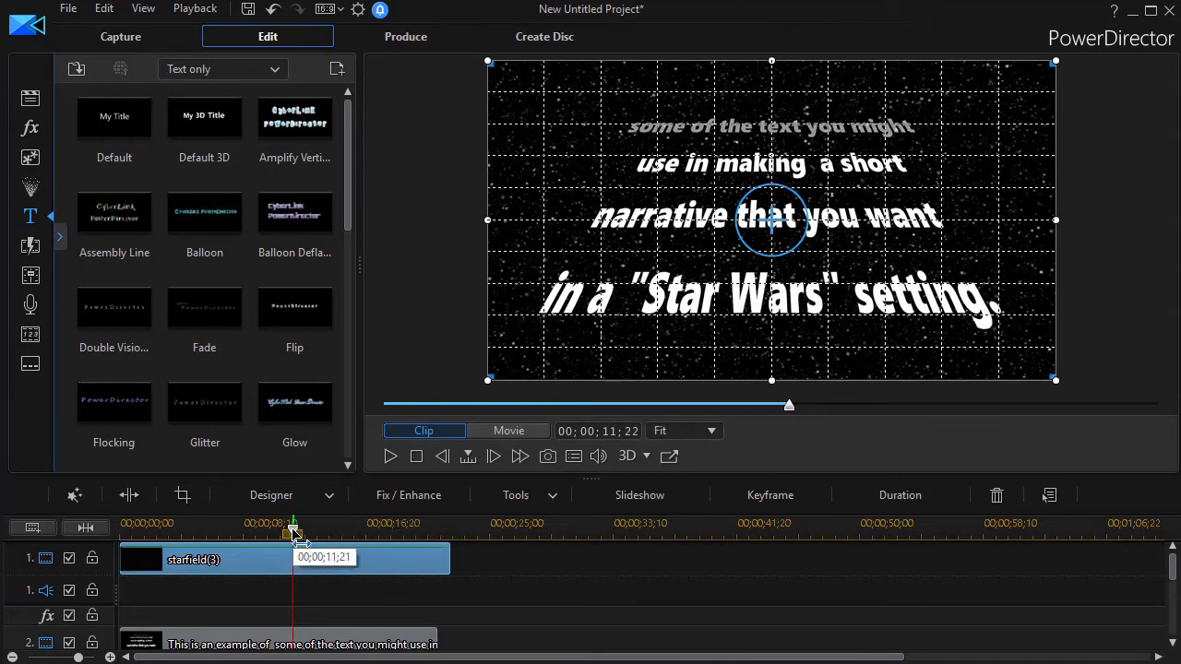
- Add a timeline marker at 00;00;11;21 noted 'second slide'
right_click(293, 531)
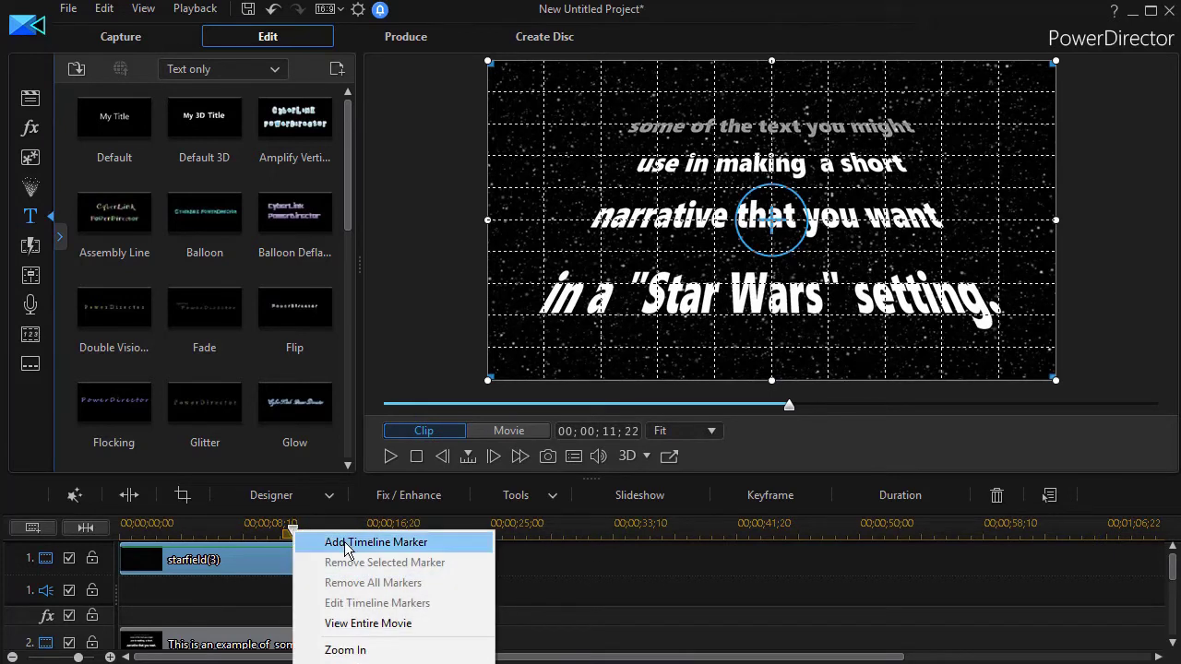
left_click(376, 542)
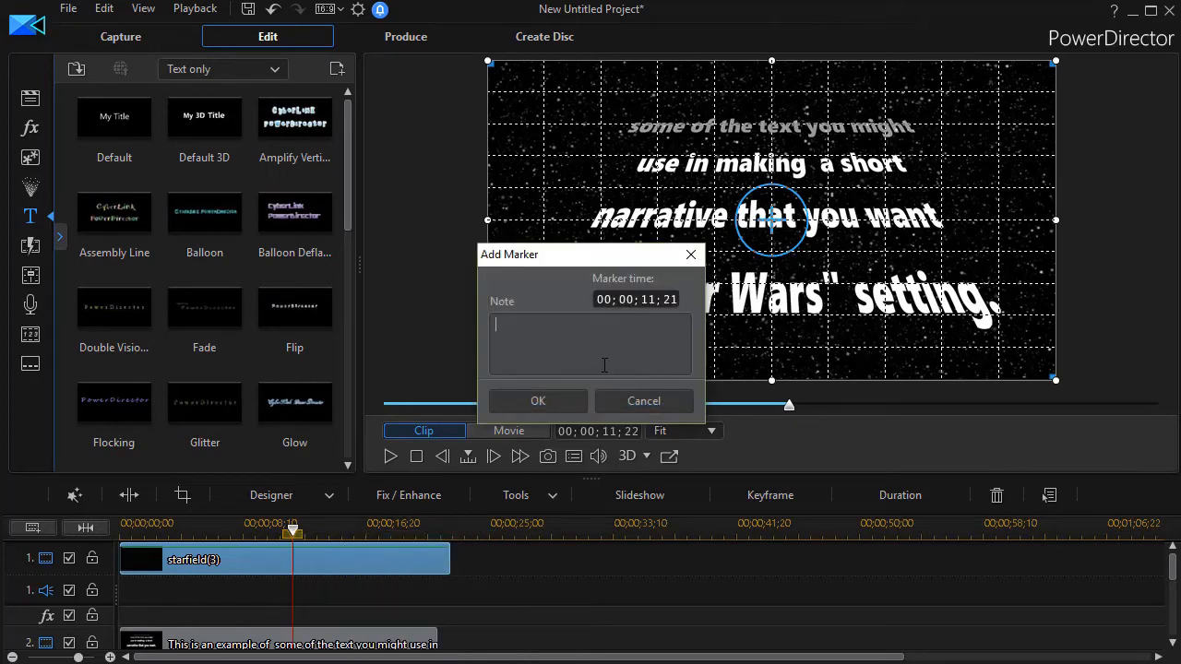
type("second sl")
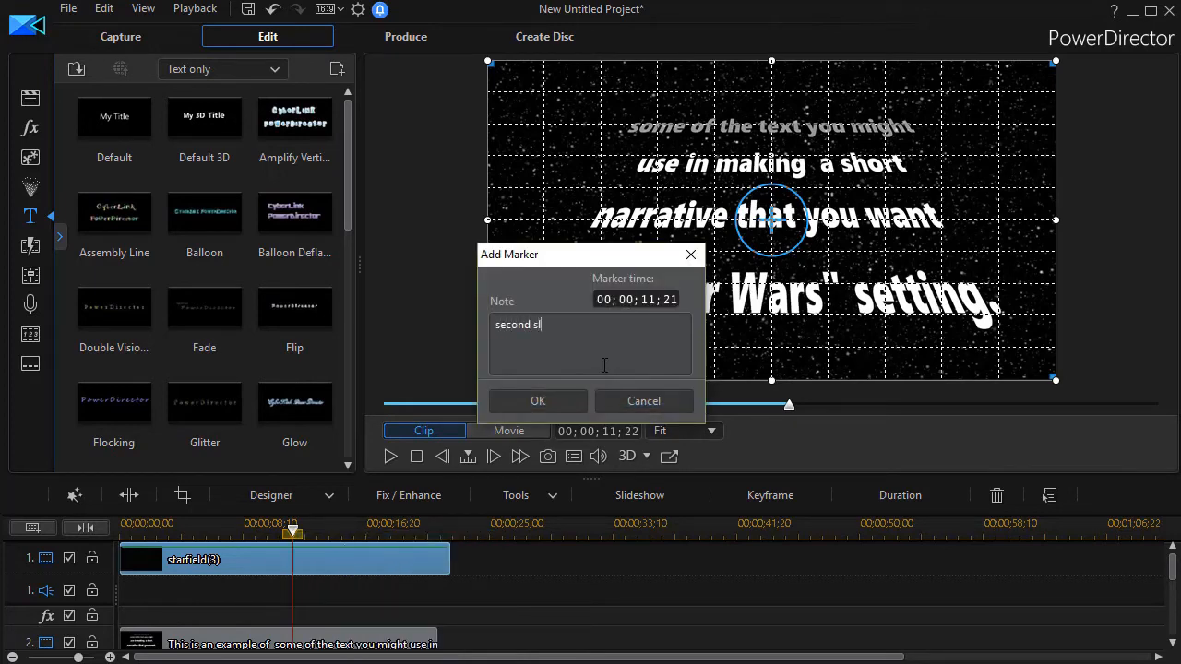
type("ide")
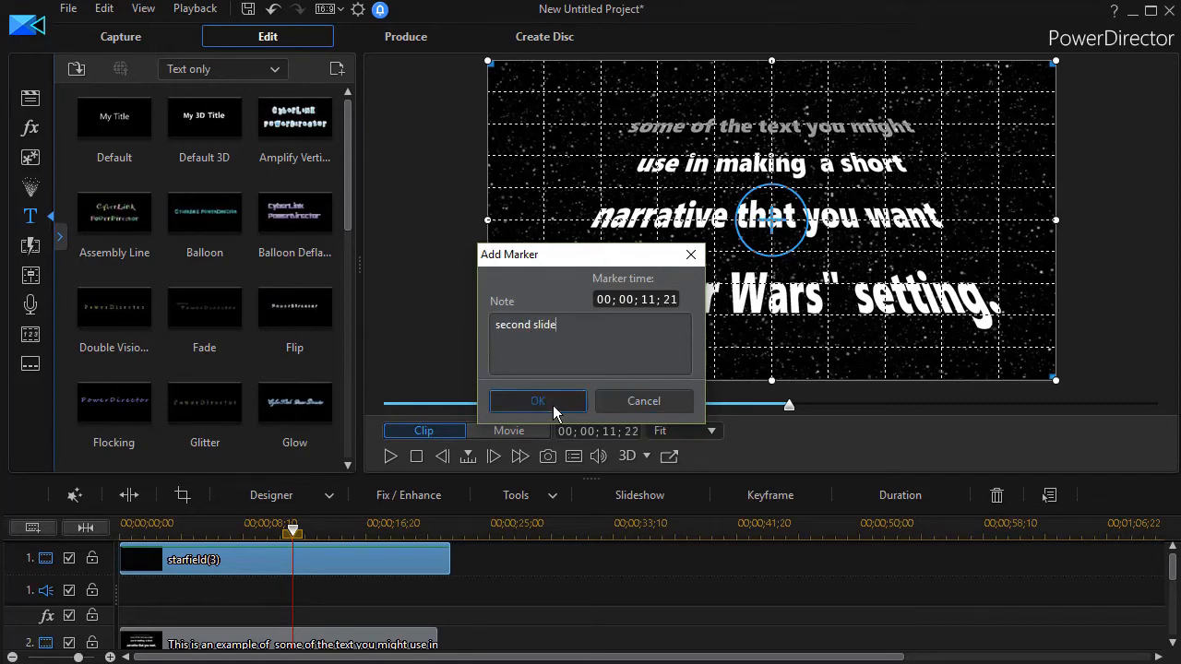
left_click(537, 402)
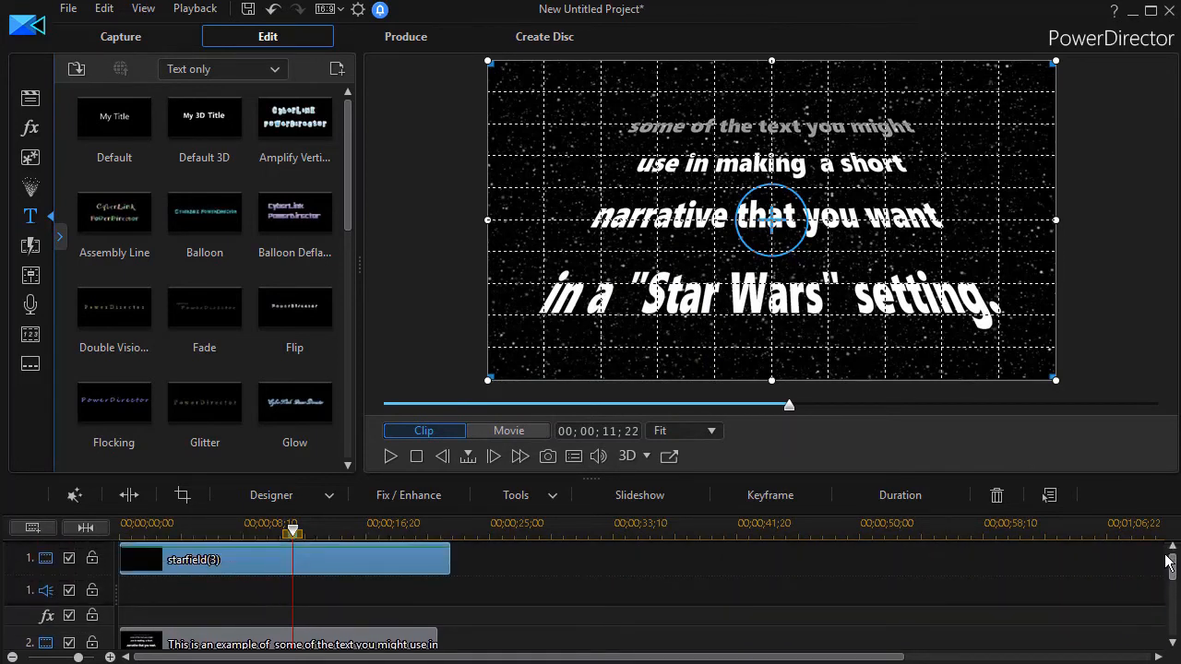
- Copy the Star Wars title clip and paste it on an empty track at the second slide marker
left_click(508, 432)
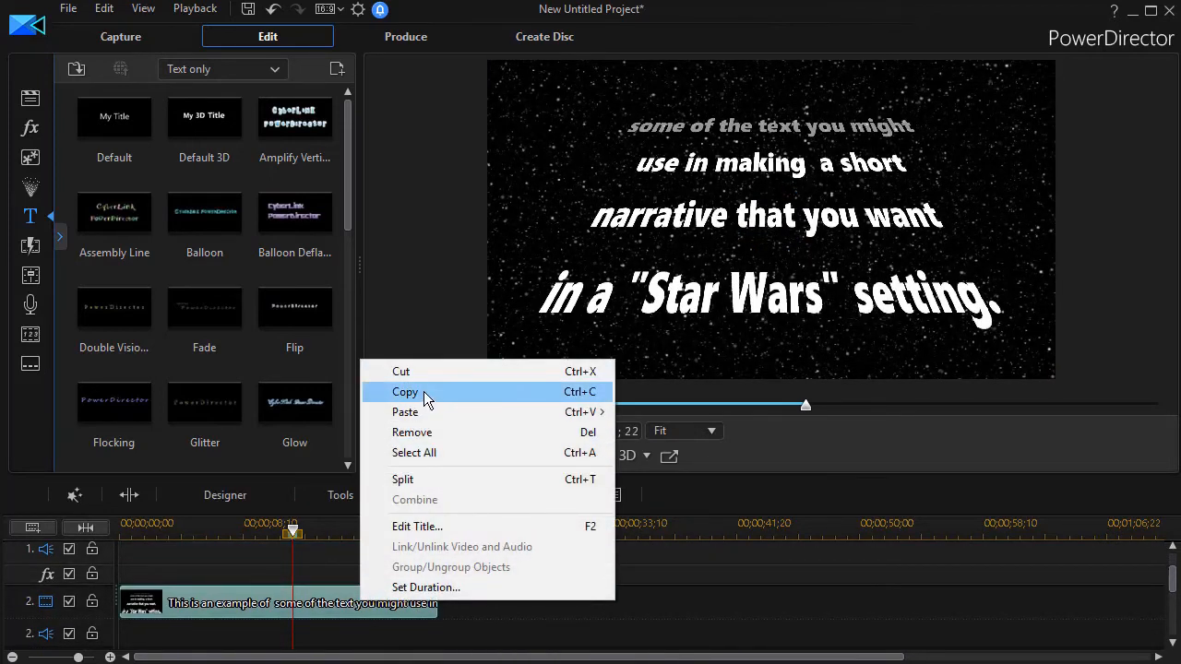
left_click(404, 391)
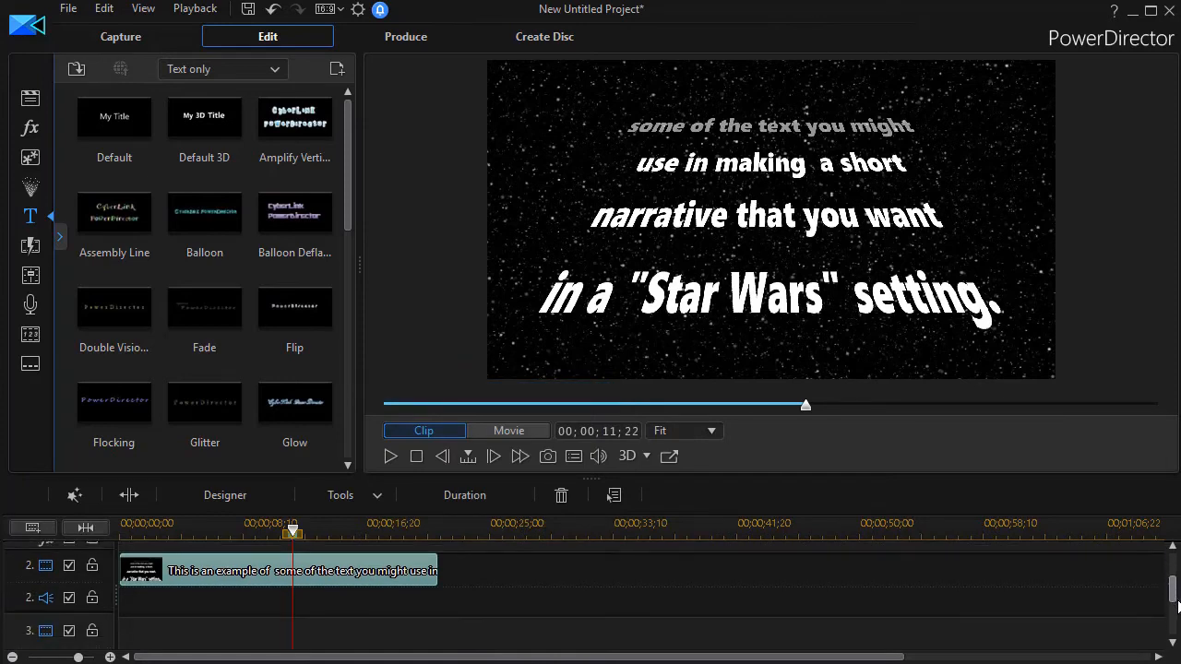
left_click(507, 431)
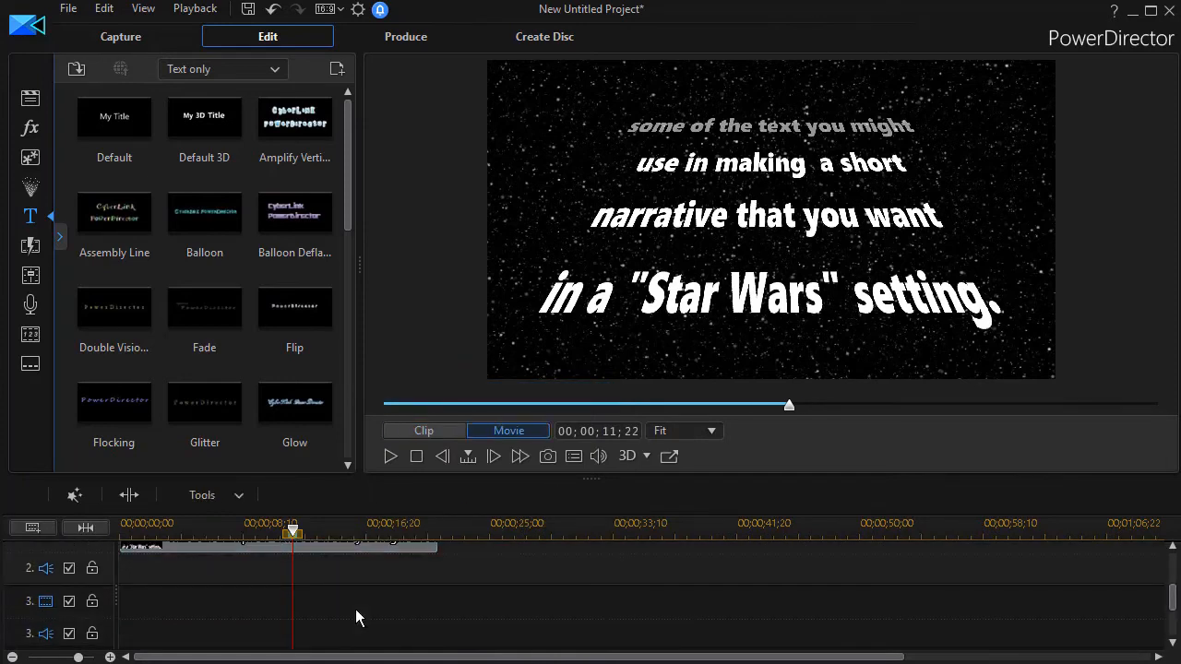
right_click(358, 616)
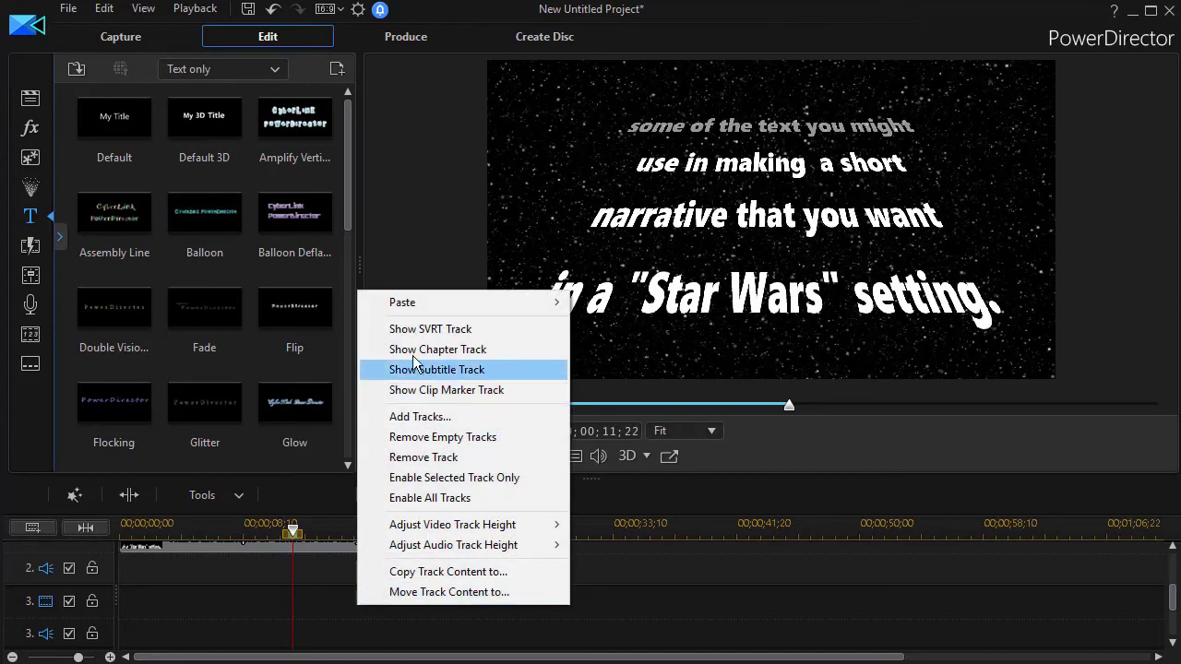
mouse_move(402, 302)
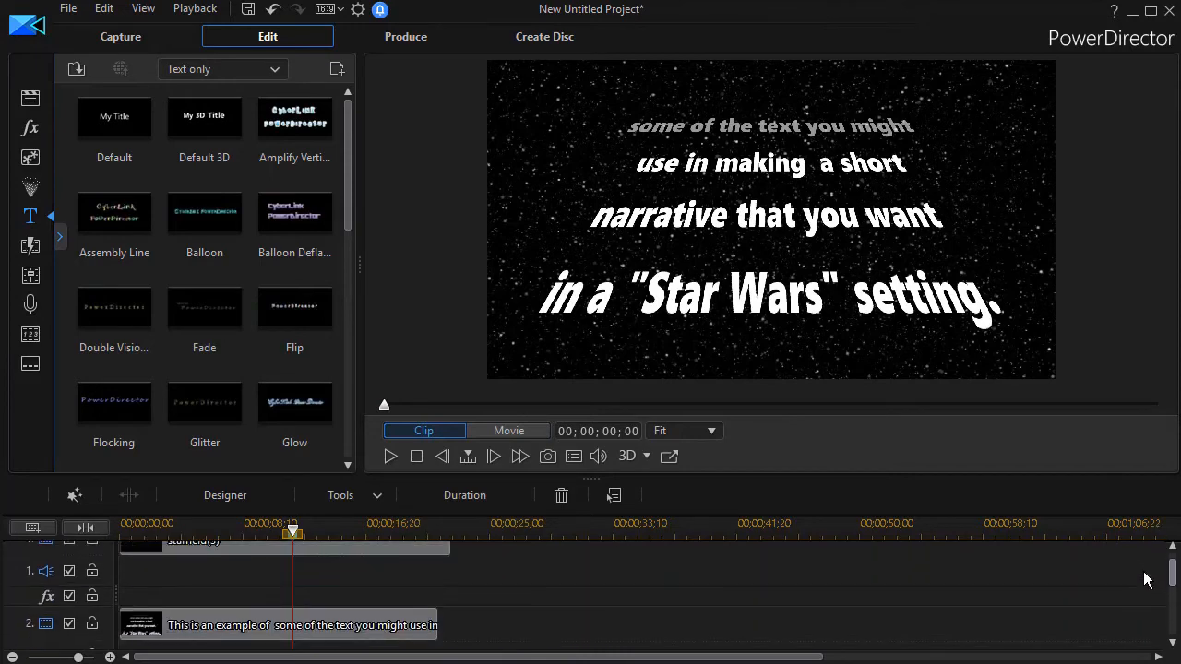
mouse_move(295, 533)
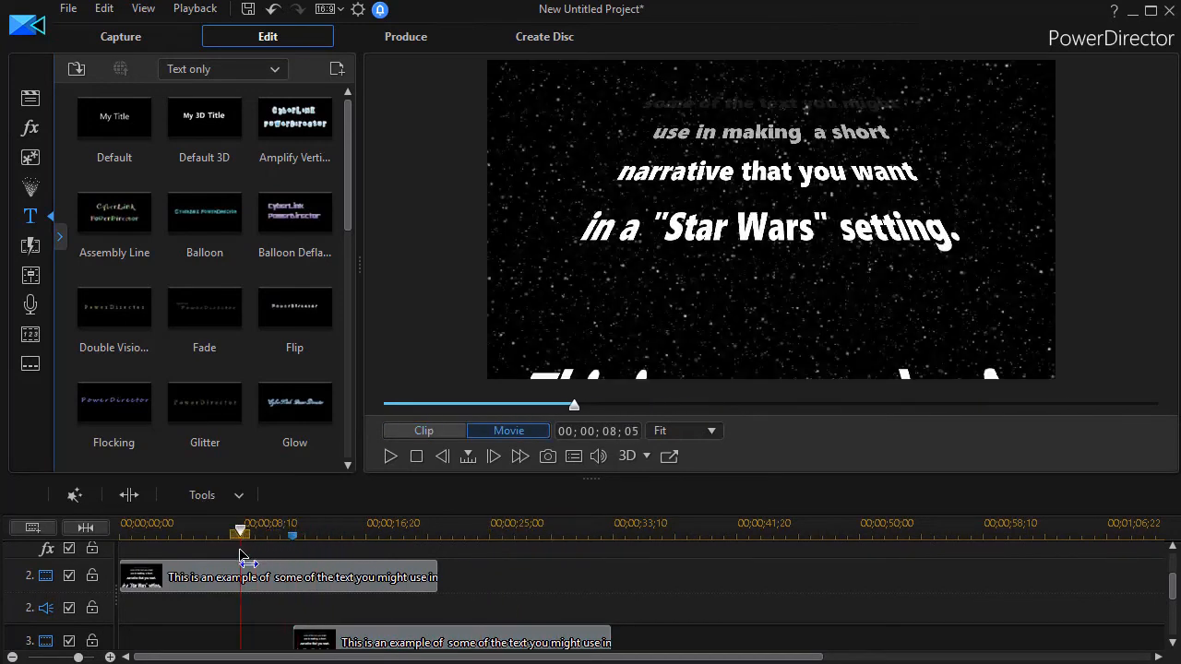
left_click_drag(239, 531, 254, 531)
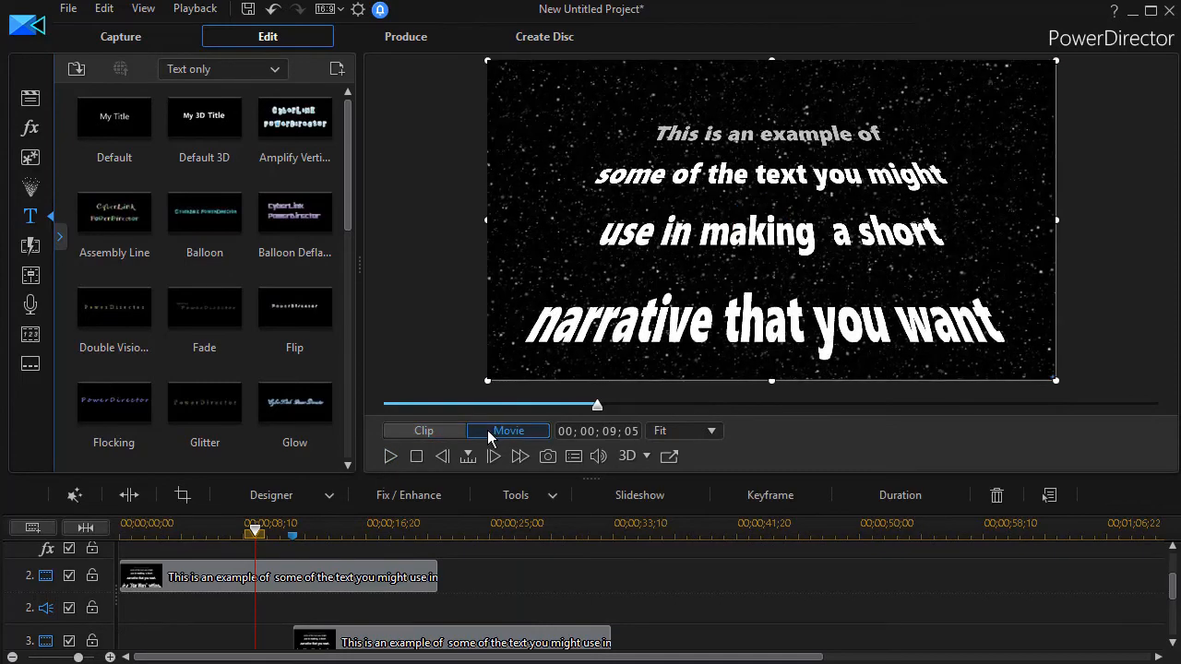
left_click(391, 456)
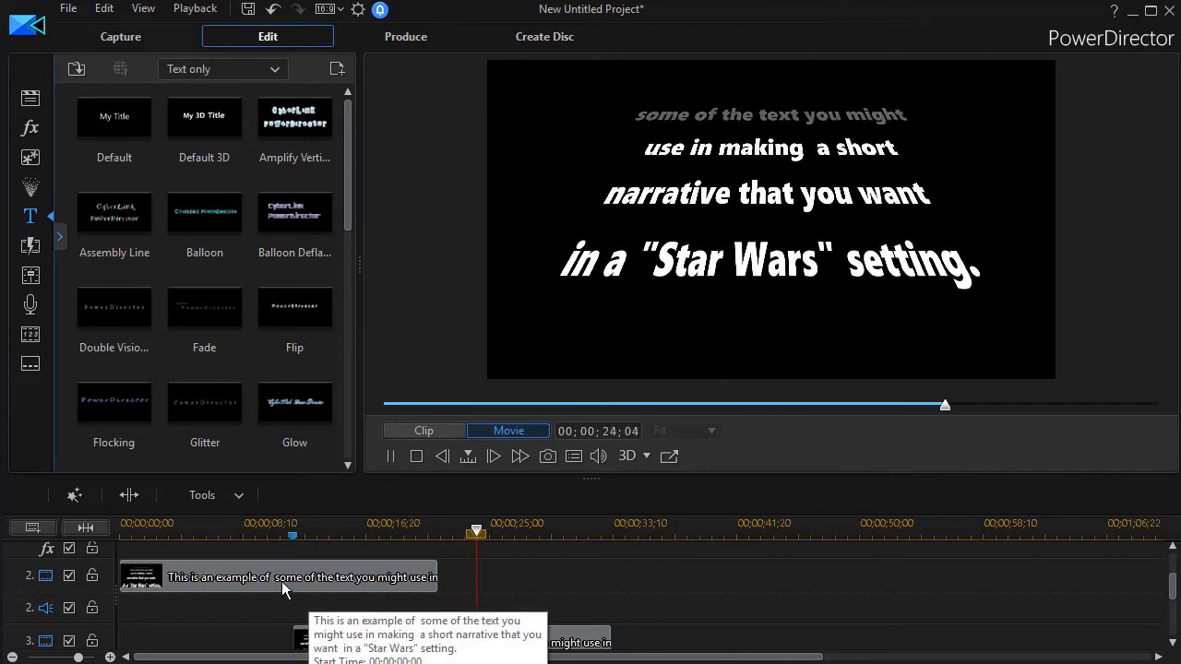
left_click_drag(476, 532, 505, 531)
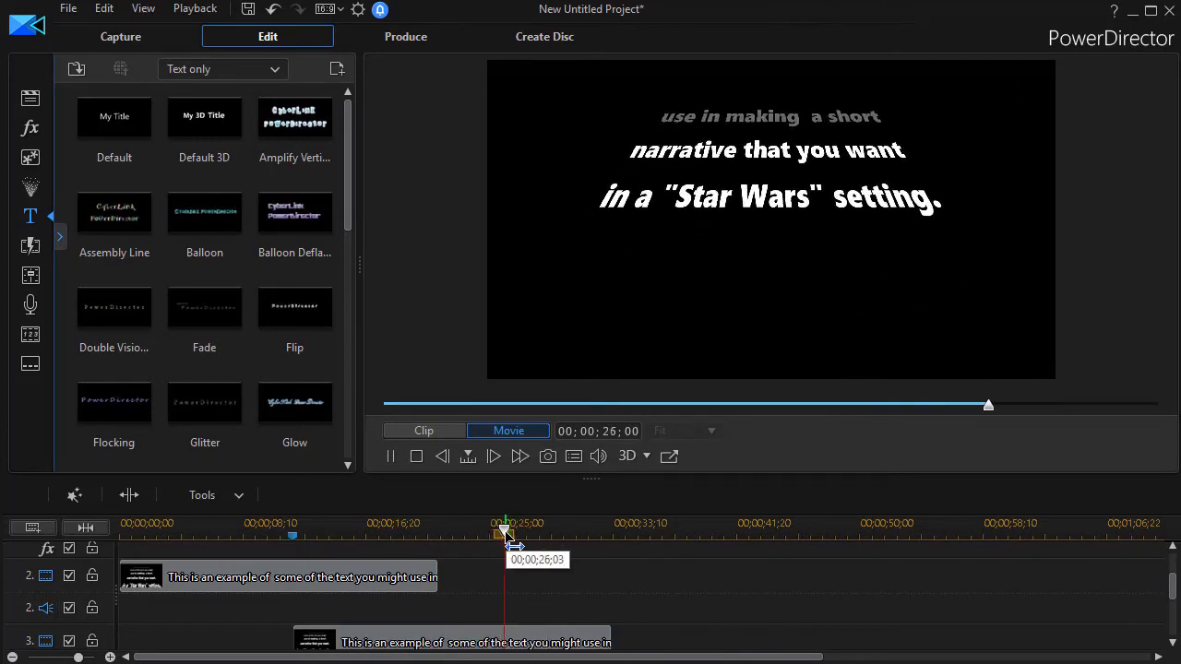
left_click_drag(506, 532, 230, 531)
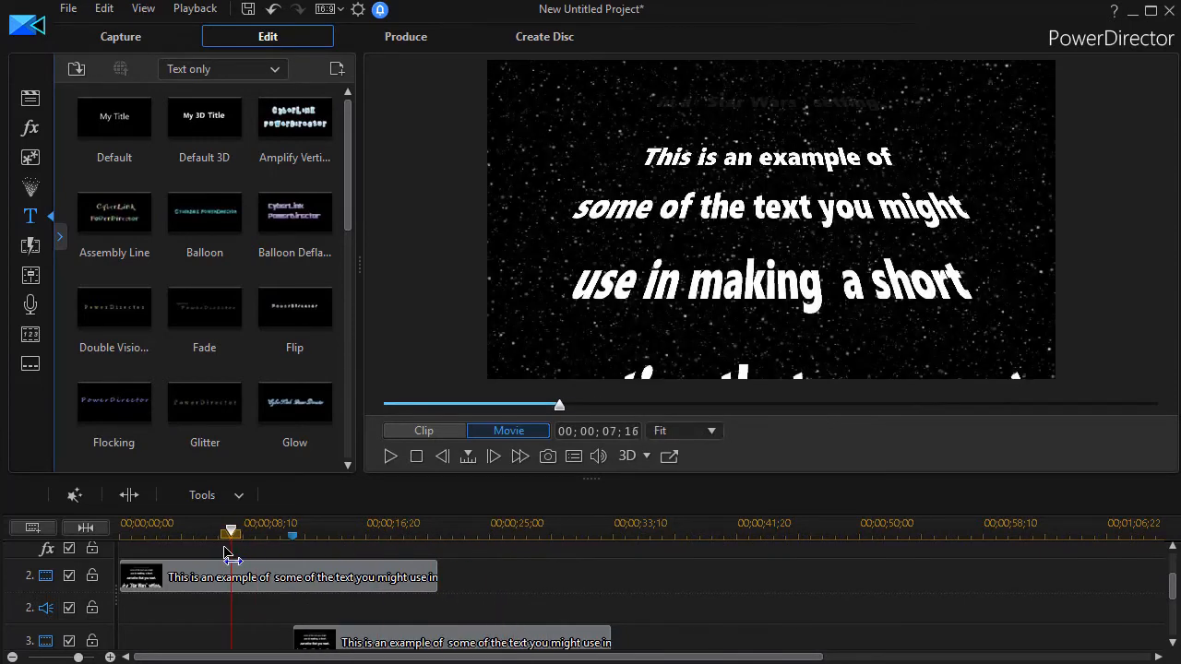
left_click(389, 456)
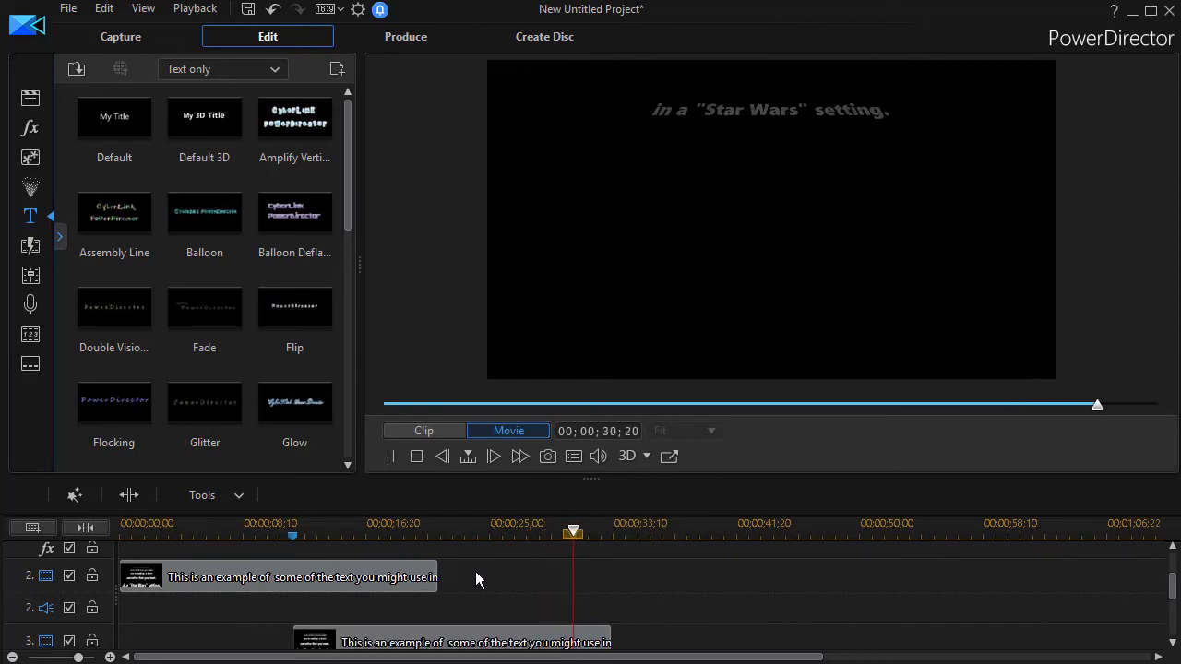
left_click(601, 531)
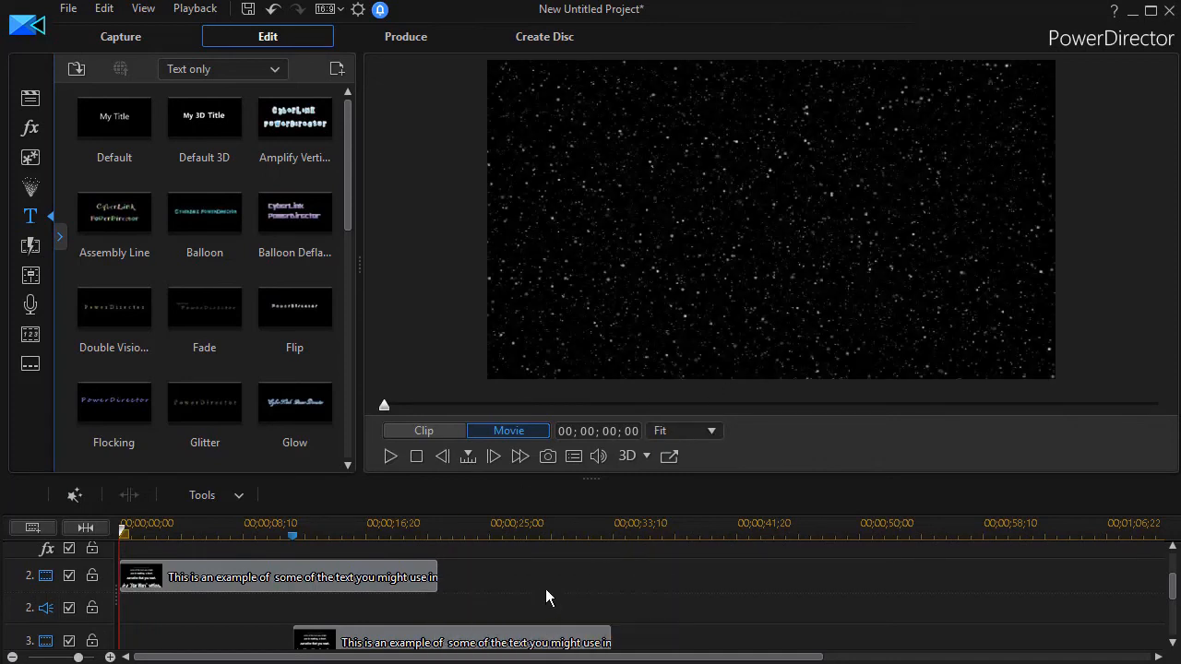
mouse_move(307, 587)
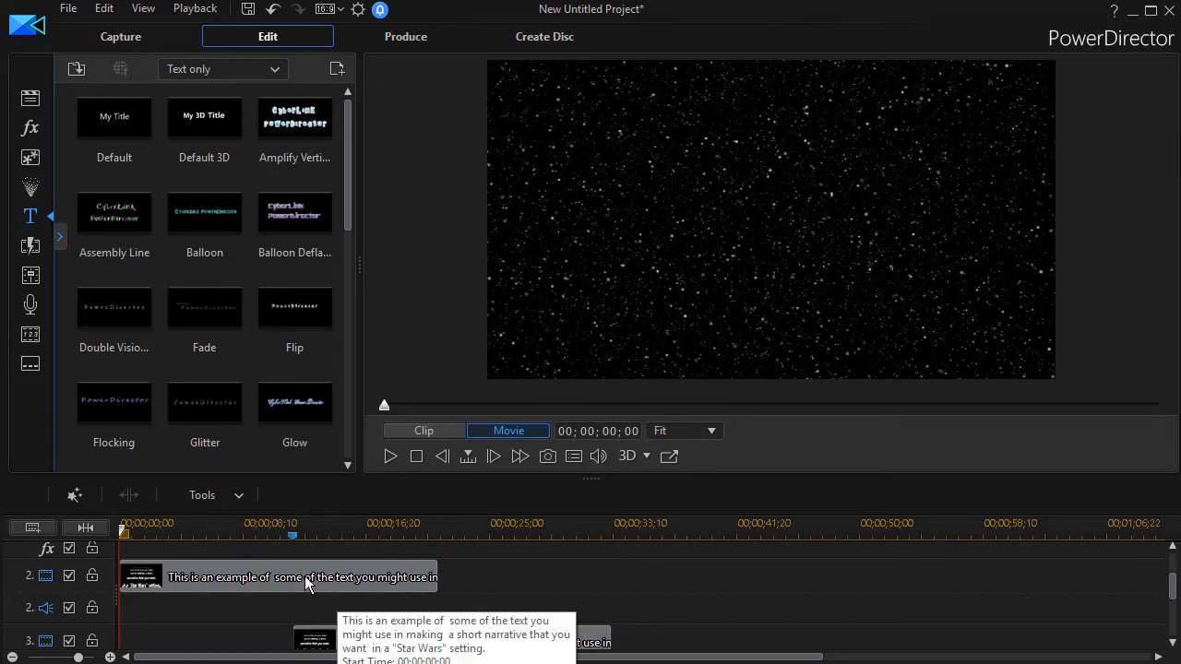
mouse_move(766, 609)
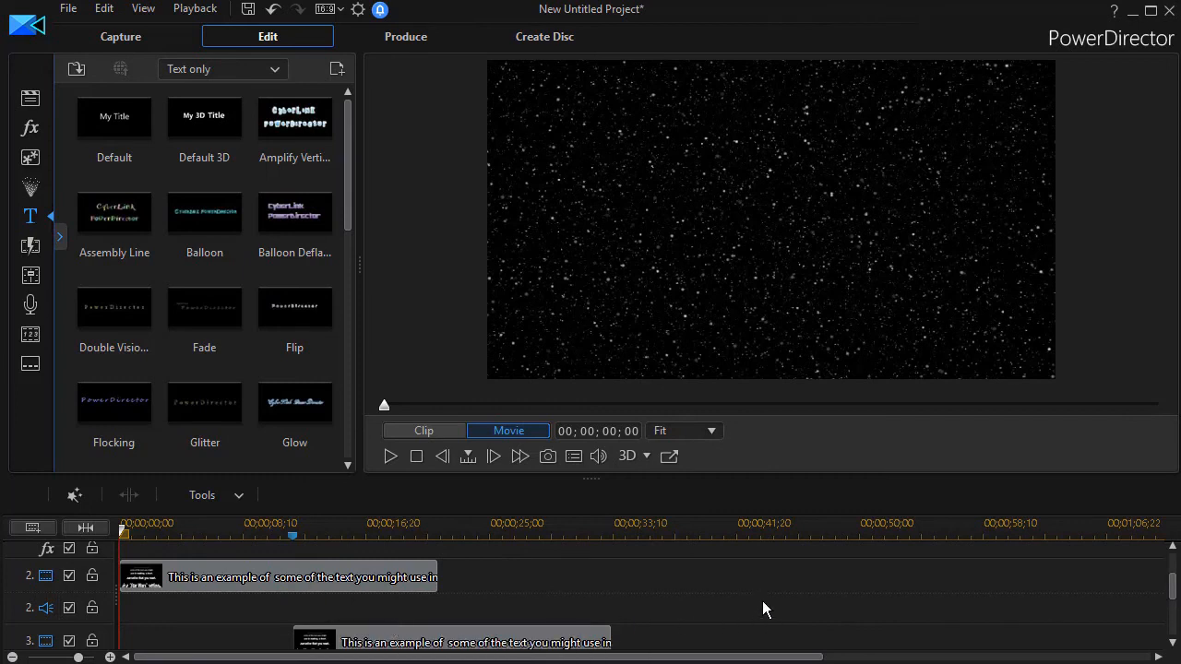
mouse_move(656, 590)
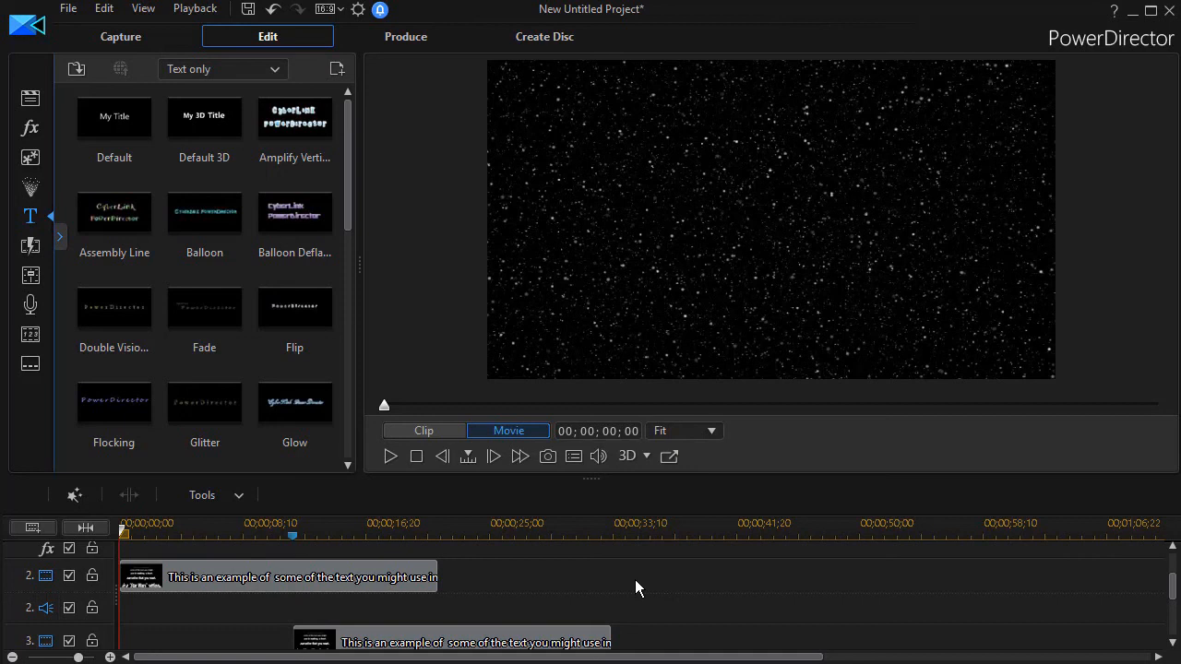
mouse_move(666, 594)
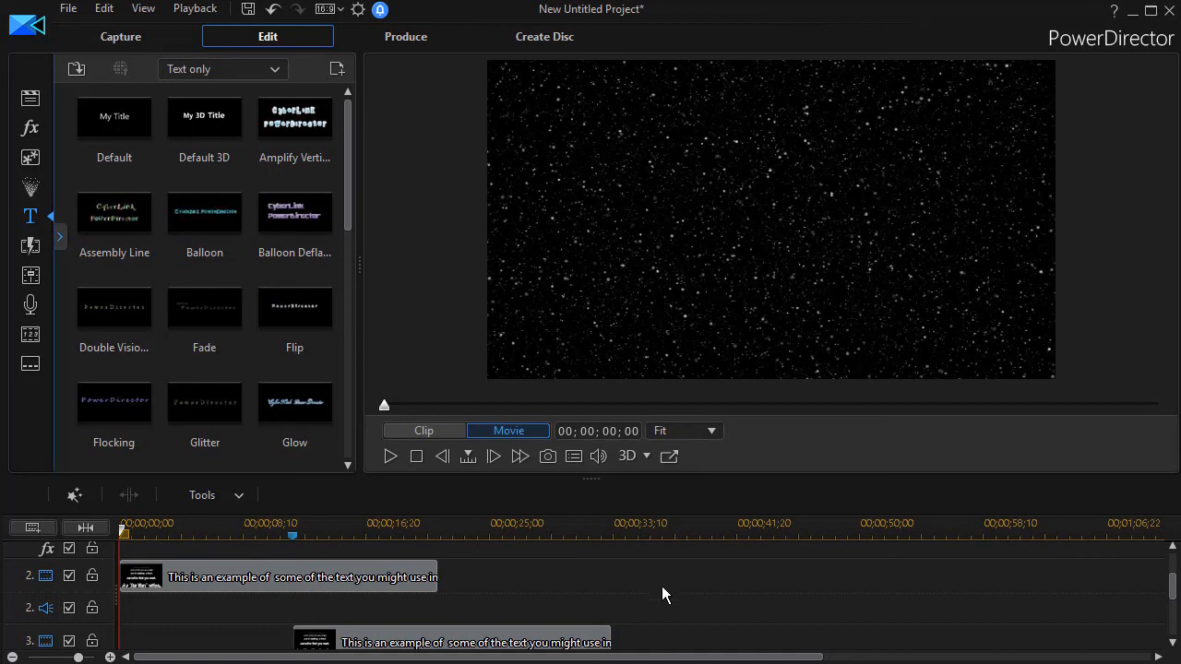